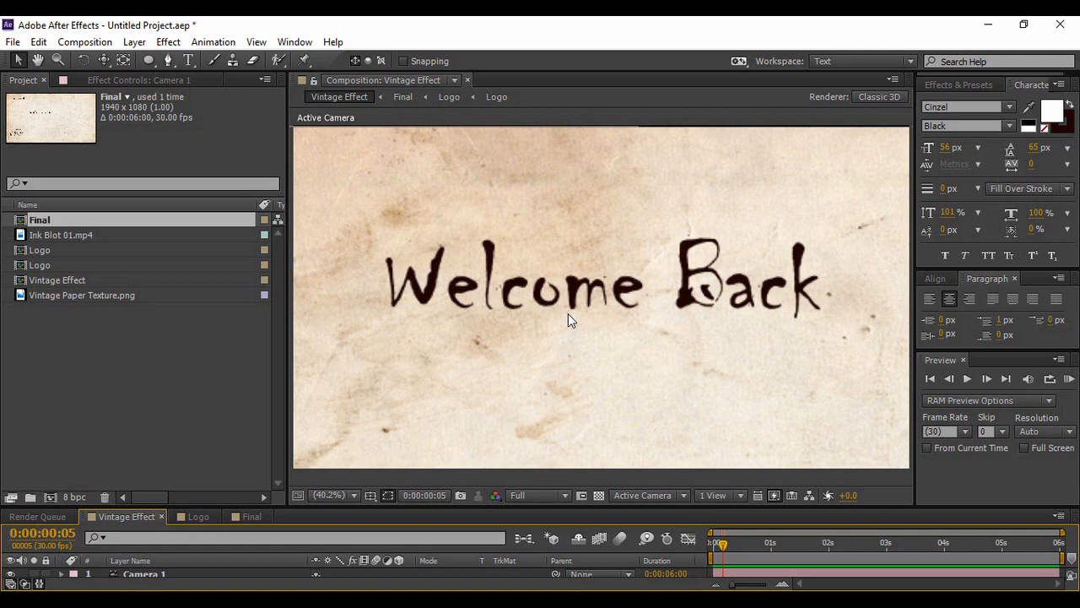
mouse_move(743, 368)
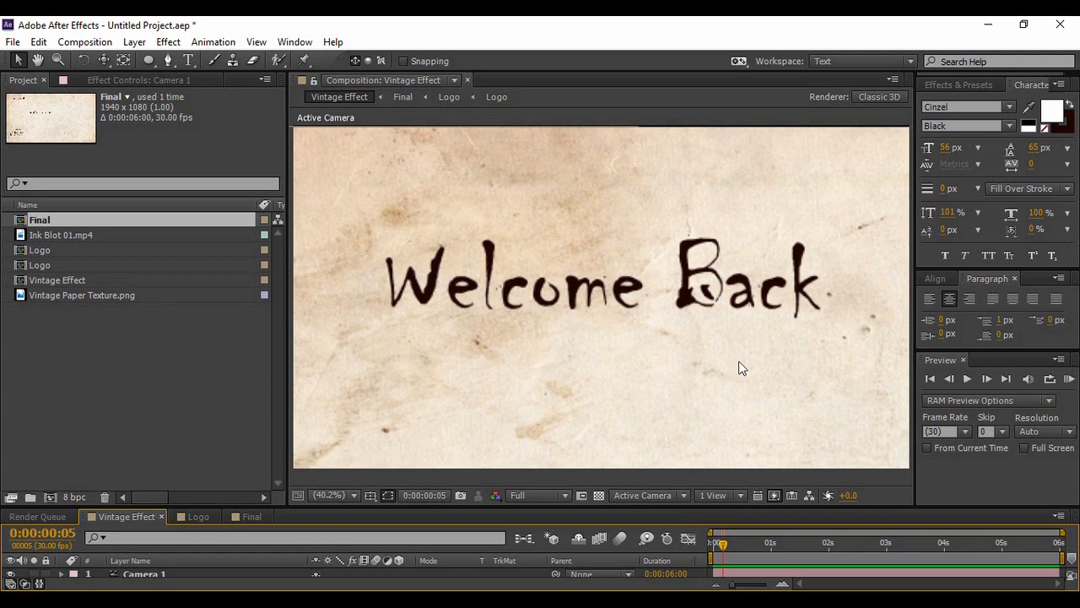
mouse_move(930, 378)
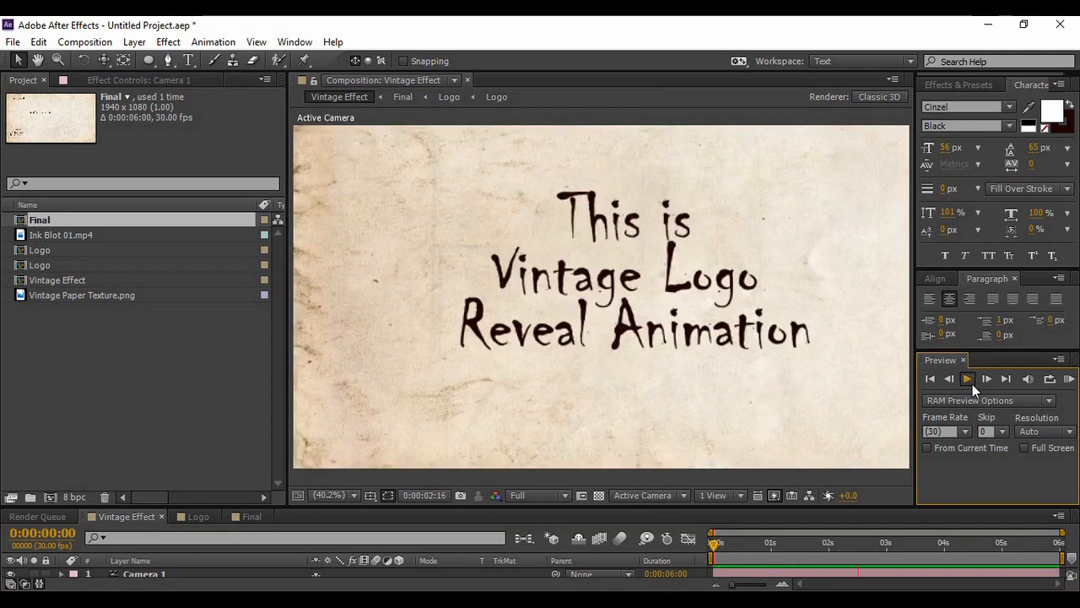
Preview the finished logo animation a couple of times before starting.
left_click(969, 378)
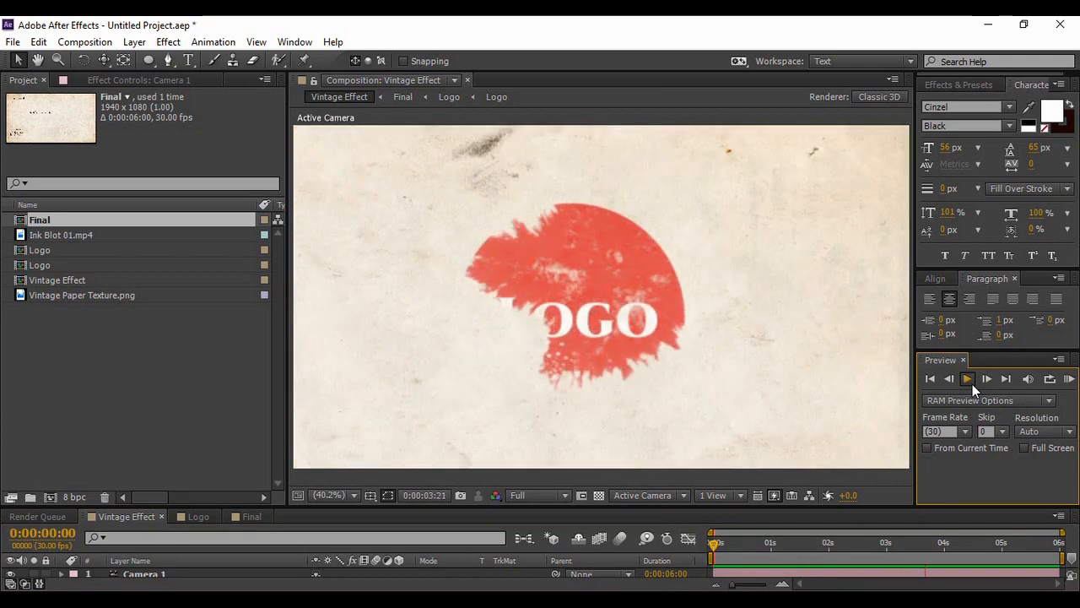
left_click(967, 378)
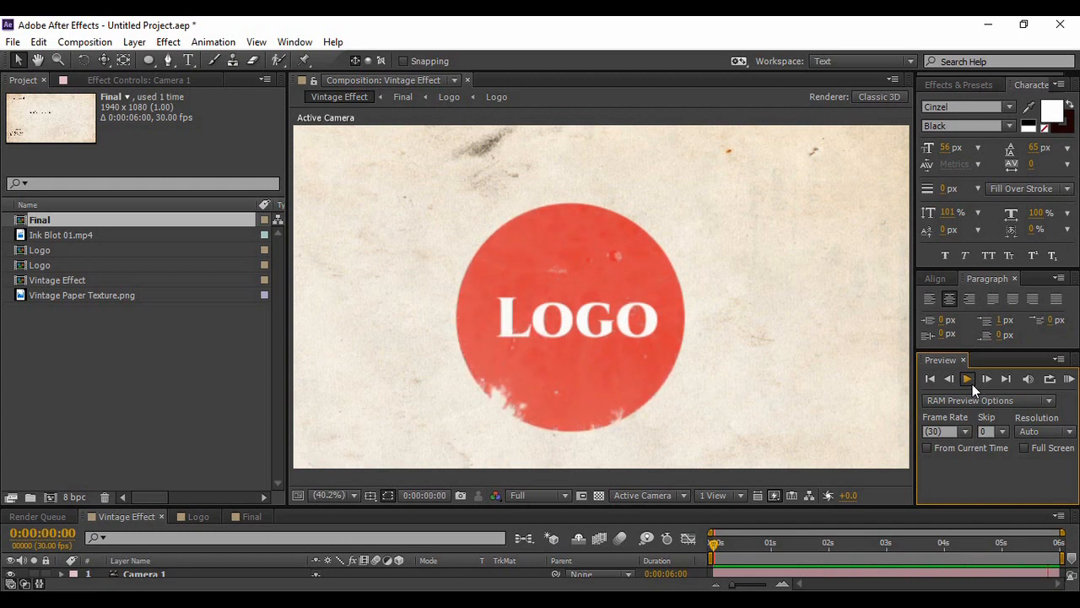
left_click(968, 378)
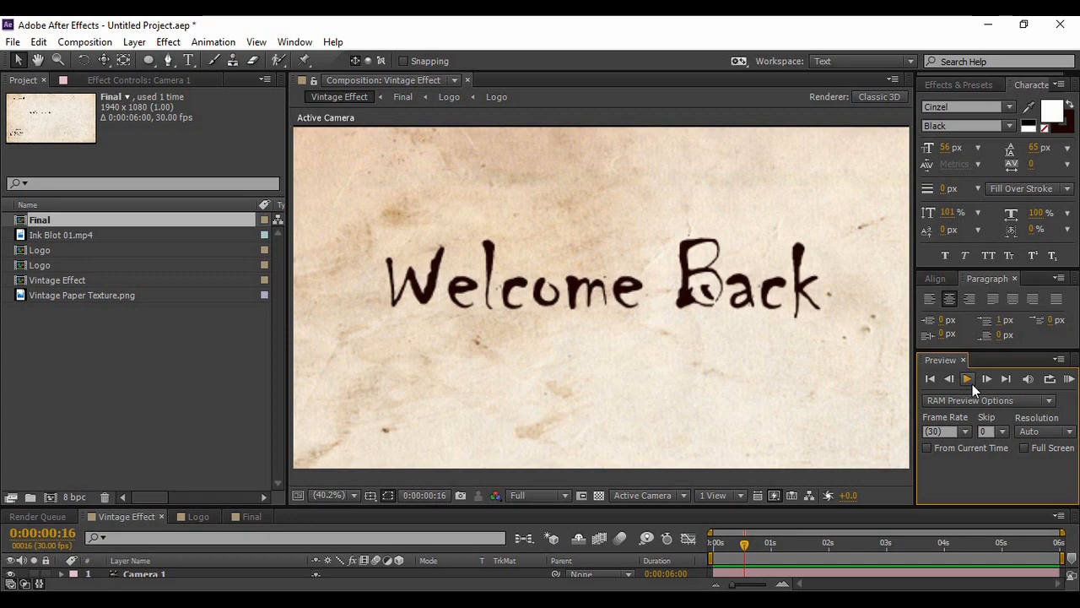
Create a new composition named Vintage, 10 seconds long, and confirm its settings.
left_click(84, 40)
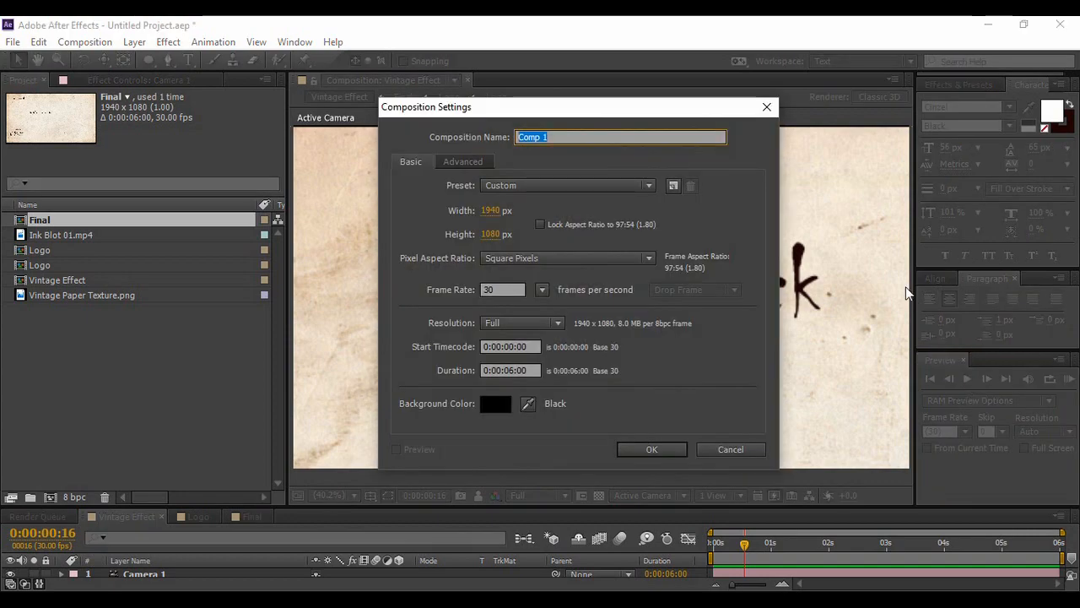
type("V")
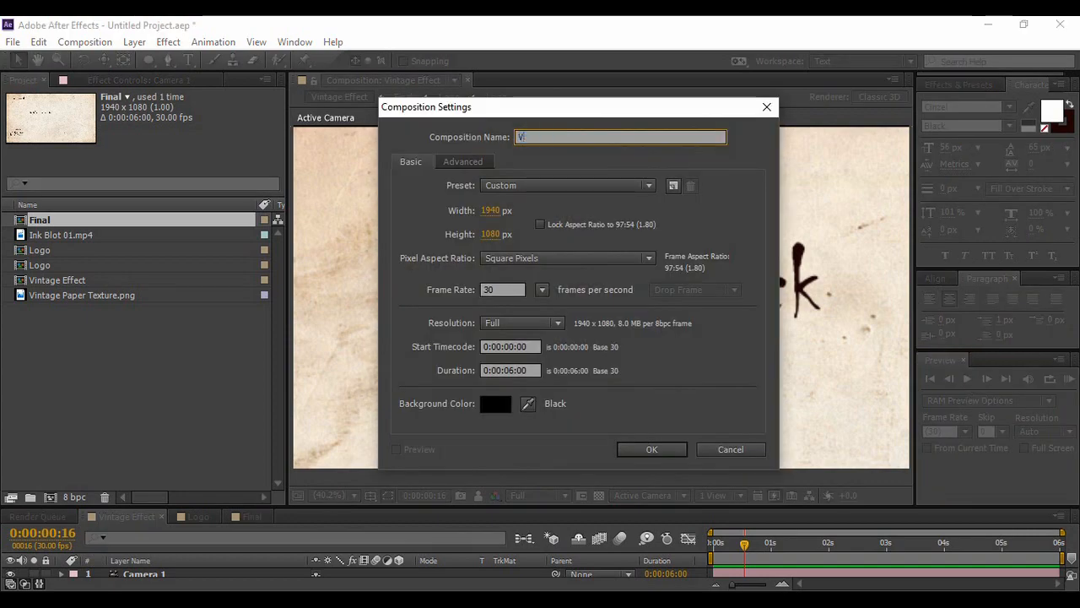
type("intage")
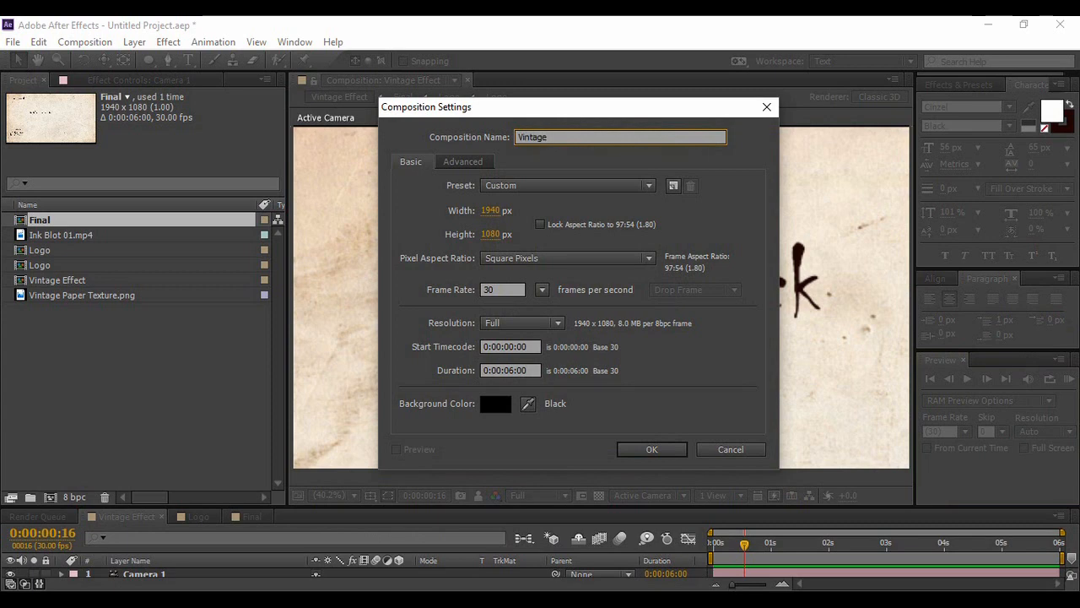
mouse_move(768, 240)
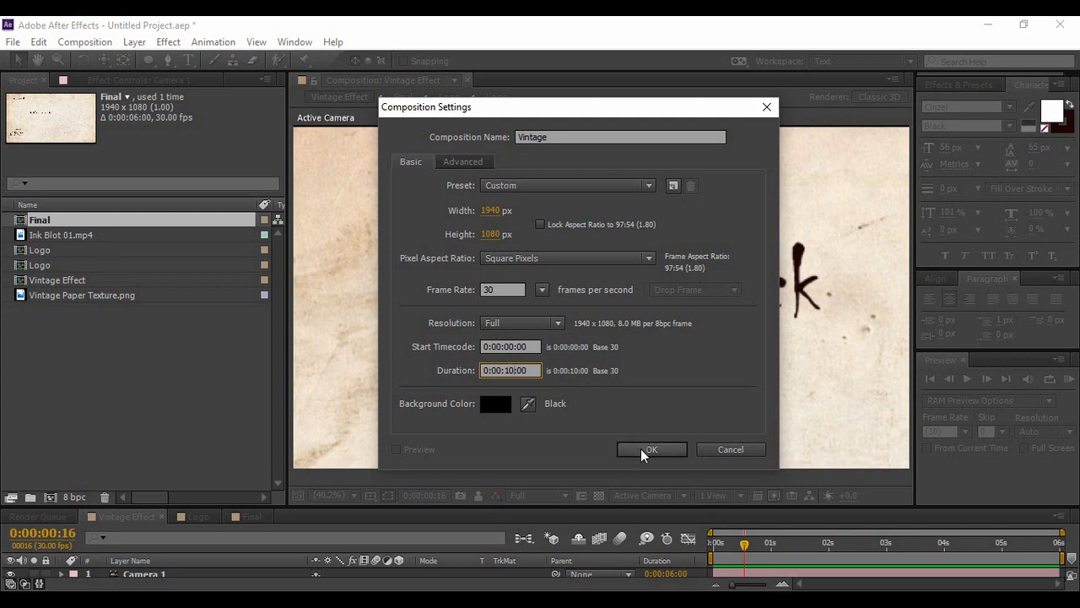
left_click(652, 449)
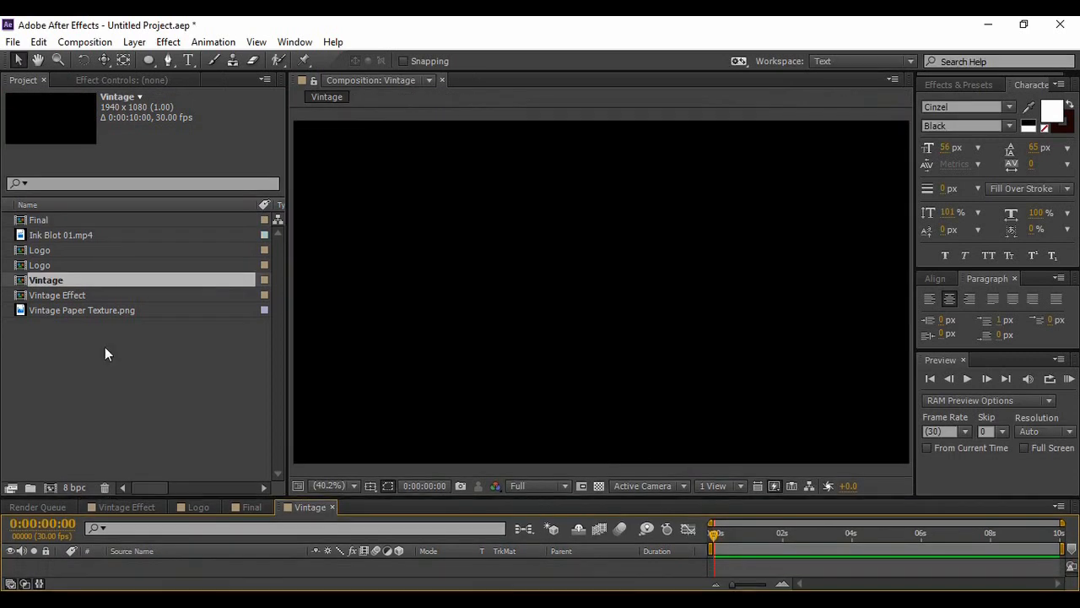
Bring the Vintage Paper Texture image into the composition as the full-frame background.
left_click(81, 310)
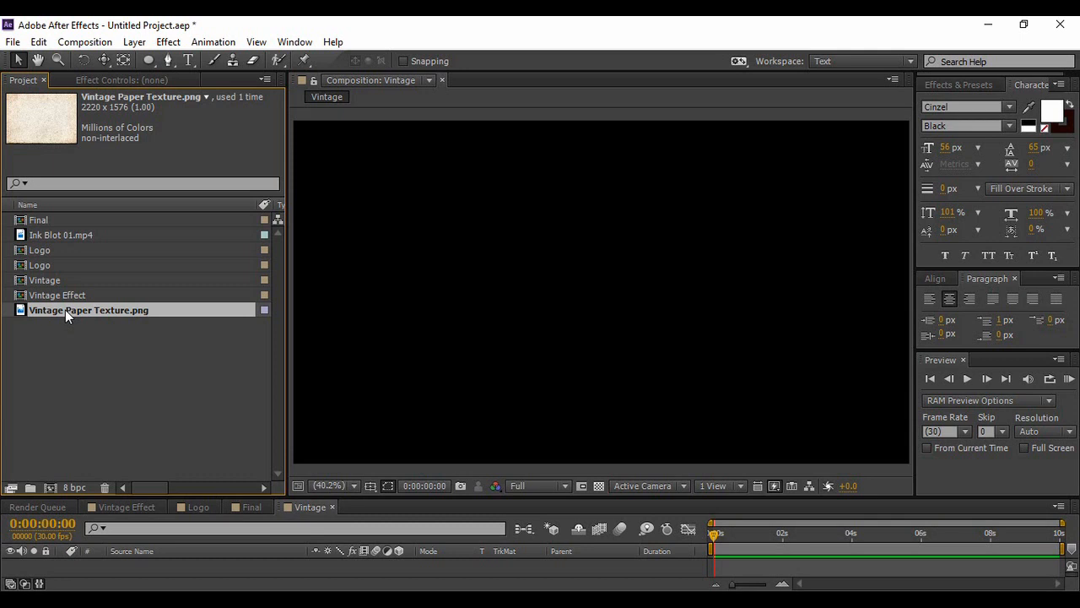
mouse_move(85, 319)
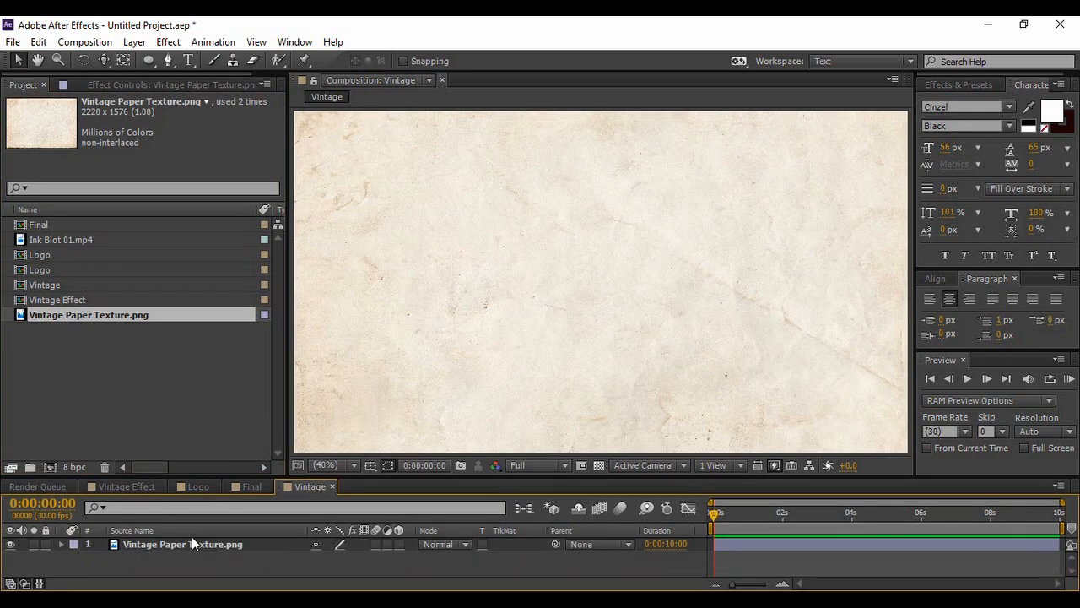
left_click(64, 240)
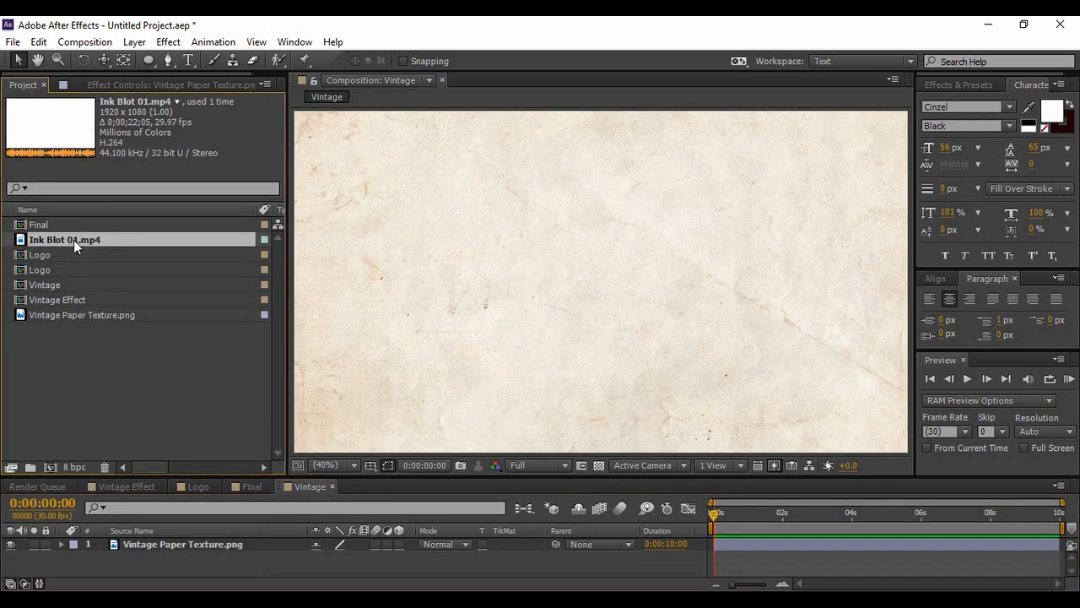
mouse_move(93, 250)
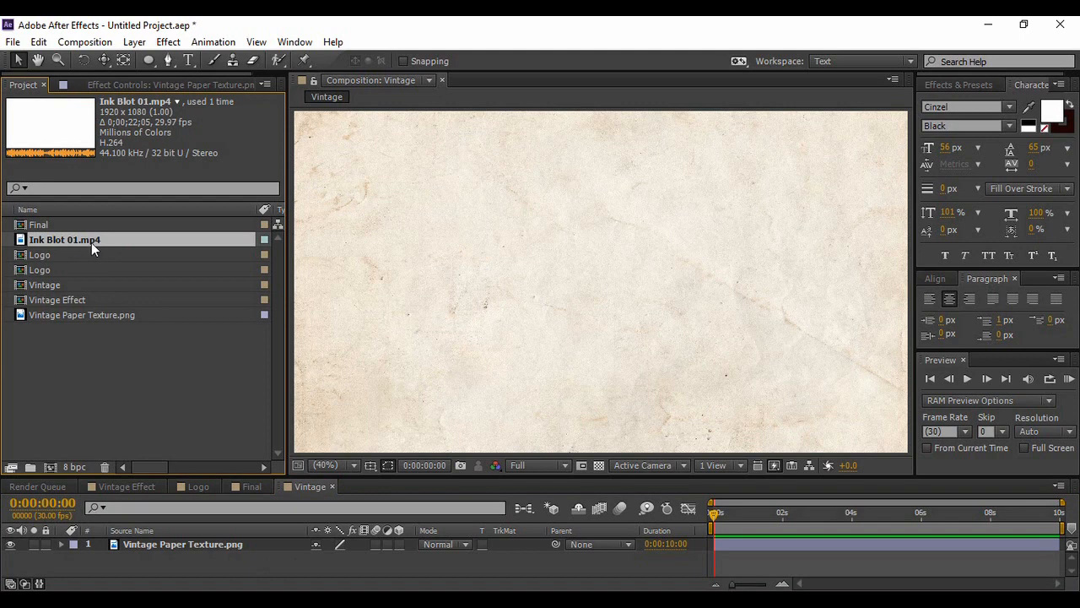
left_click(41, 263)
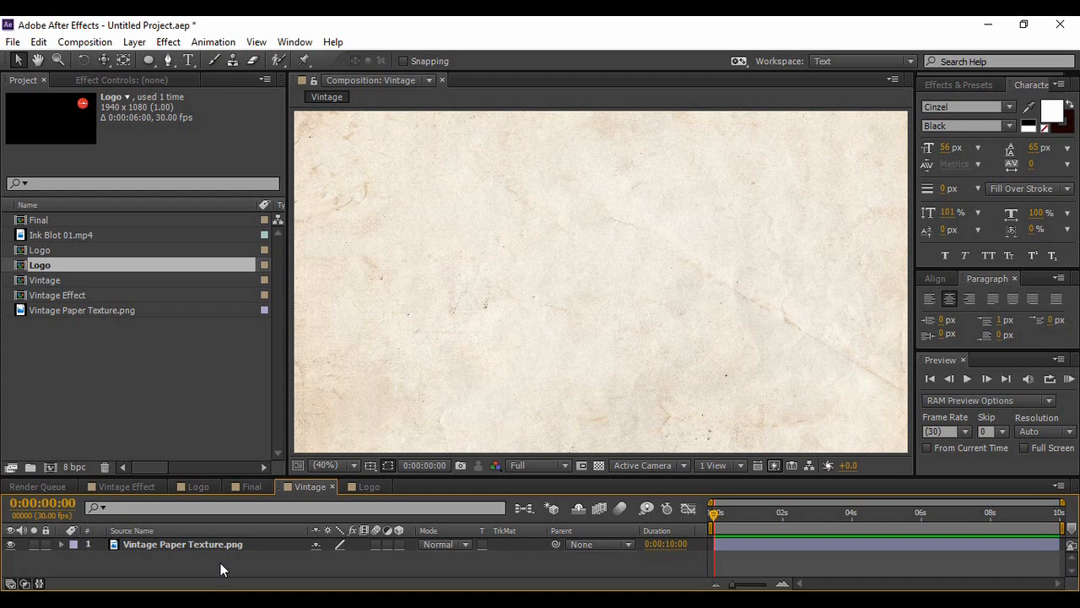
mouse_move(168, 520)
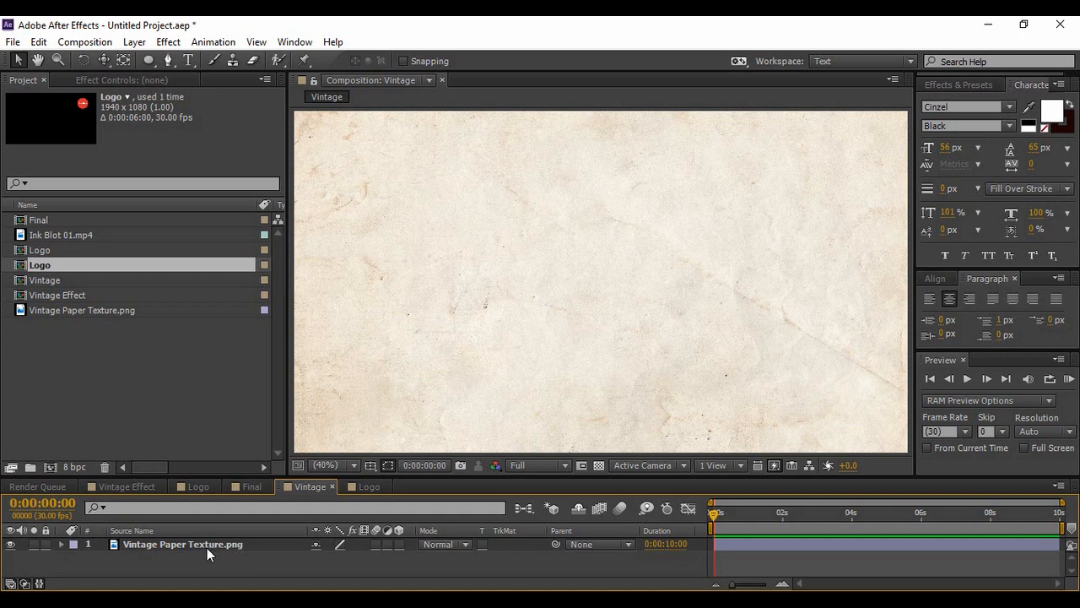
mouse_move(182, 555)
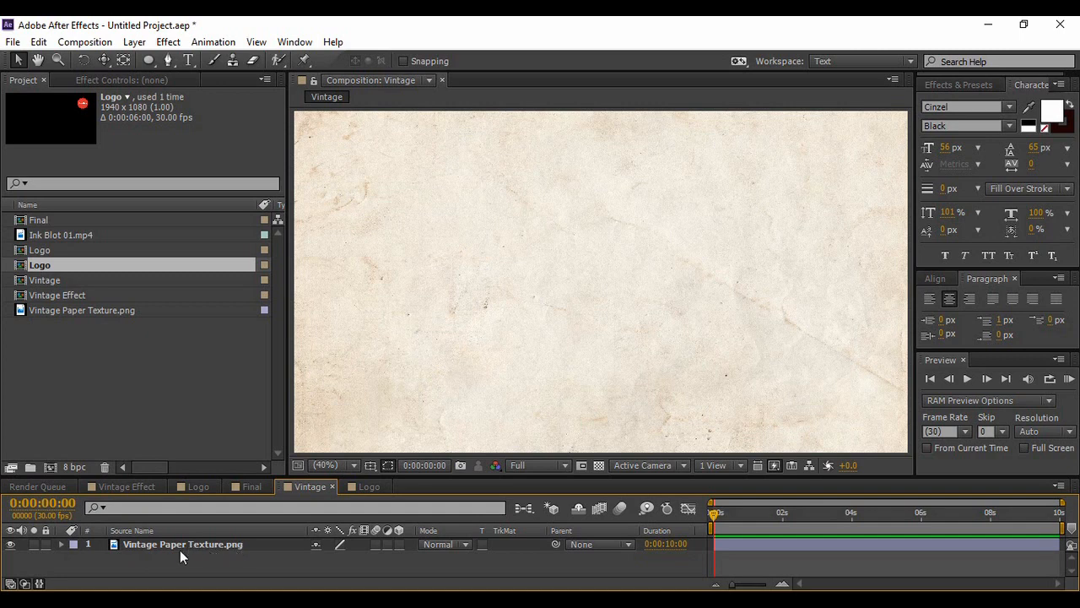
mouse_move(155, 567)
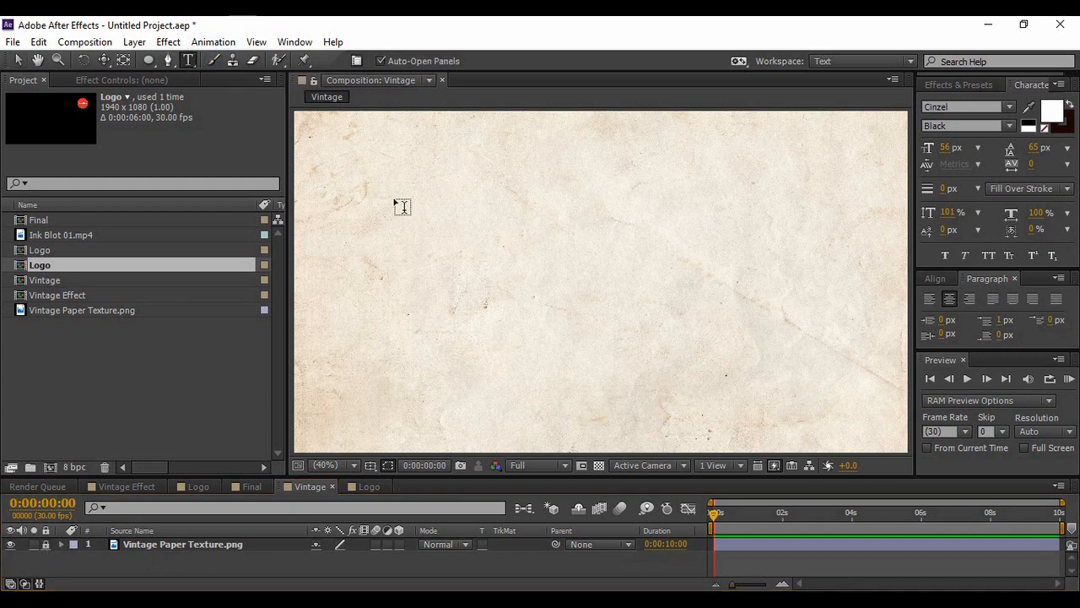
mouse_move(942, 186)
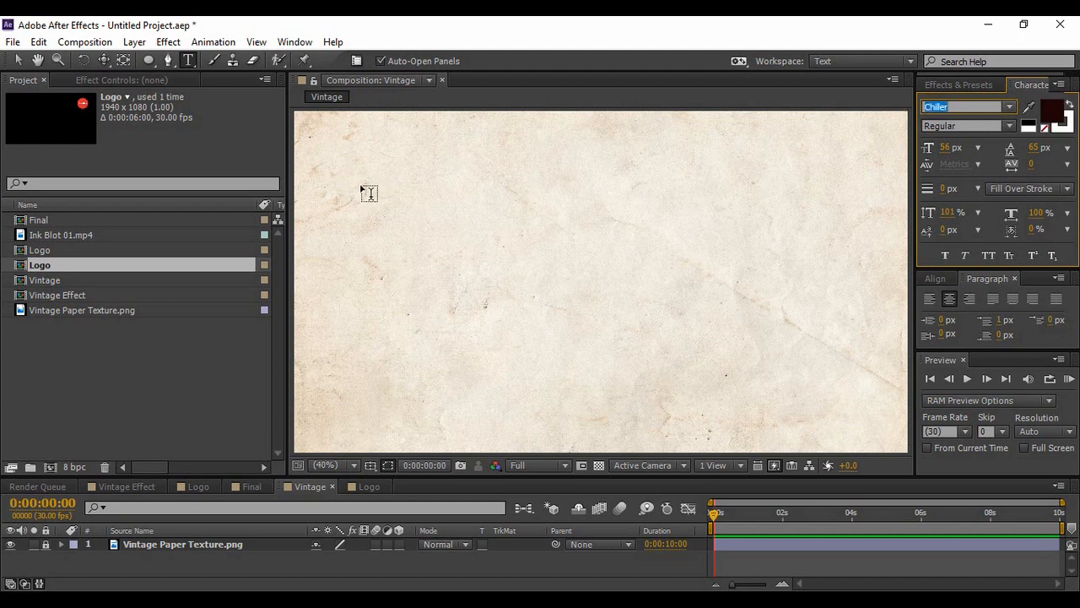
mouse_move(389, 196)
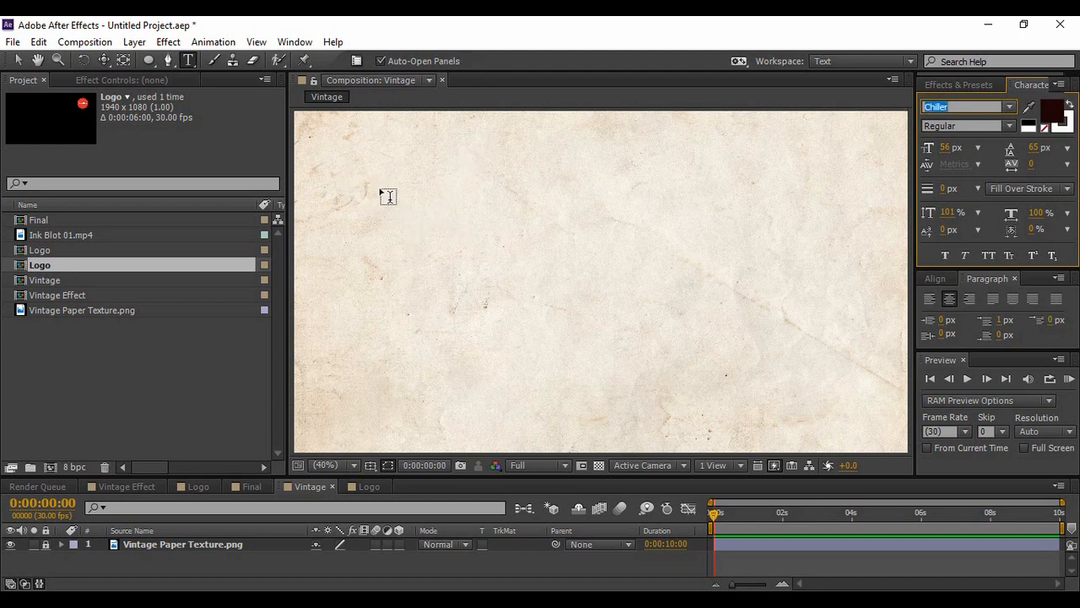
Type the heading 'Welcome To' in Chiller and begin a second text line for the title.
type("W")
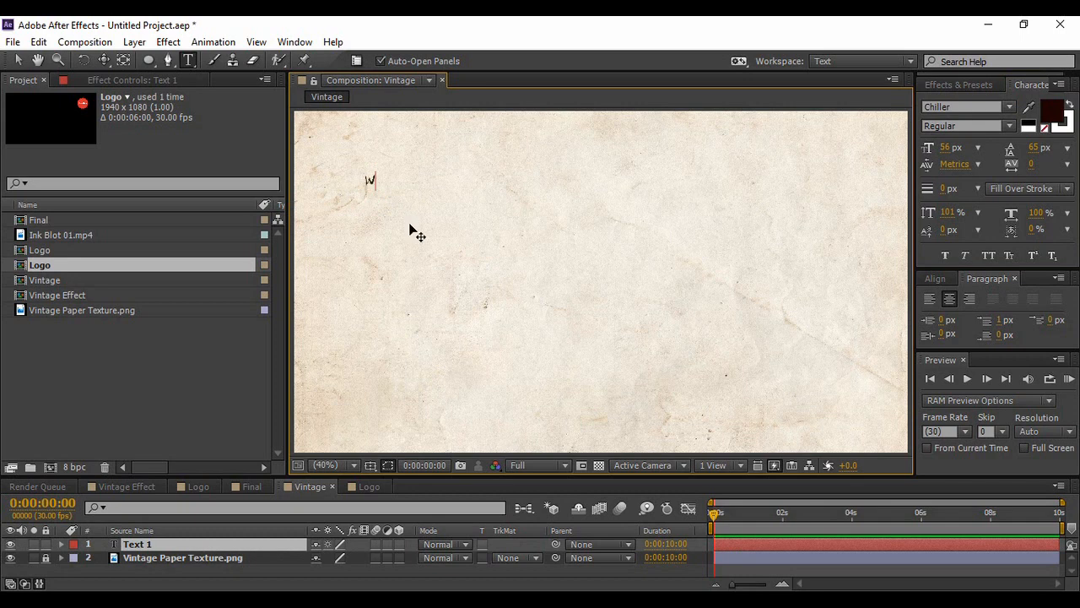
type("elcim")
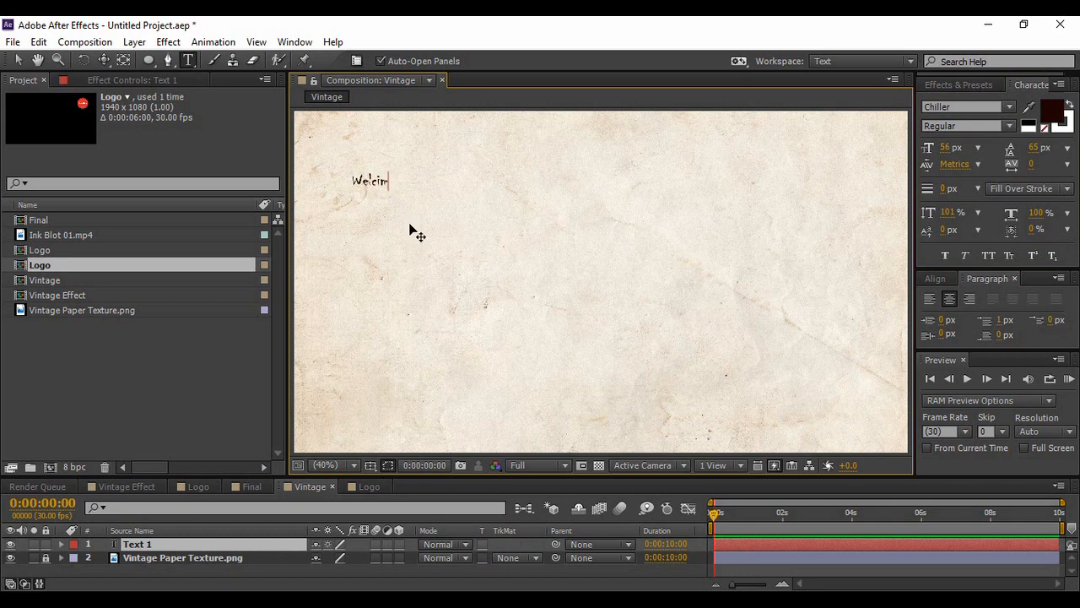
type("Welcome To")
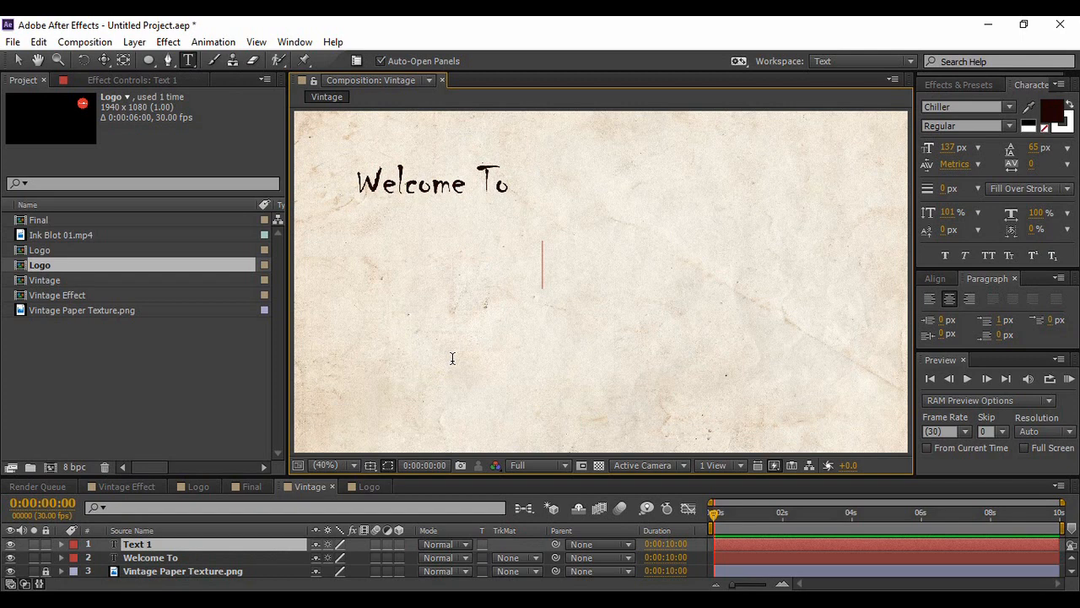
type("Vintage Logo Animation")
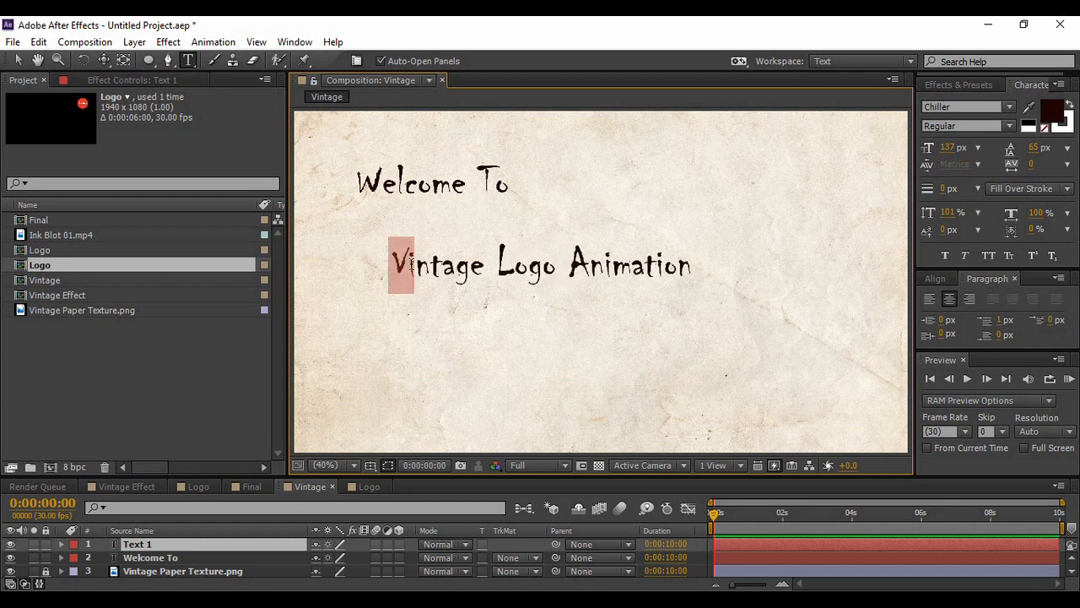
triple_click(540, 264)
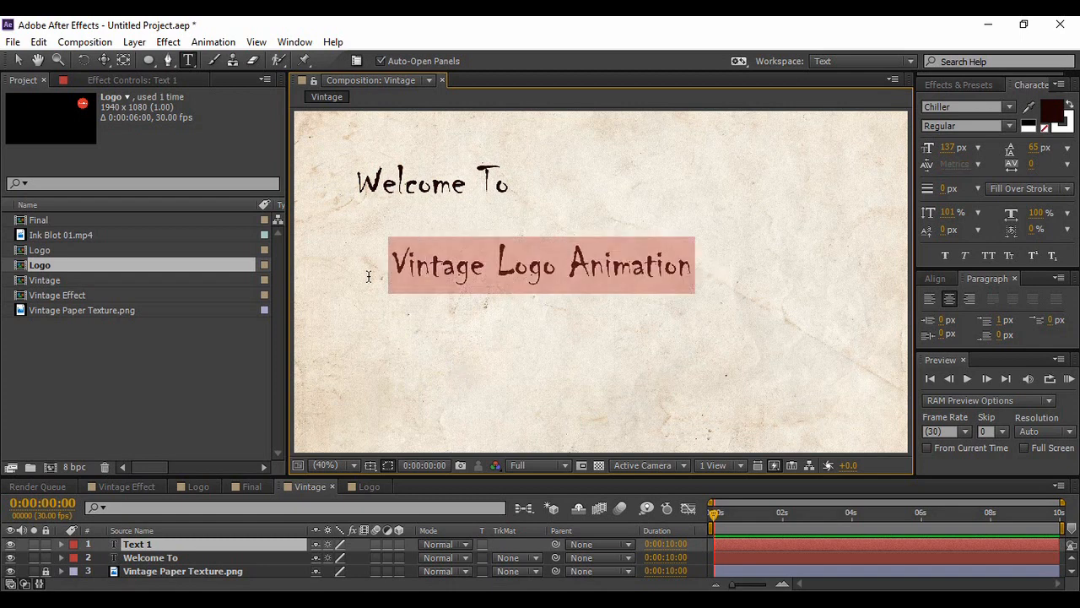
mouse_move(236, 537)
type("r")
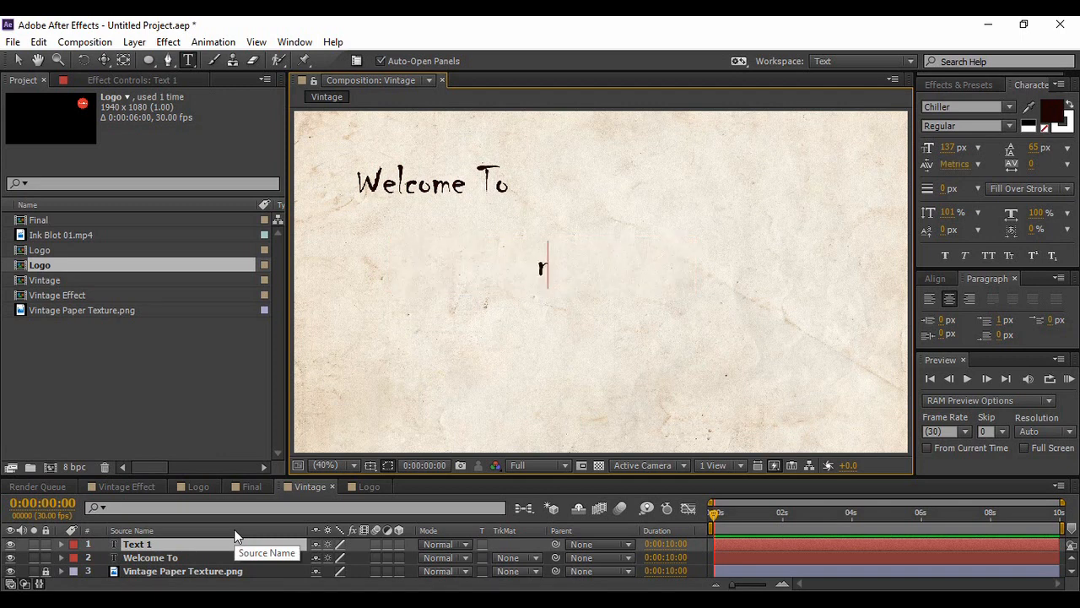
Enter 'Vintage Logo Animation' as the second text line and commit it.
type("Vintage Logo Animation")
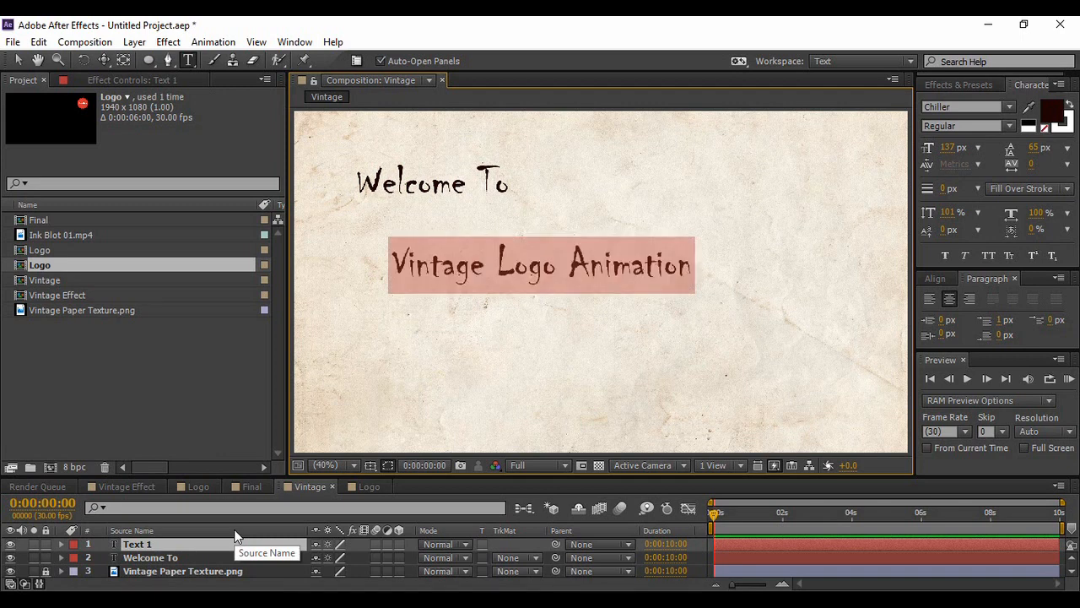
left_click(175, 544)
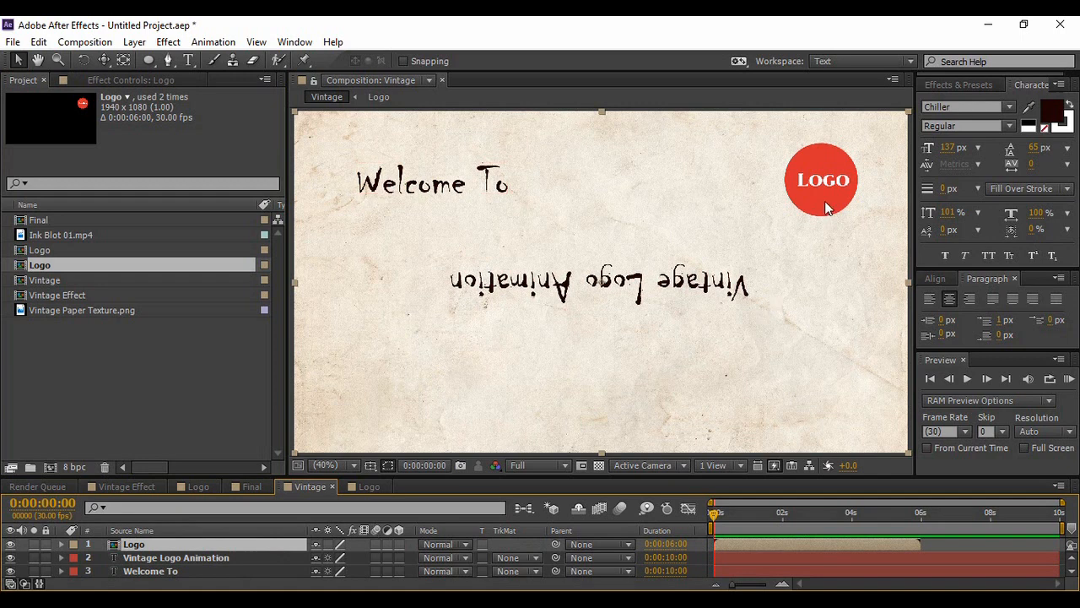
mouse_move(834, 203)
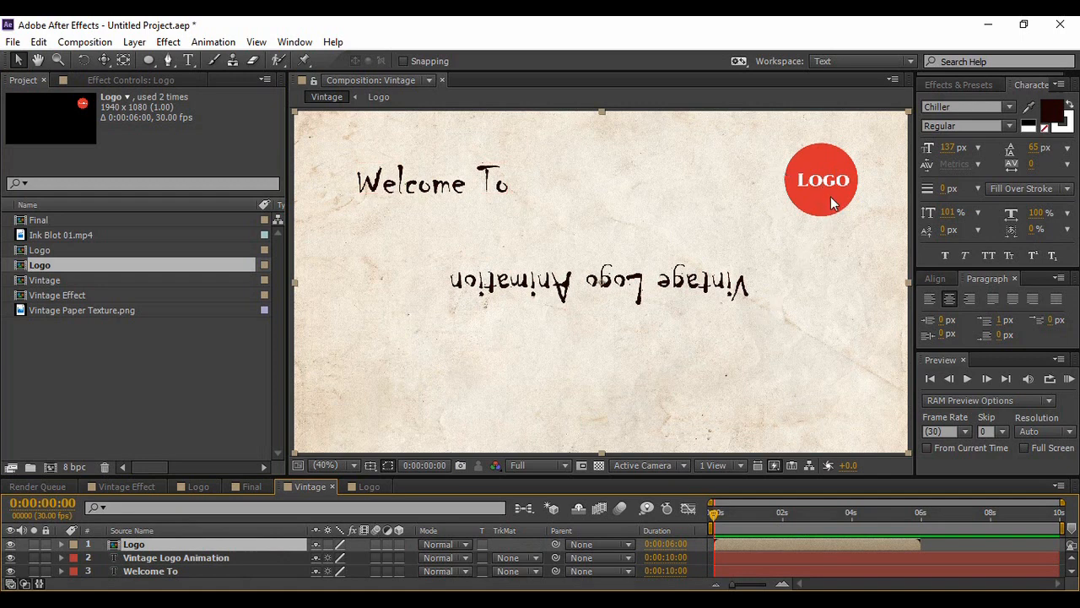
Move the red LOGO circle to the lower-right and start its layer at 0:00:03:00.
left_click_drag(823, 179, 796, 375)
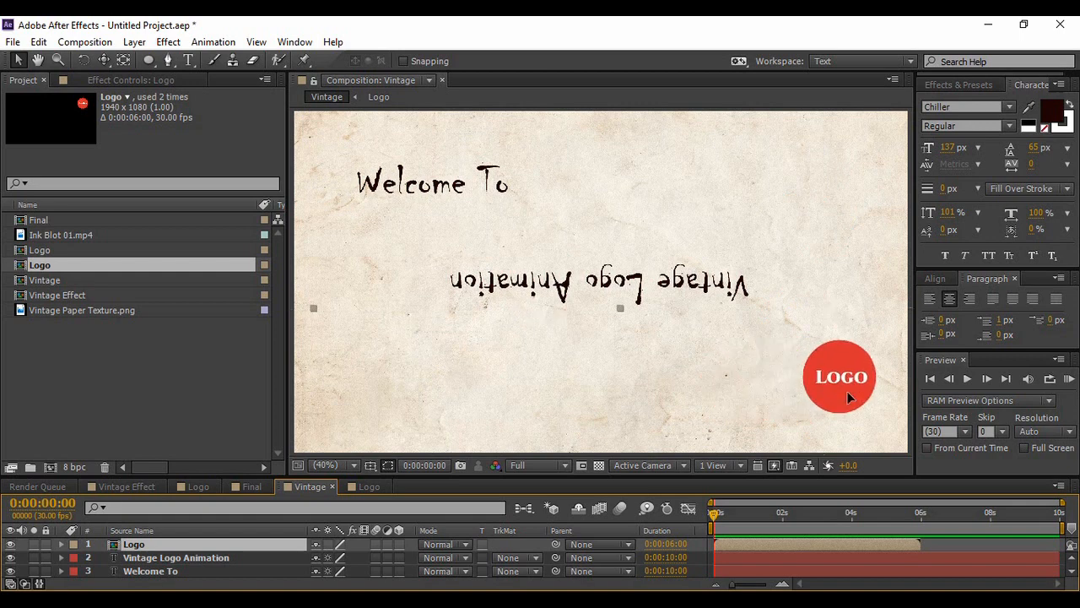
left_click_drag(841, 378, 777, 388)
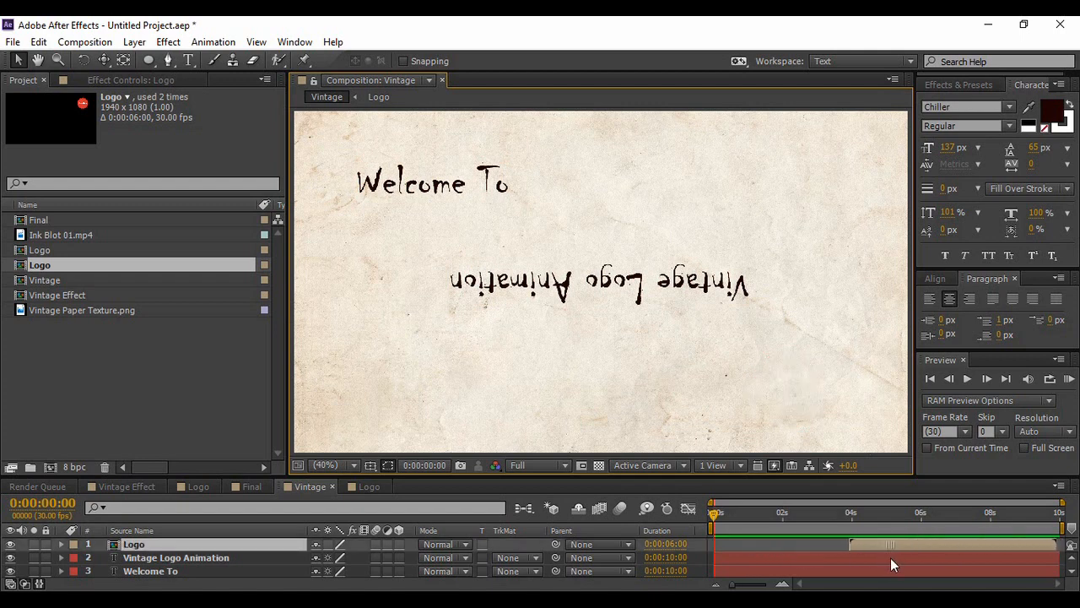
left_click_drag(716, 523, 817, 523)
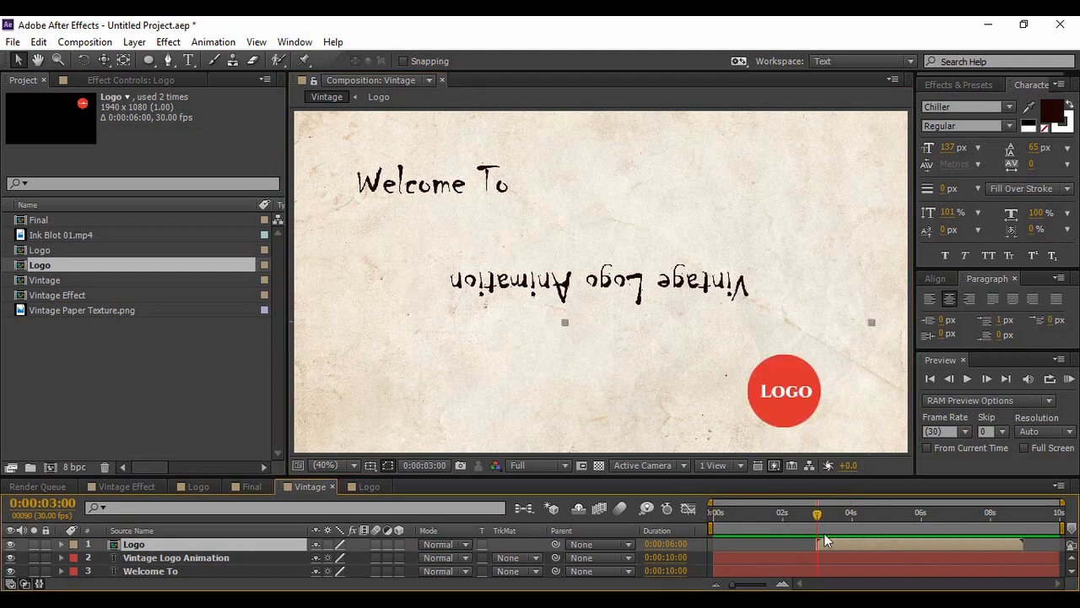
mouse_move(827, 542)
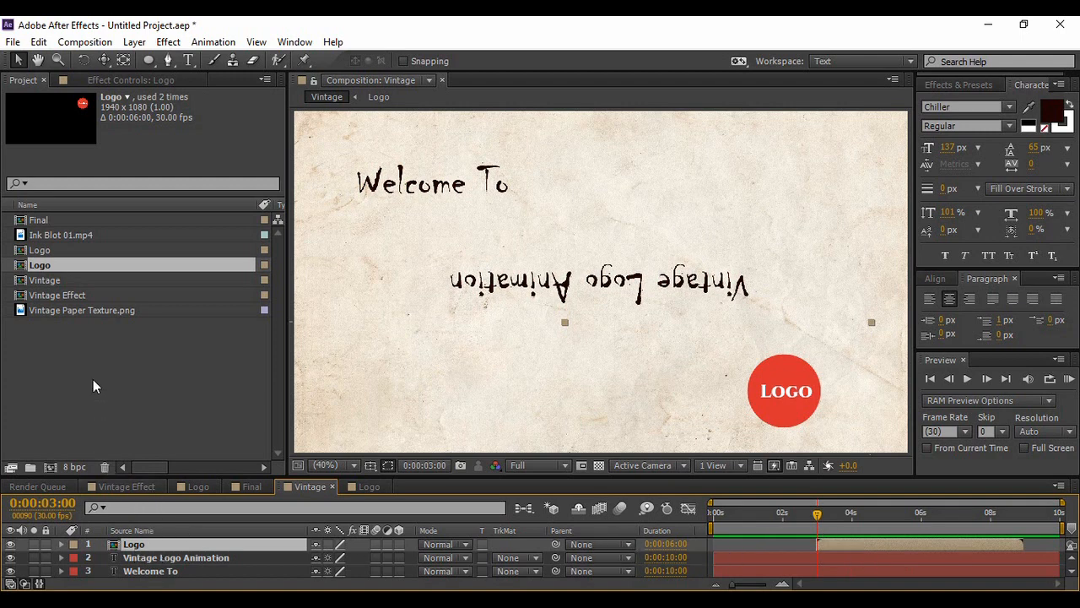
left_click(64, 235)
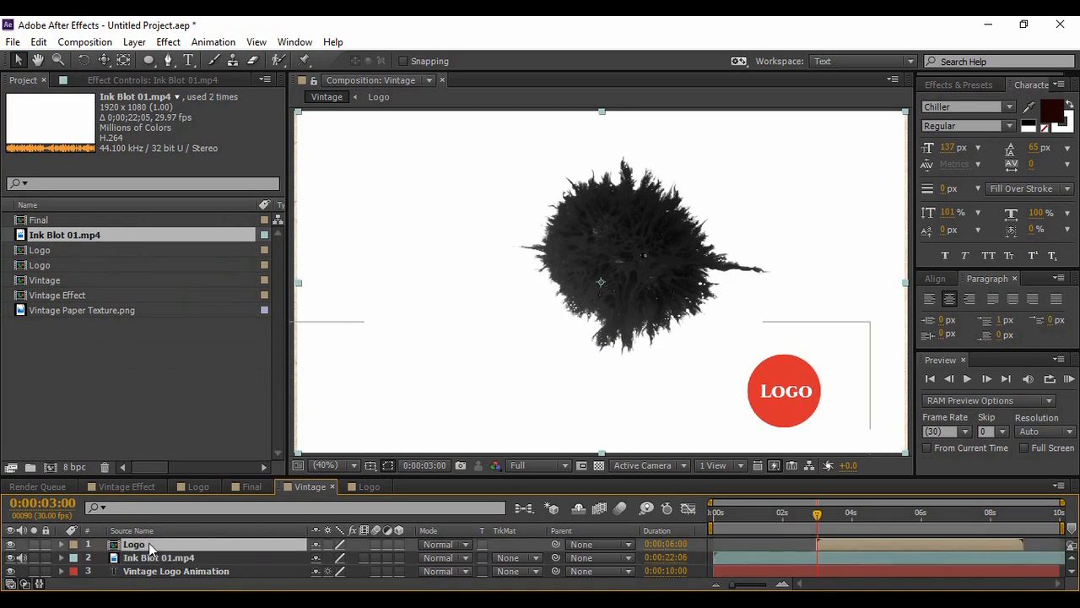
Pre-compose the Logo and Ink Blot 01 layers into a Blot composition and select the blot clip inside it.
left_click(133, 544)
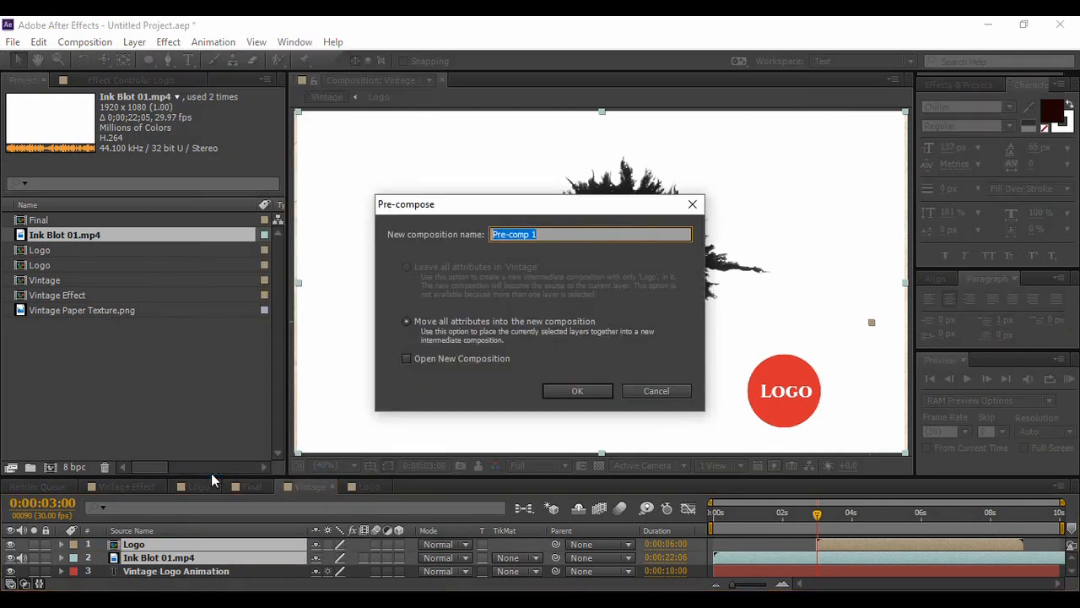
left_click(577, 390)
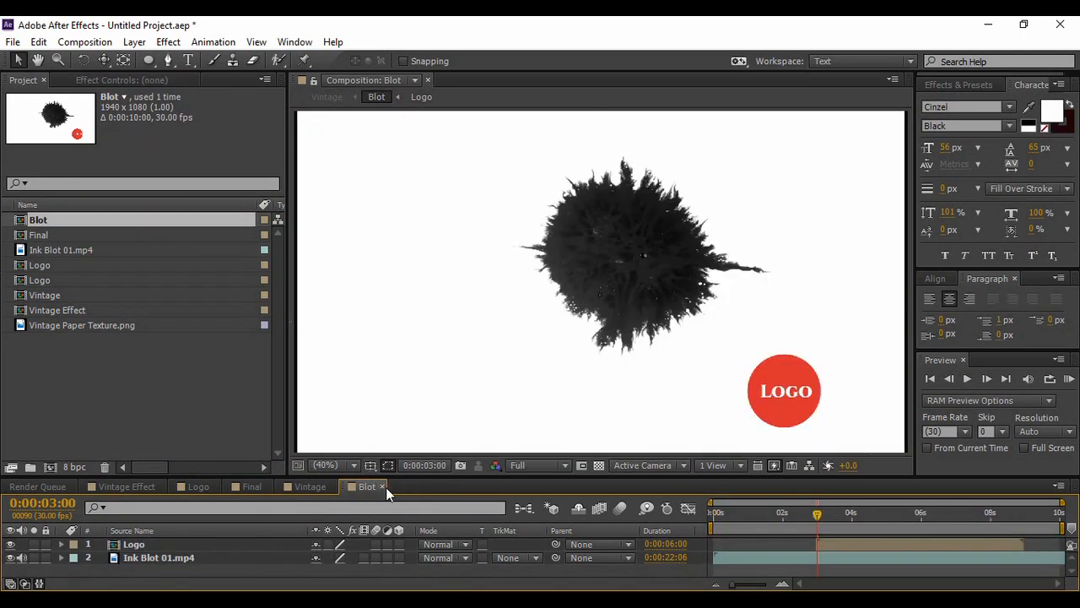
left_click(257, 486)
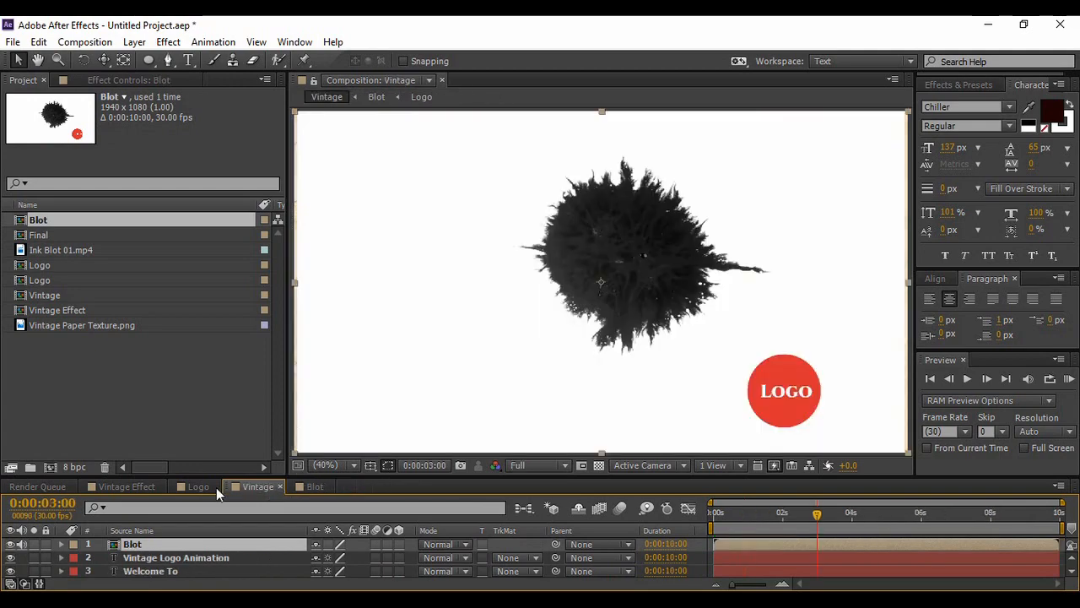
left_click(115, 487)
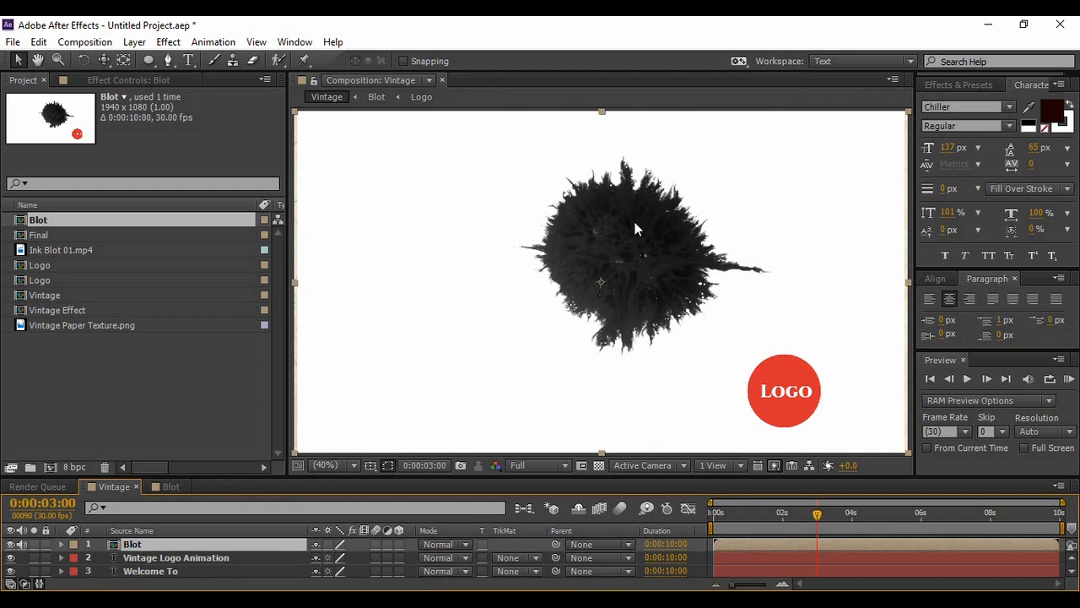
left_click(170, 486)
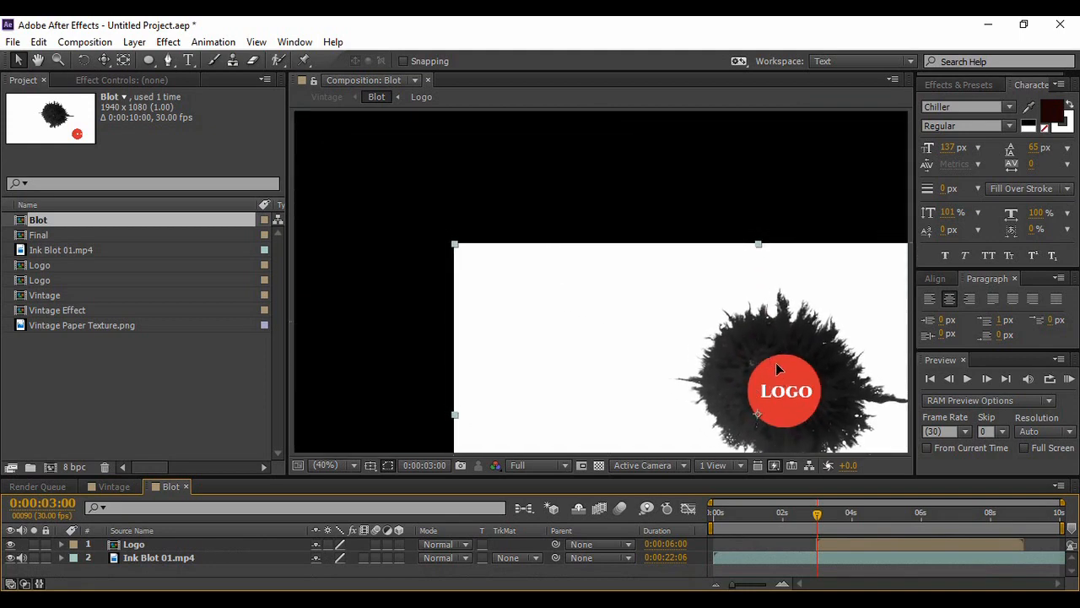
left_click(159, 557)
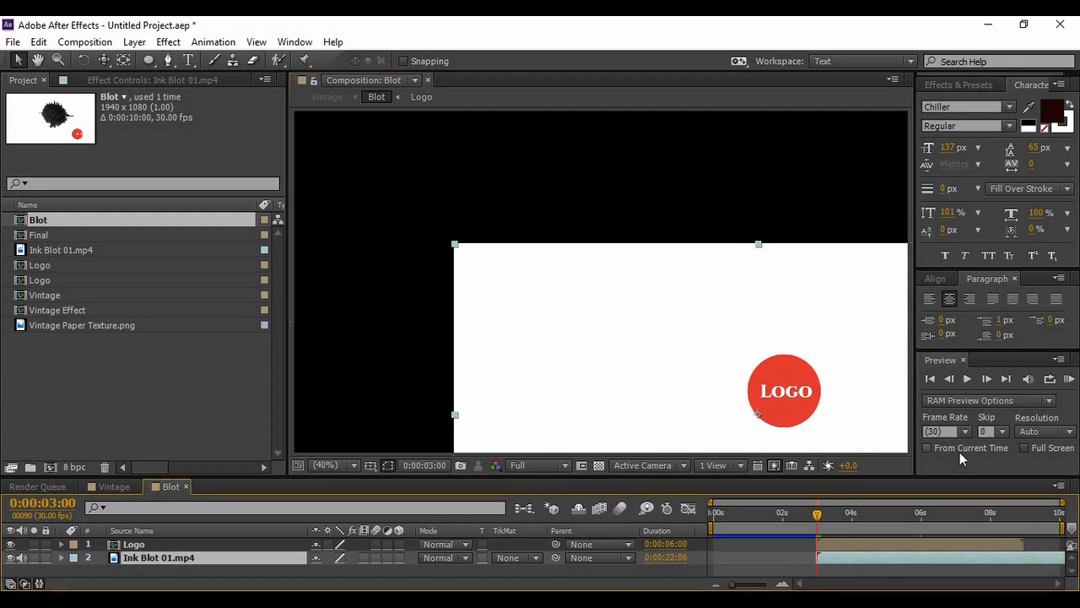
Step through the Blot composition to watch the ink spread out behind the red LOGO.
left_click(967, 378)
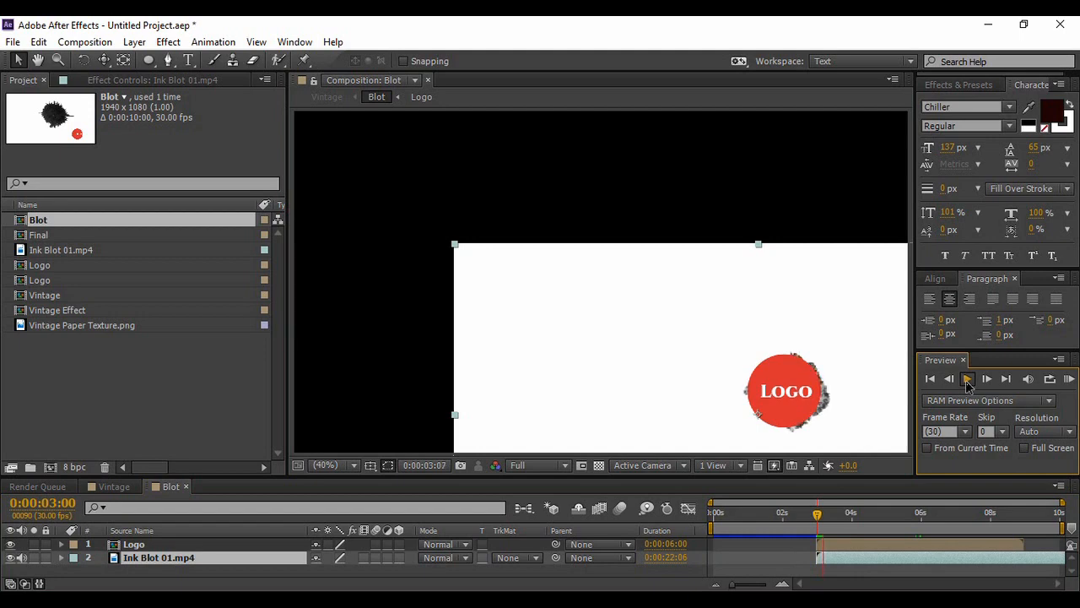
left_click(967, 378)
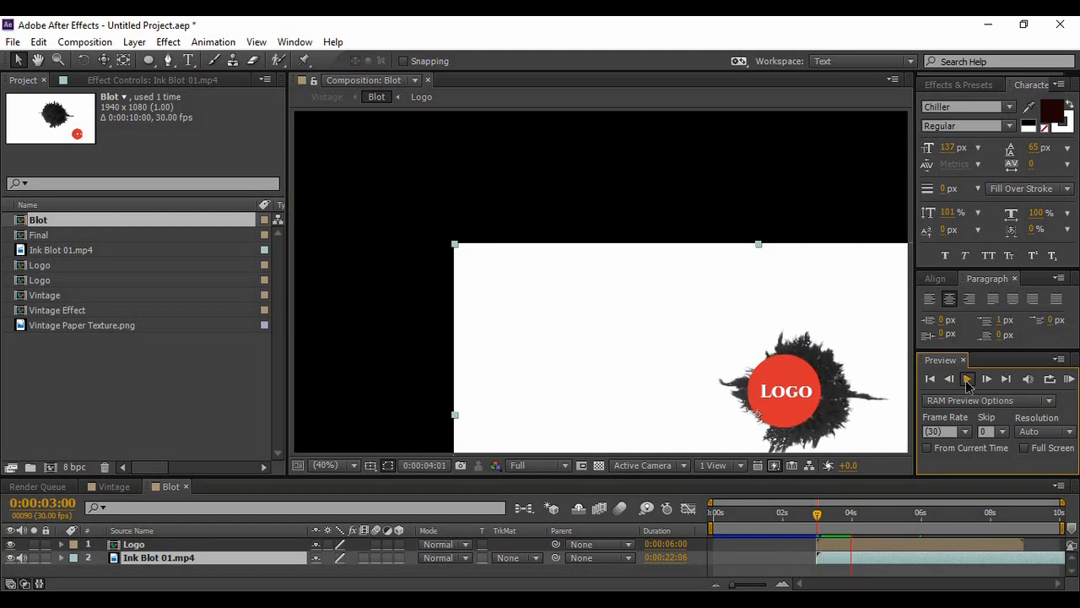
left_click(986, 379)
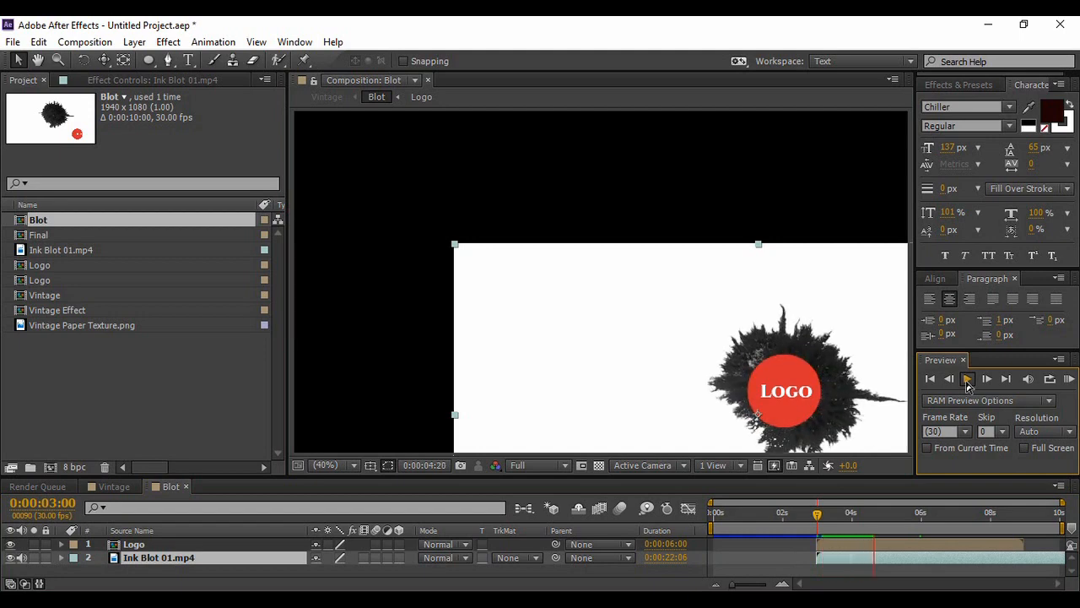
left_click(967, 379)
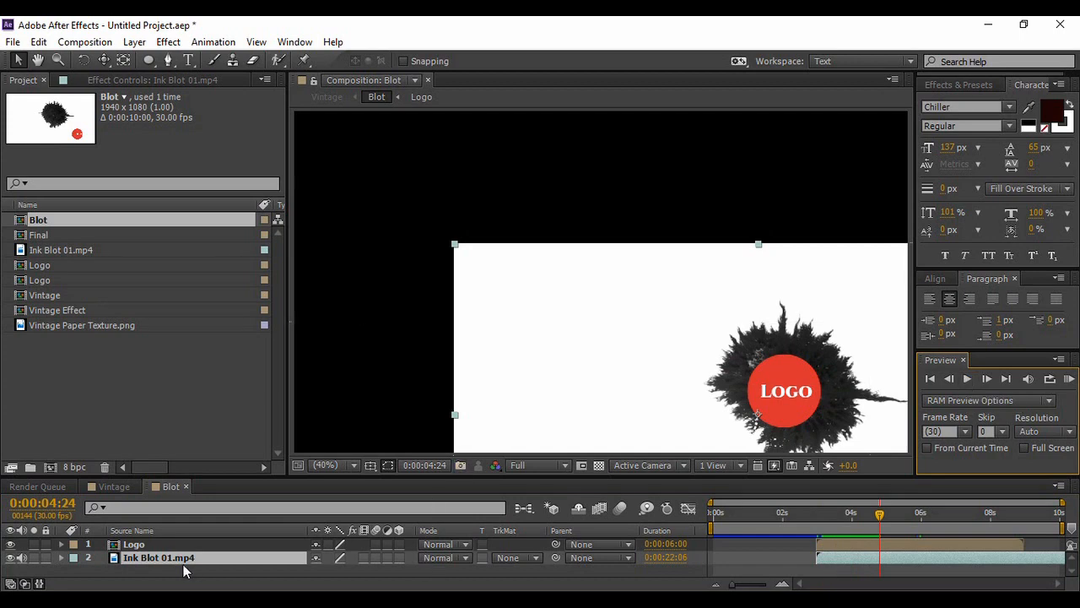
left_click(60, 557)
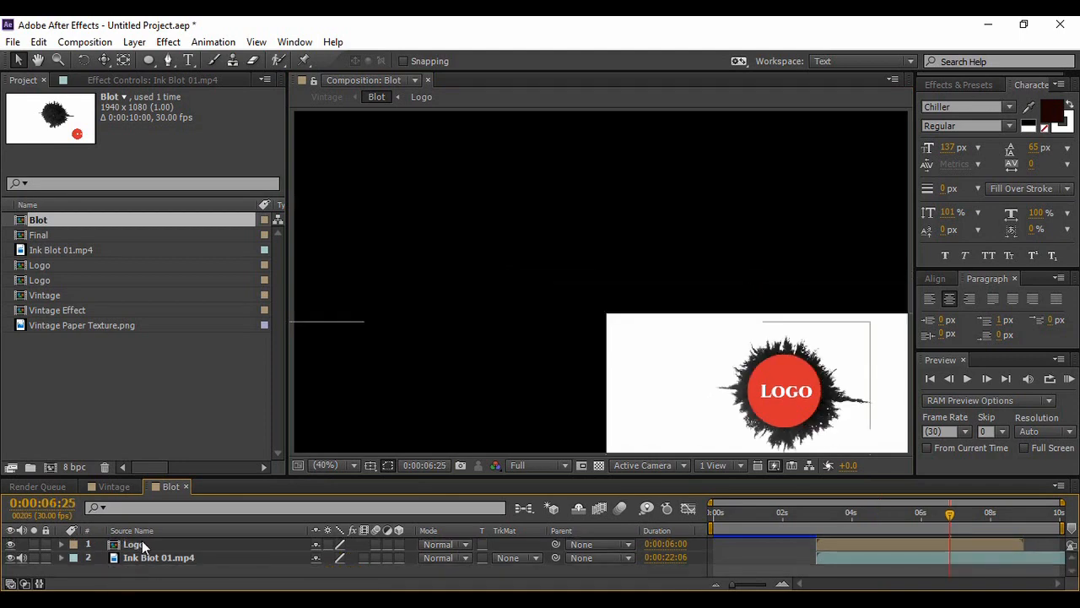
Move Ink Blot 01 above the Logo layer and bring up the Logo's track matte choices.
left_click(135, 544)
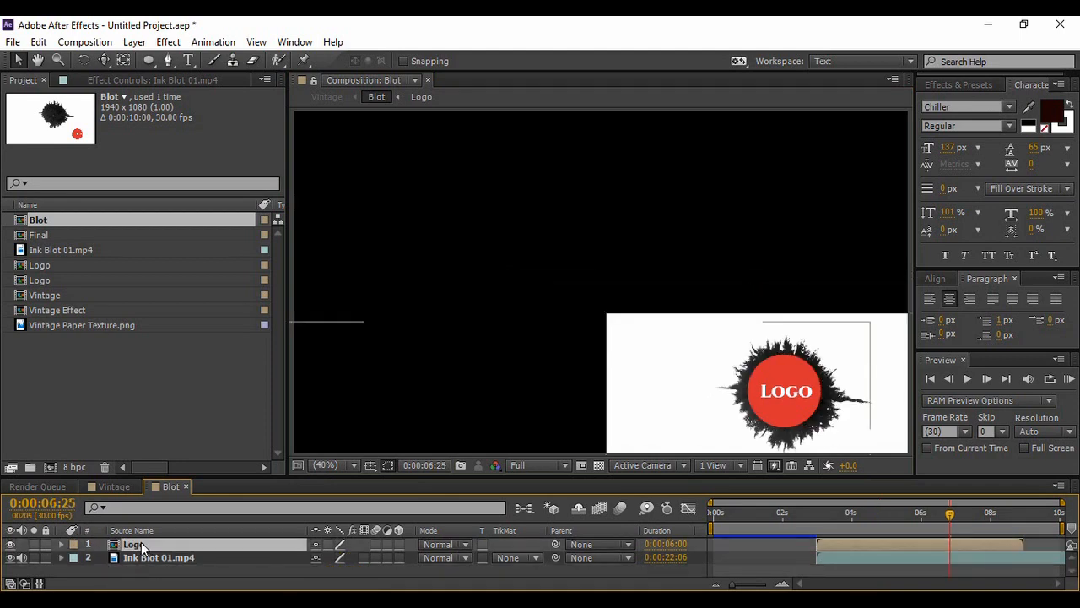
left_click(159, 557)
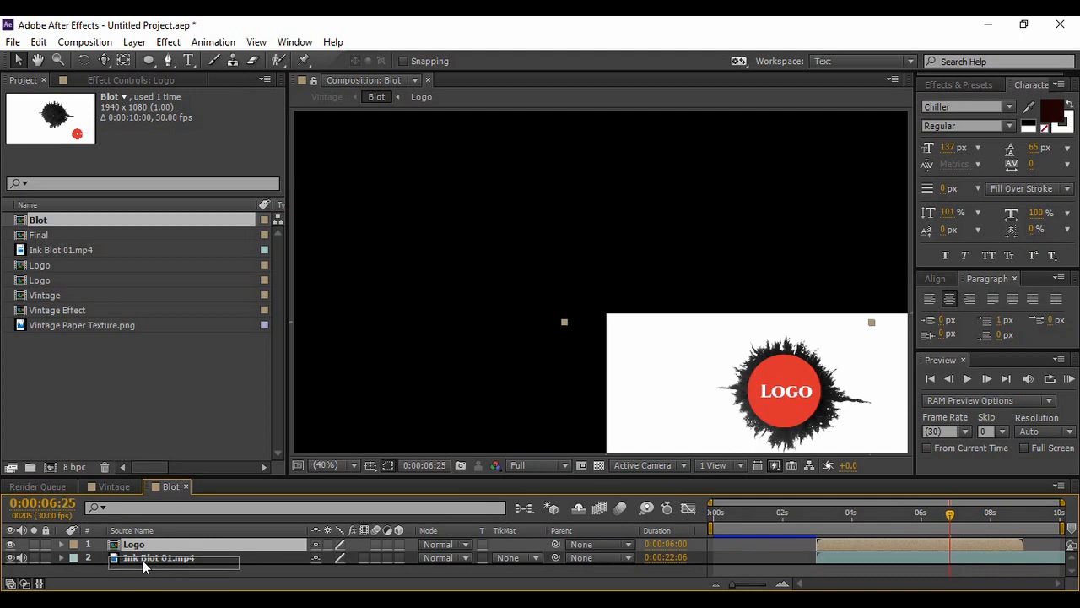
left_click_drag(159, 557, 158, 544)
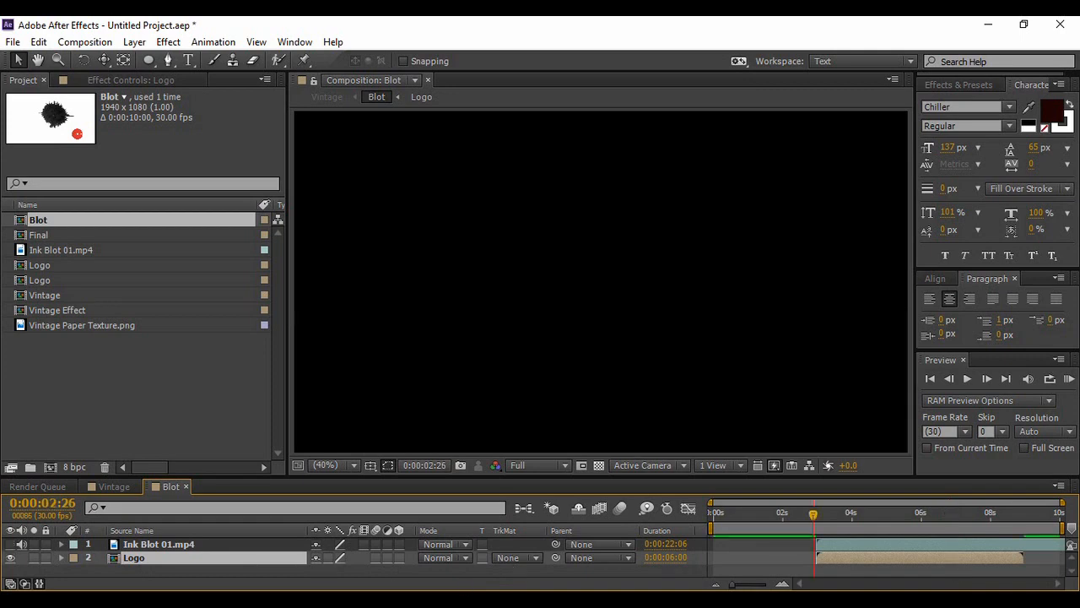
left_click(514, 557)
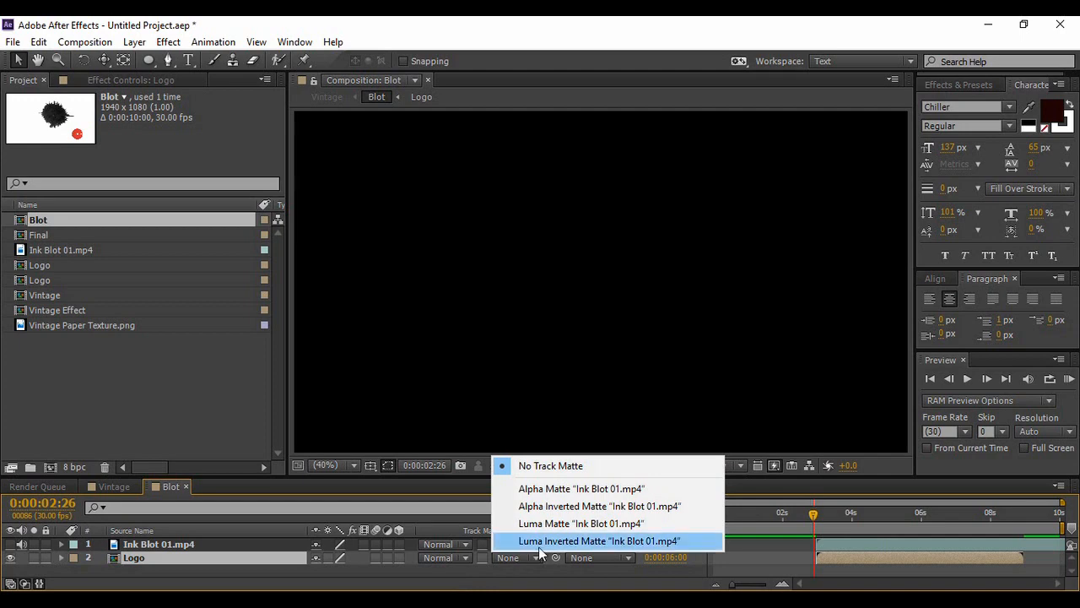
mouse_move(537, 548)
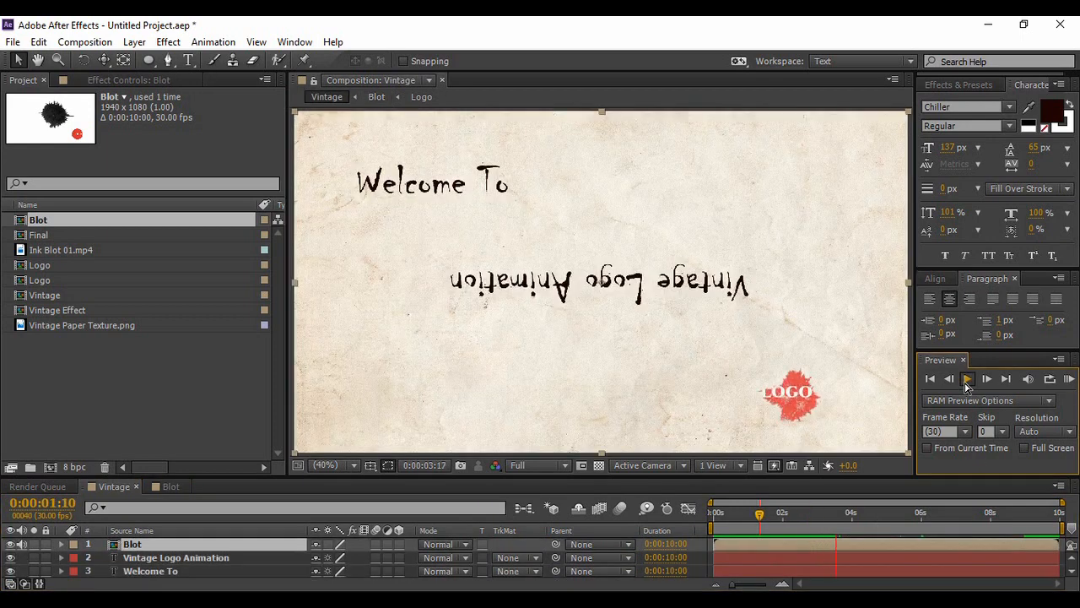
left_click(969, 378)
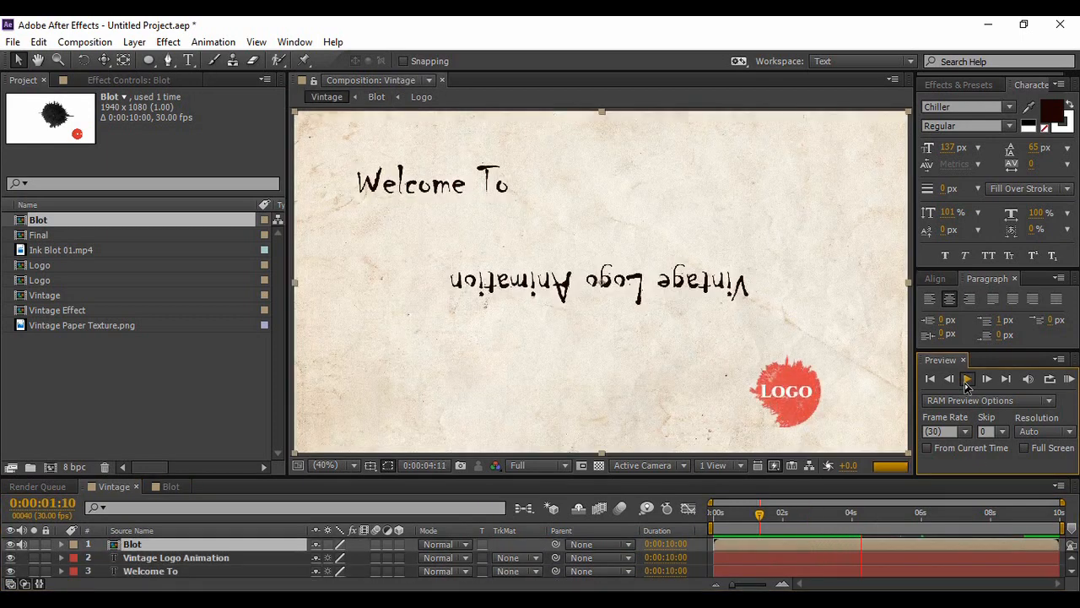
left_click(969, 378)
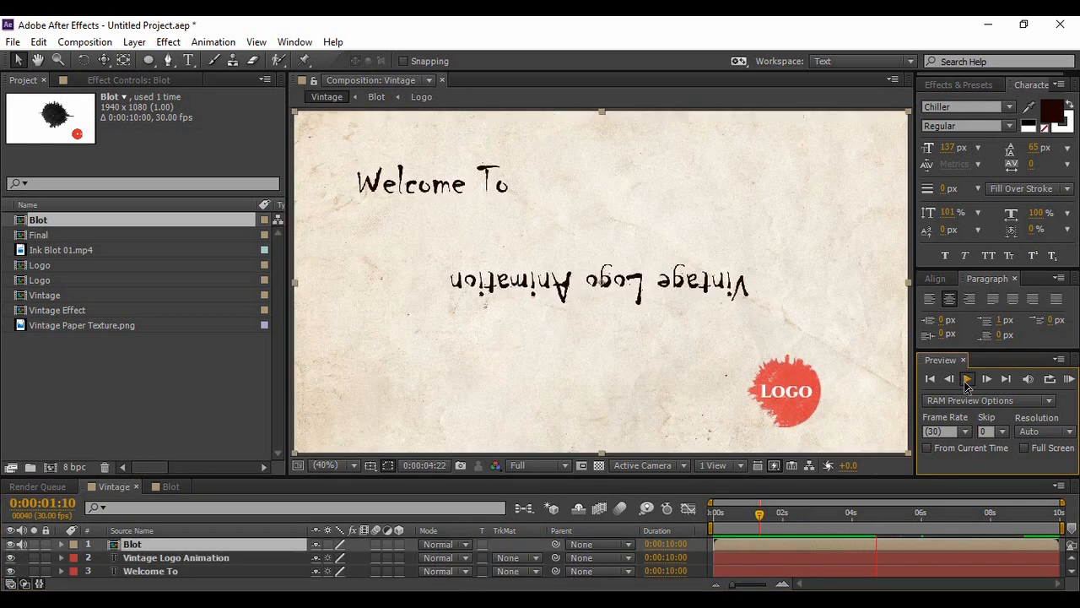
left_click(969, 378)
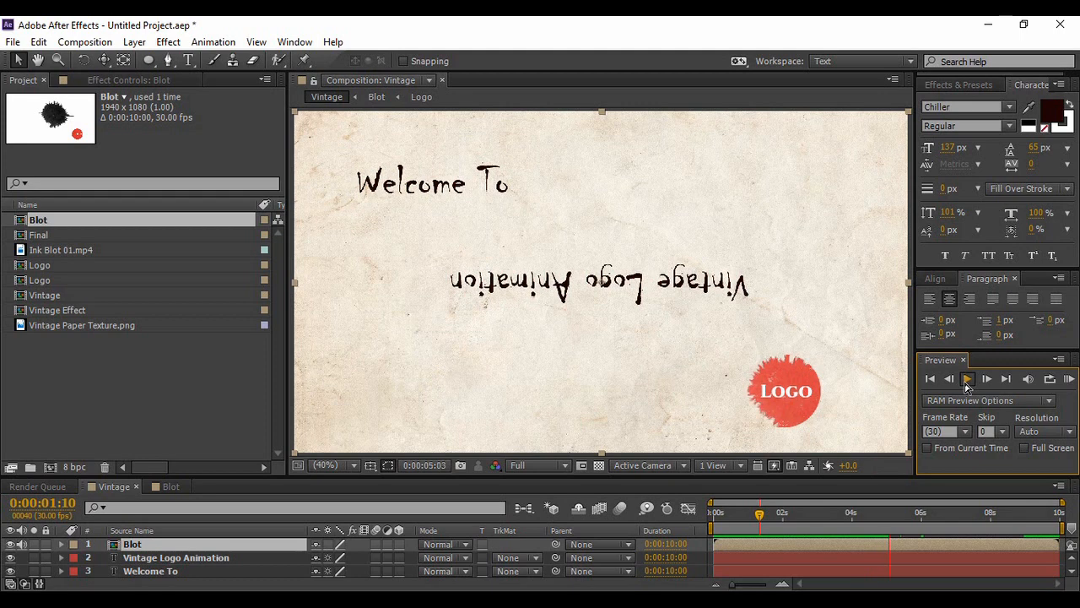
left_click(969, 378)
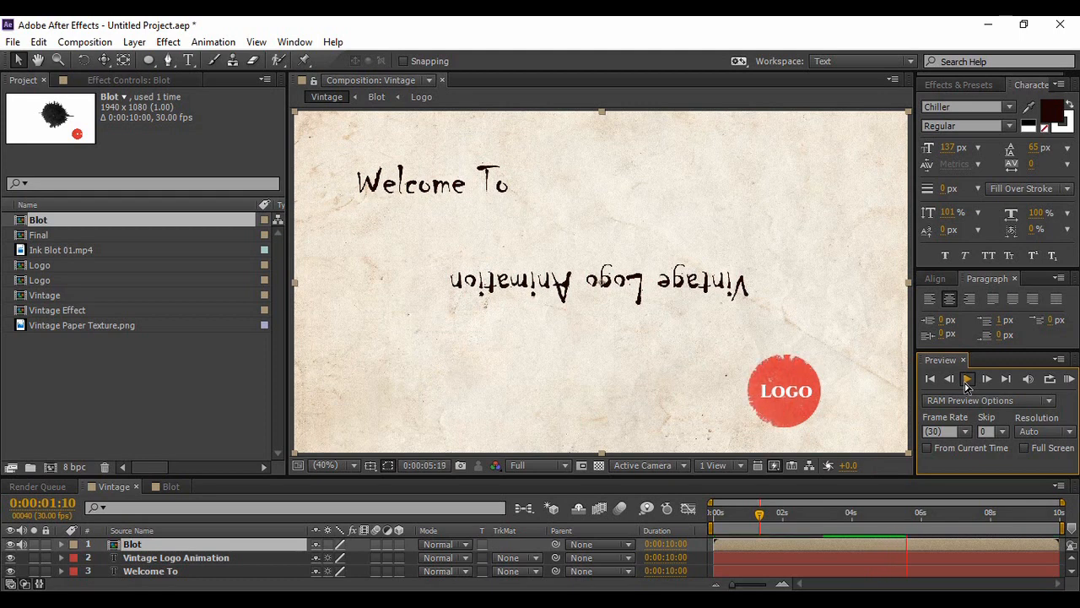
left_click(967, 378)
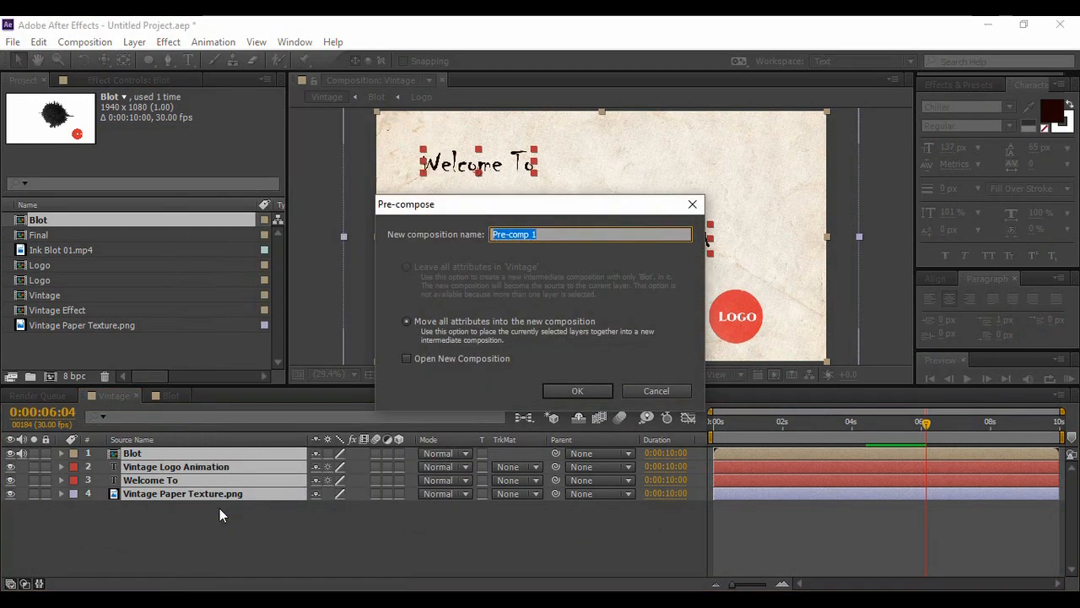
Name the precomposition Final and add a new camera above it.
type("Final")
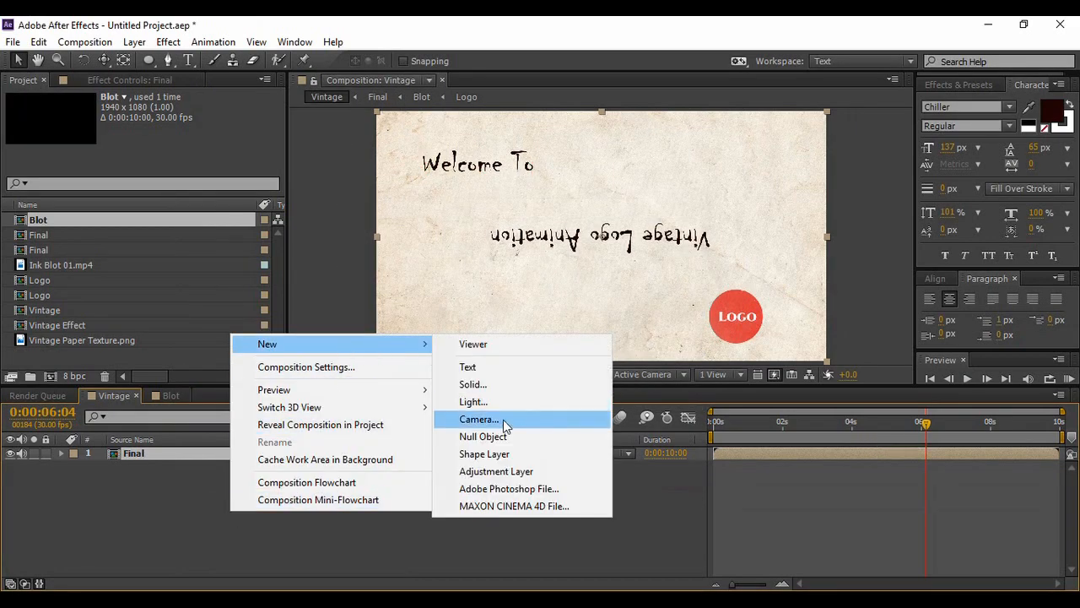
left_click(480, 419)
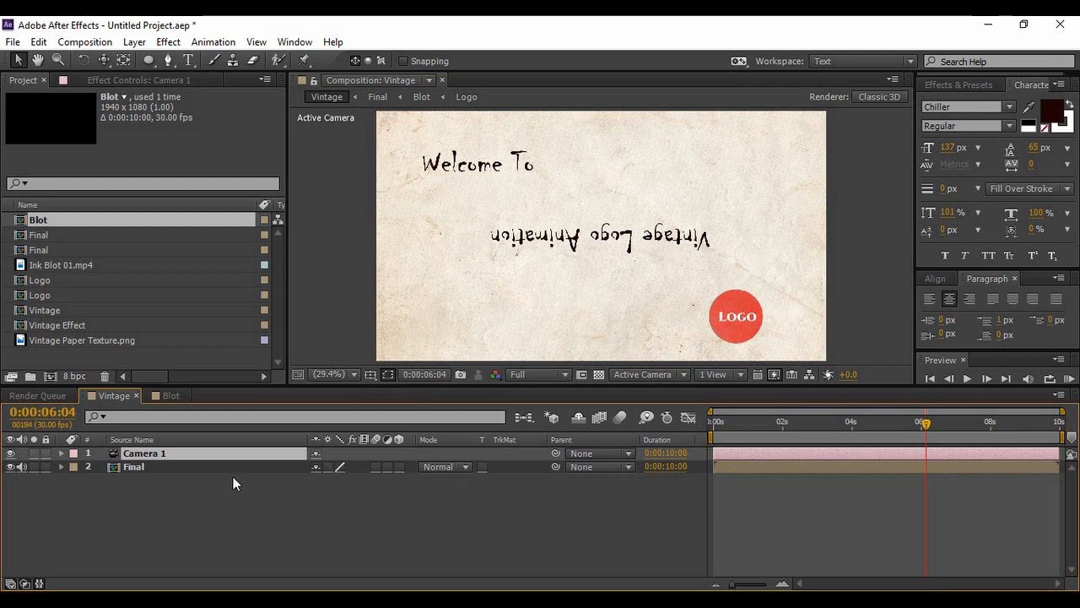
Twirl open Camera 1's Transform properties in the timeline.
left_click(133, 466)
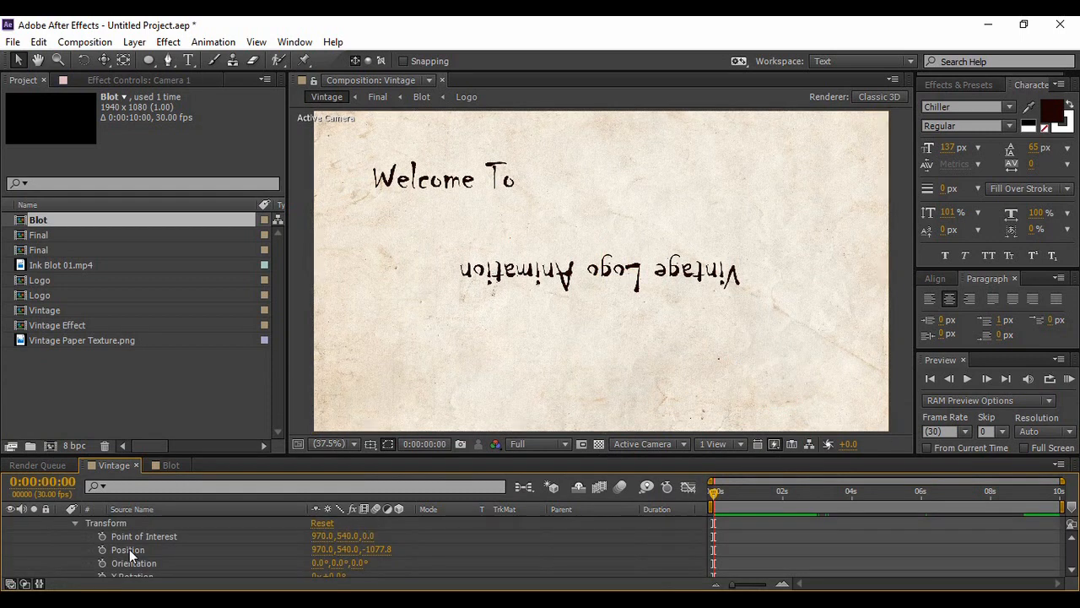
mouse_move(236, 152)
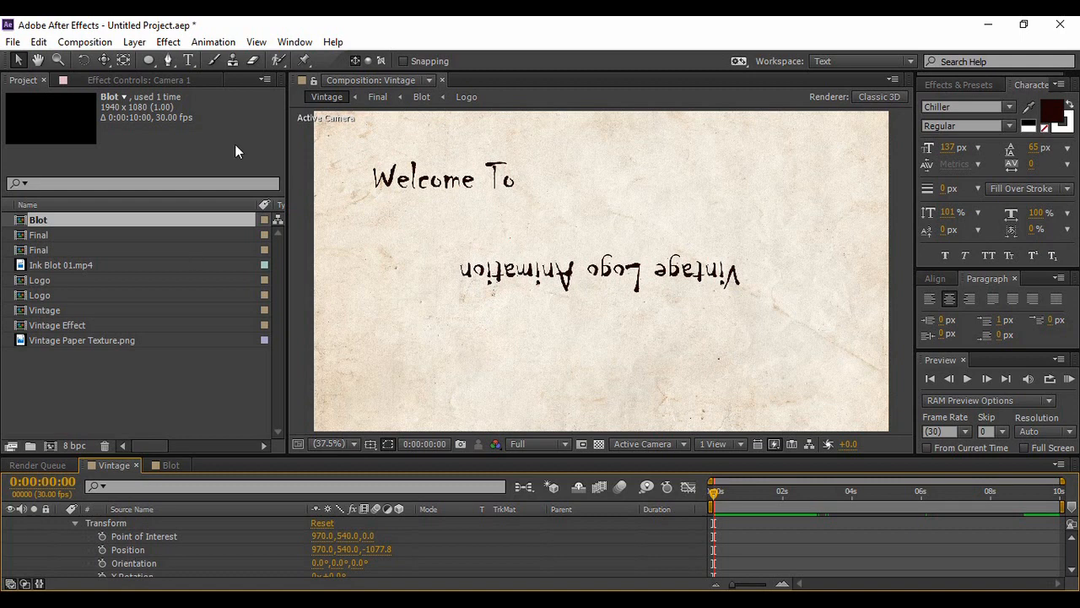
mouse_move(105, 61)
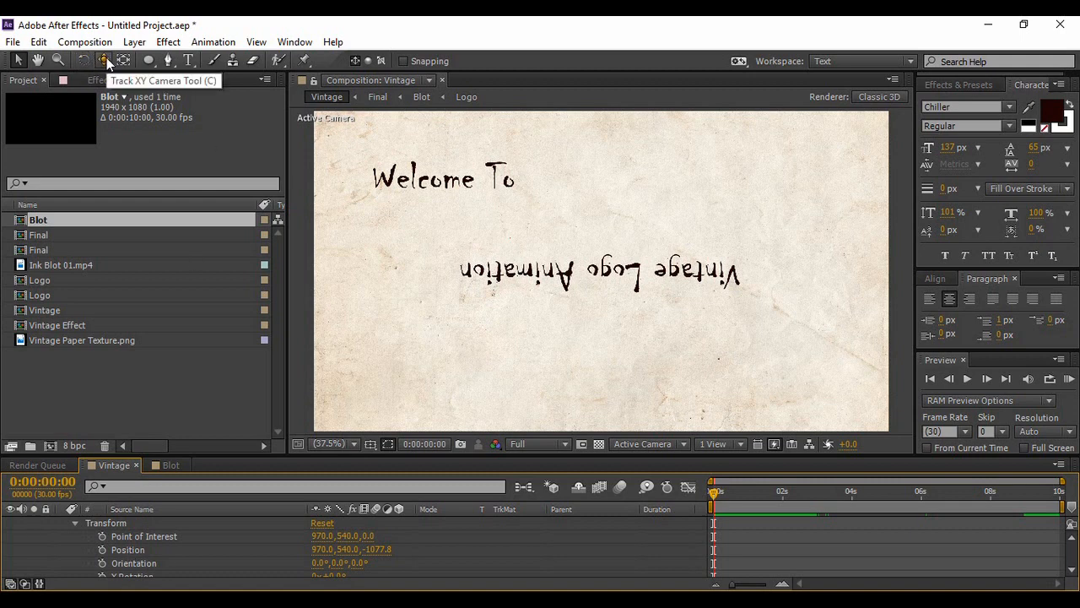
Track the camera sideways with the Track XY tool to centre 'Welcome To' in frame.
left_click(105, 61)
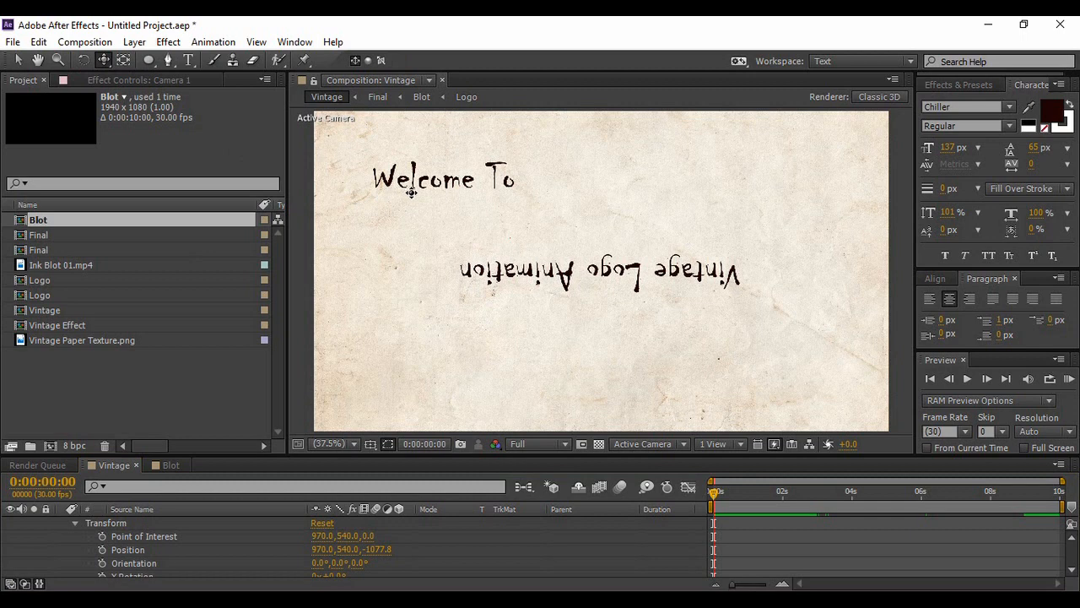
mouse_move(402, 216)
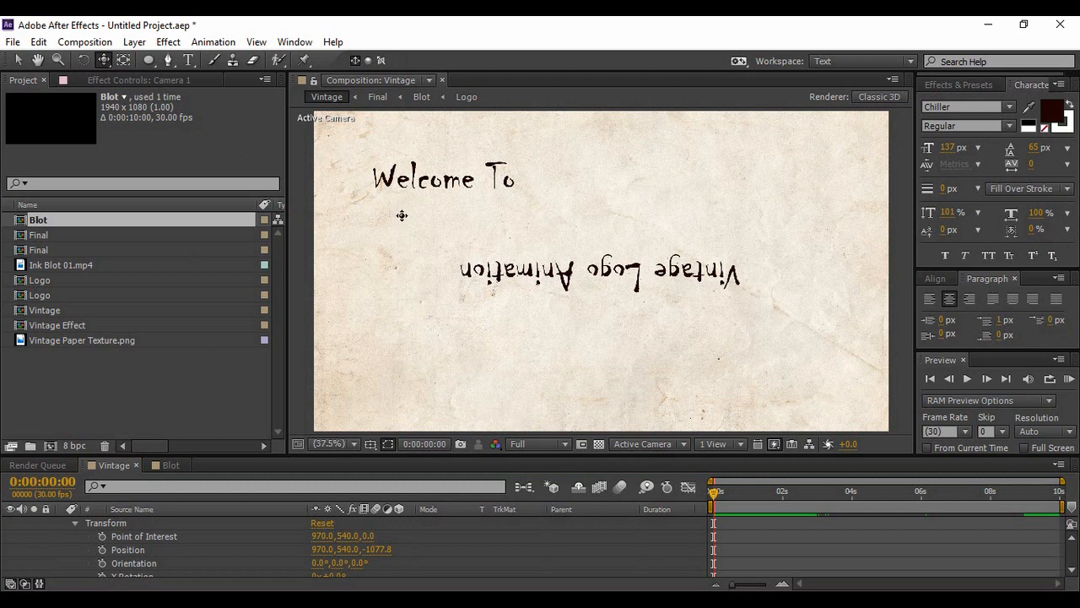
mouse_move(411, 216)
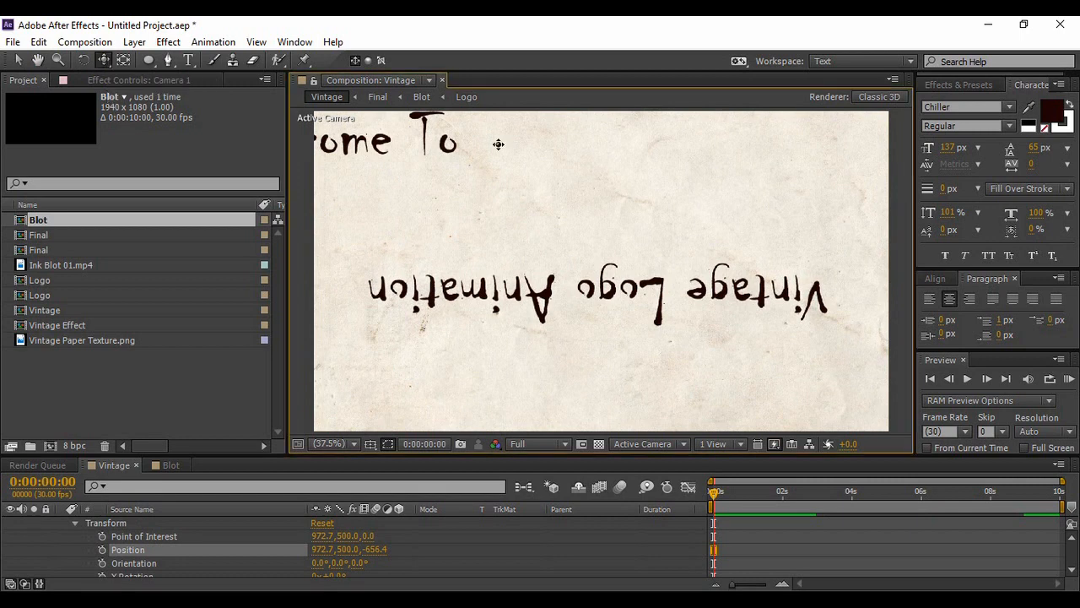
left_click_drag(498, 144, 675, 233)
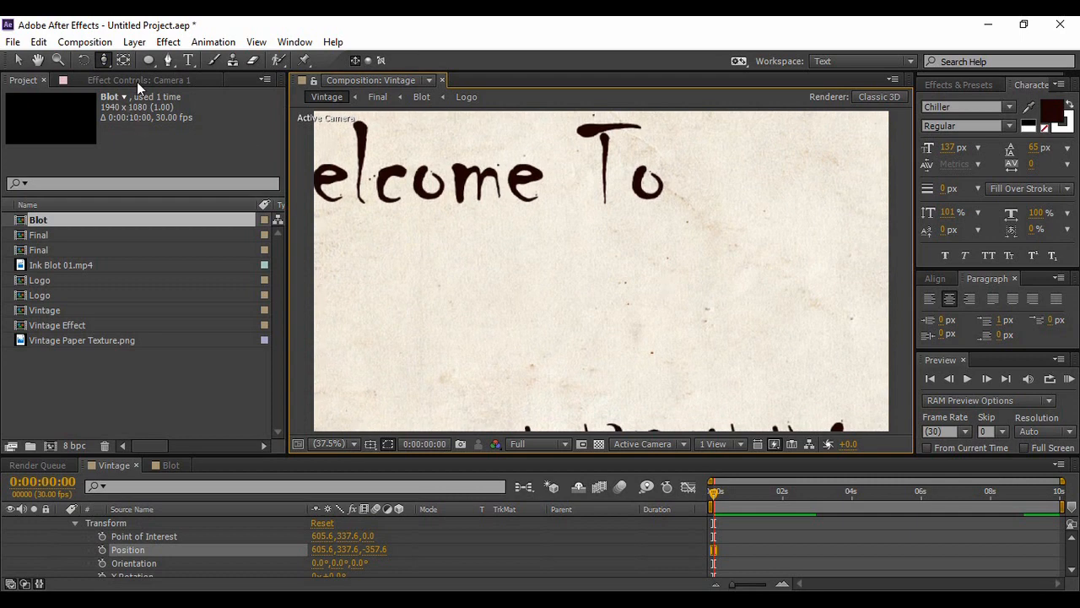
mouse_move(103, 61)
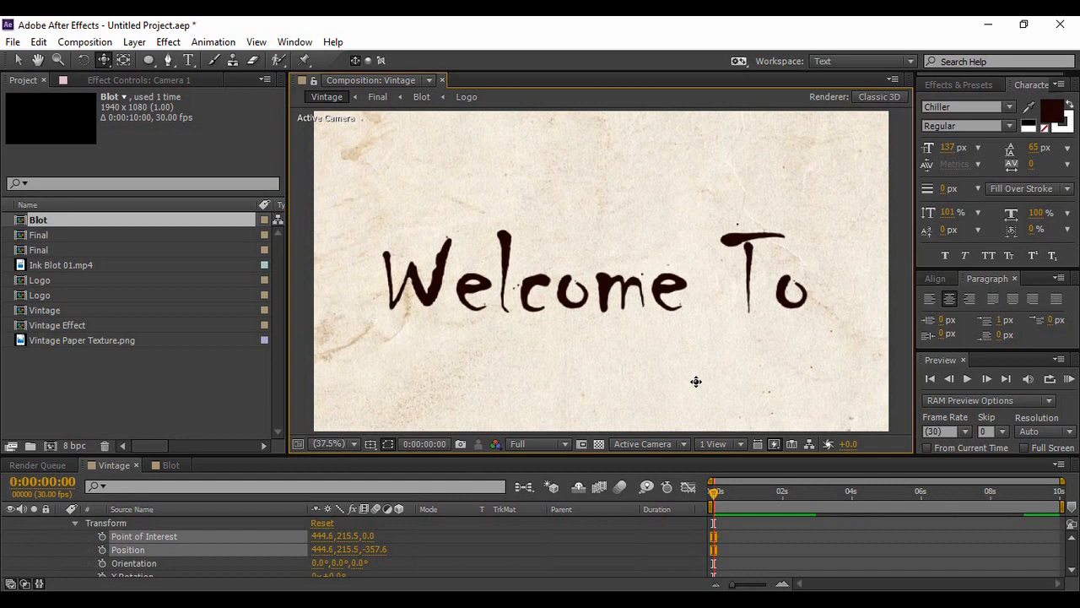
mouse_move(52, 577)
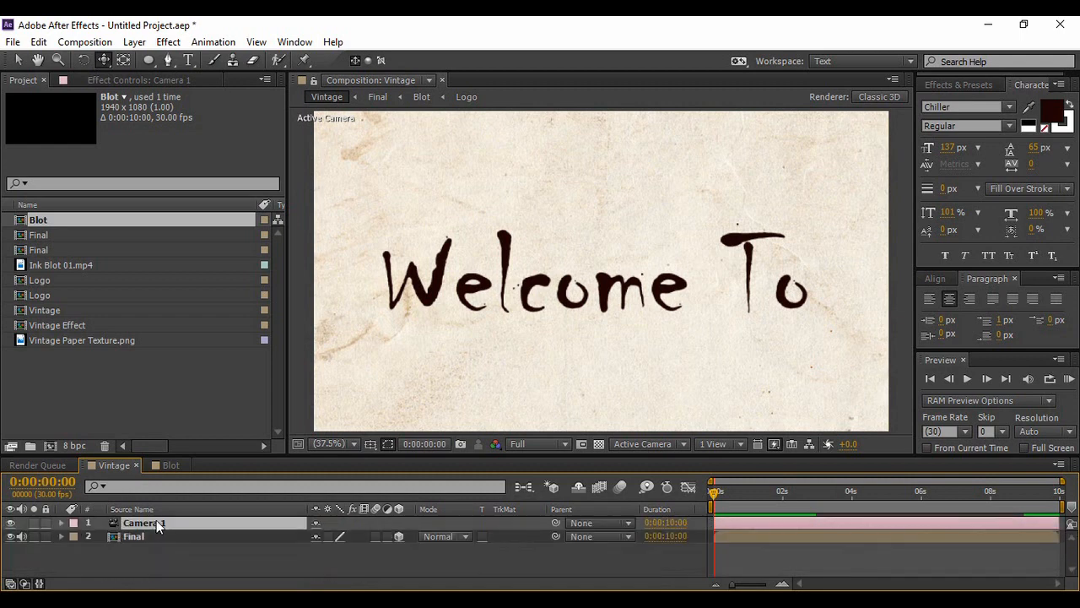
Select Camera 1 and park the time indicator at 1:15 for its Position and Point of Interest keyframes.
left_click(61, 523)
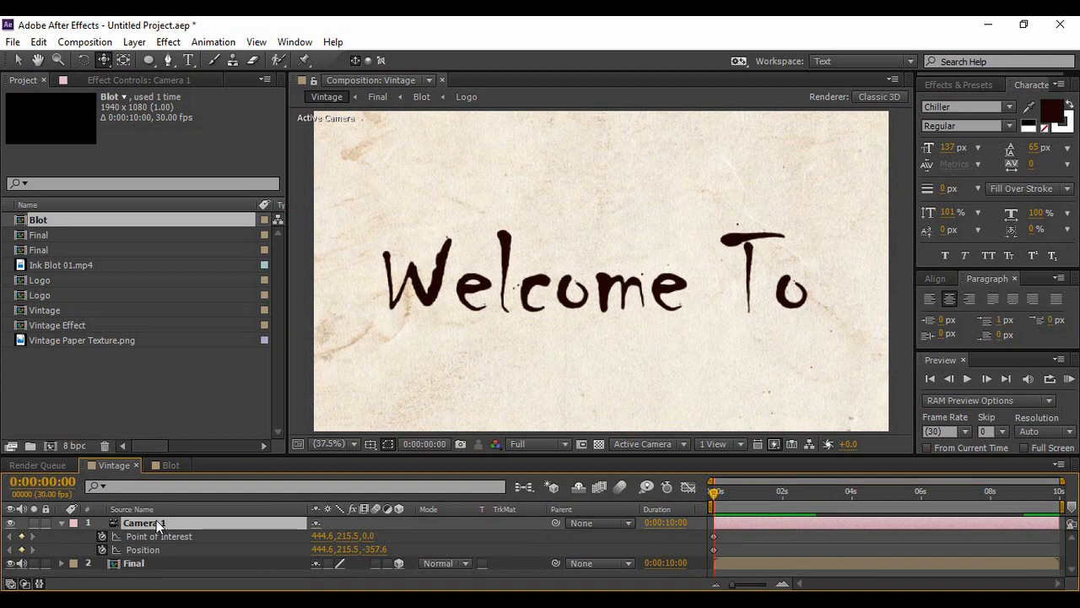
mouse_move(716, 493)
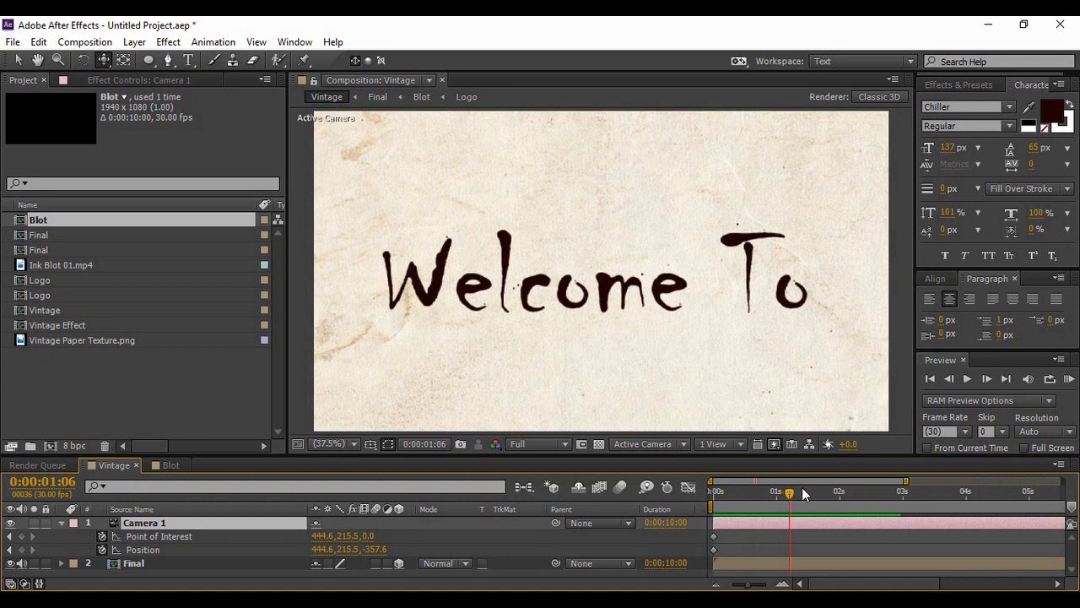
left_click_drag(790, 493, 775, 493)
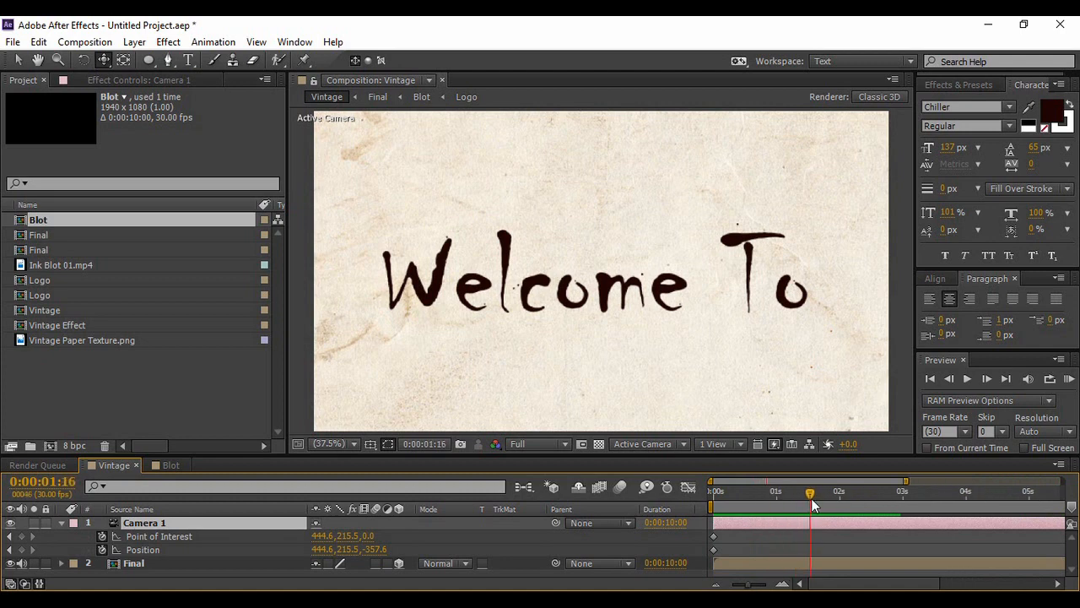
left_click(804, 489)
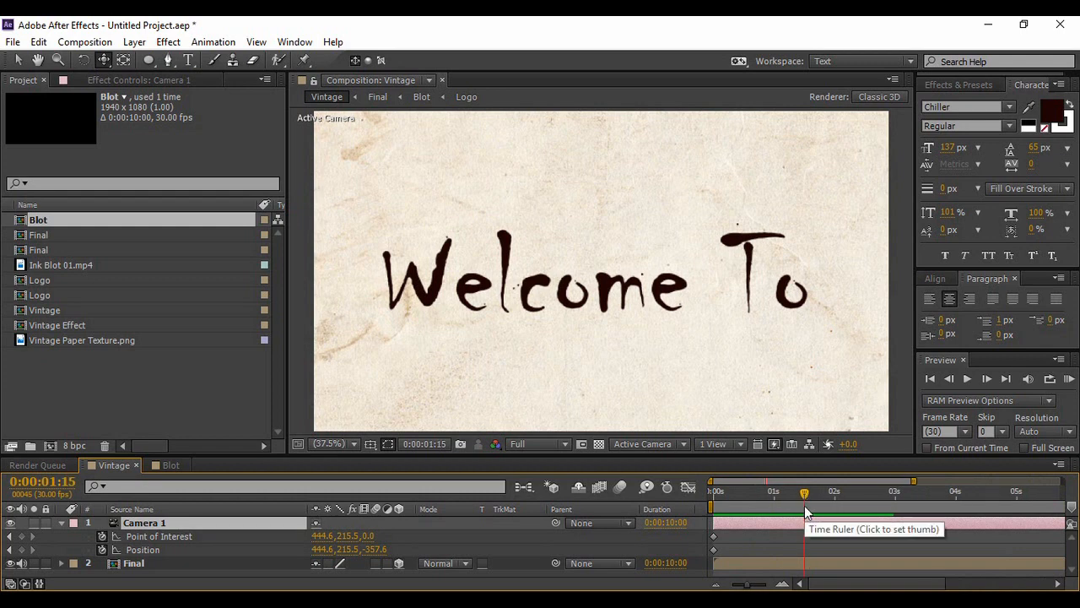
mouse_move(803, 493)
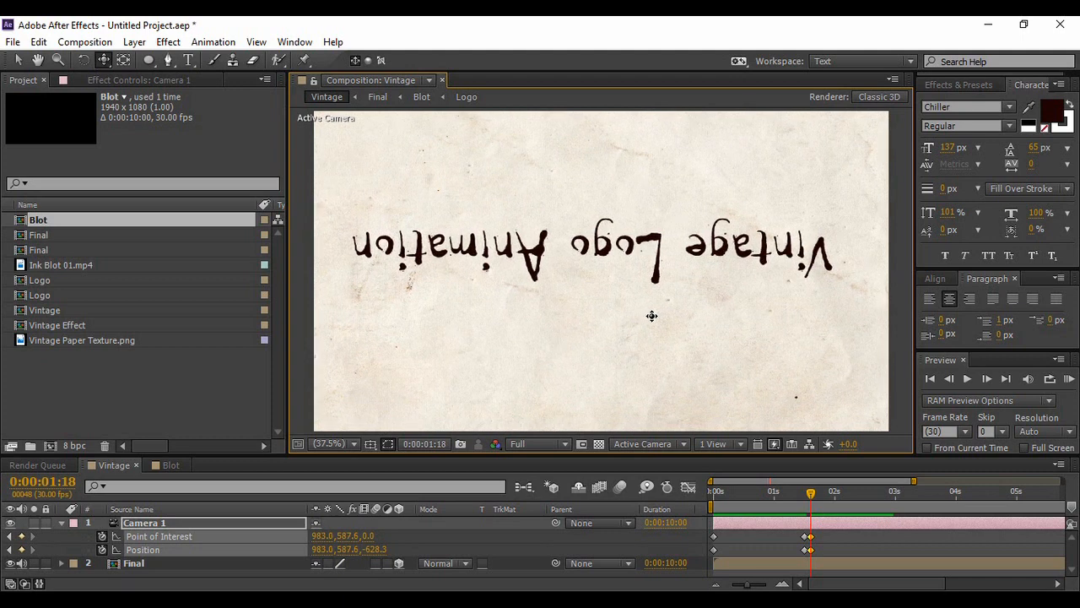
mouse_move(358, 327)
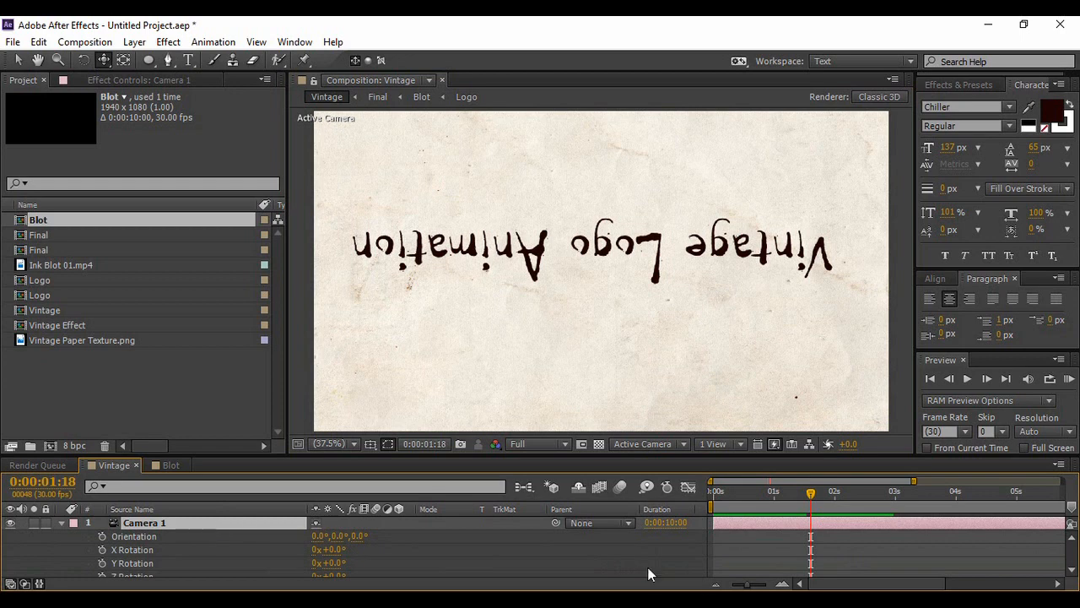
mouse_move(101, 540)
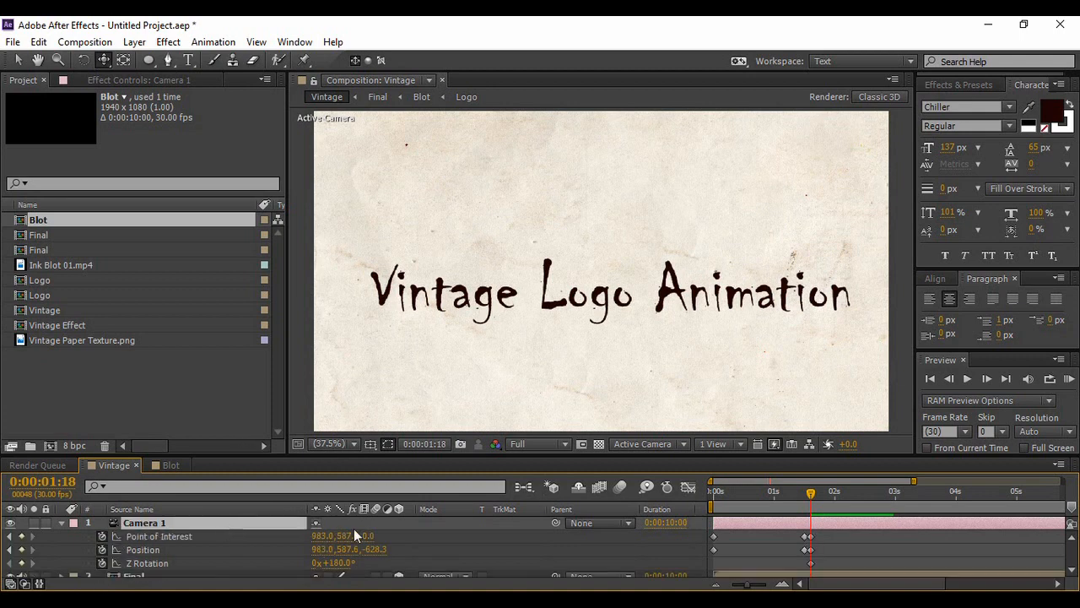
Zero Camera 1's Z Rotation at 1:15 so it rolls to 180° by 1:18, and play the move back.
left_click_drag(810, 491, 807, 491)
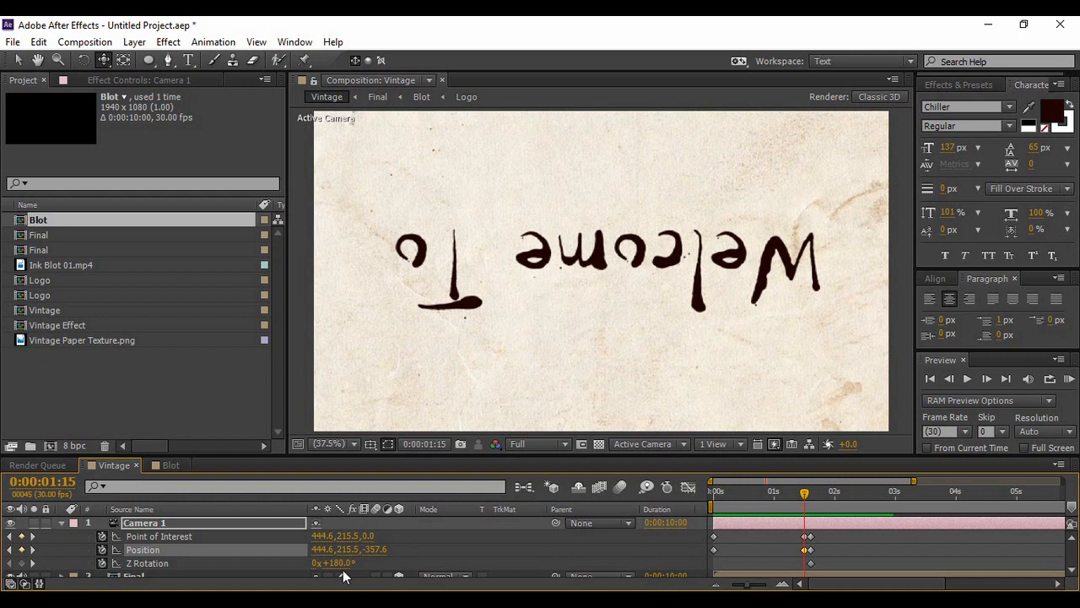
double_click(334, 564)
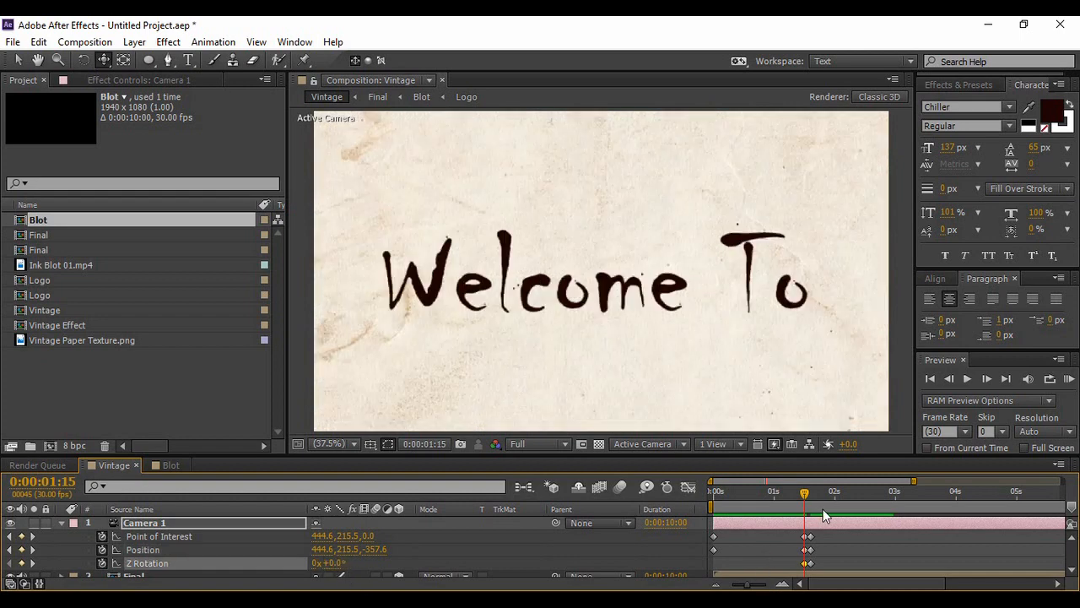
left_click(928, 378)
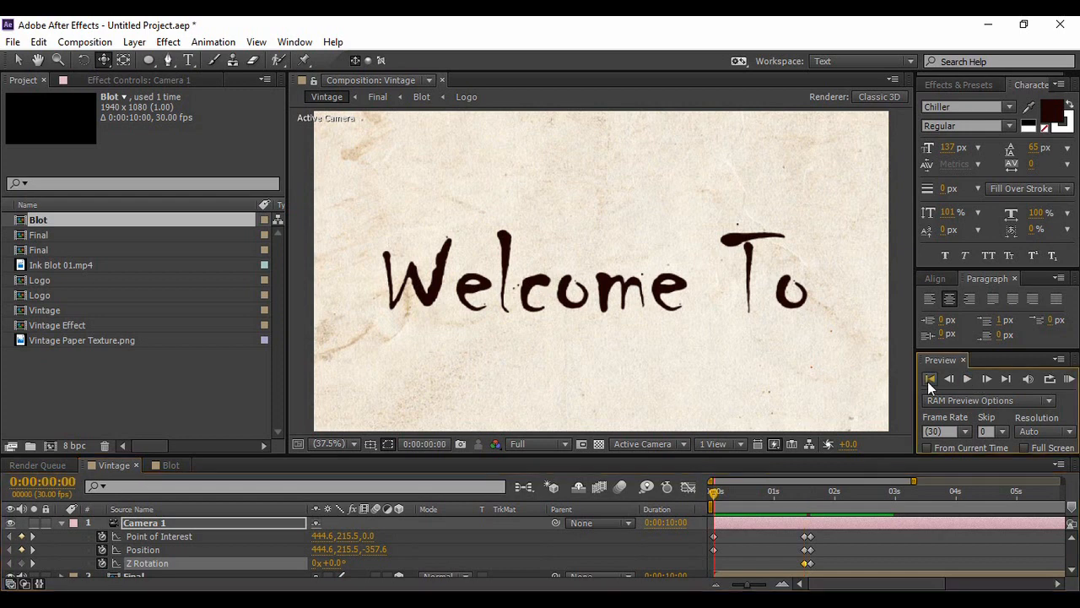
left_click(967, 378)
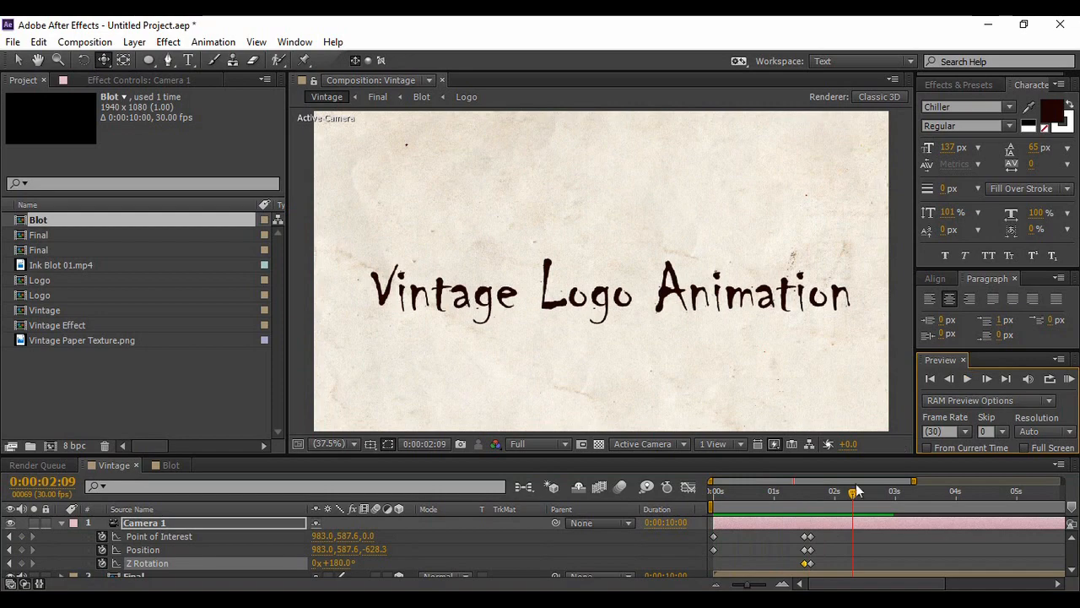
left_click_drag(854, 493, 809, 493)
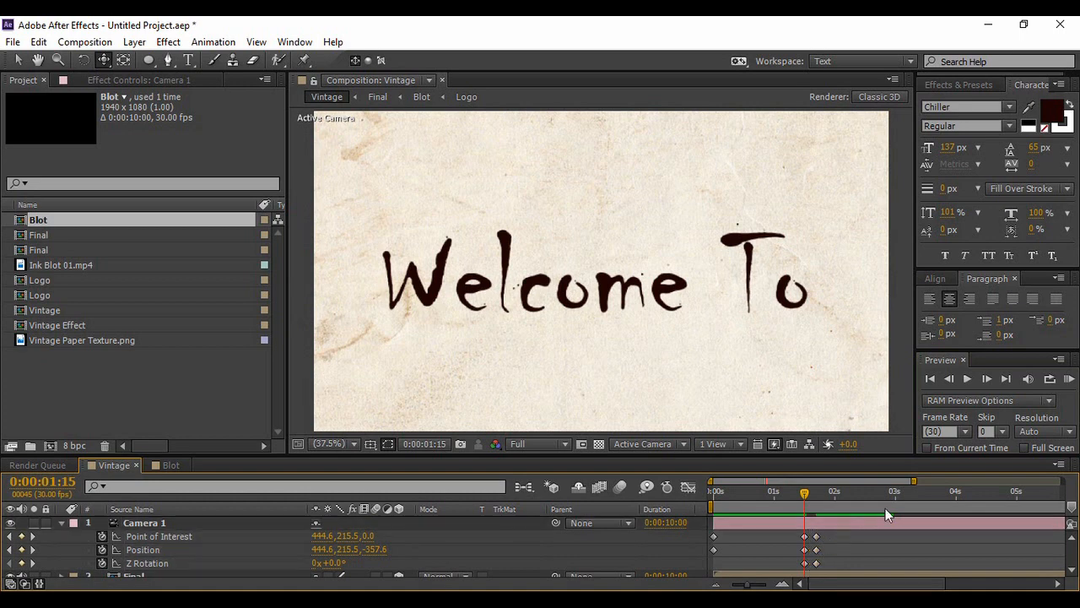
left_click(967, 378)
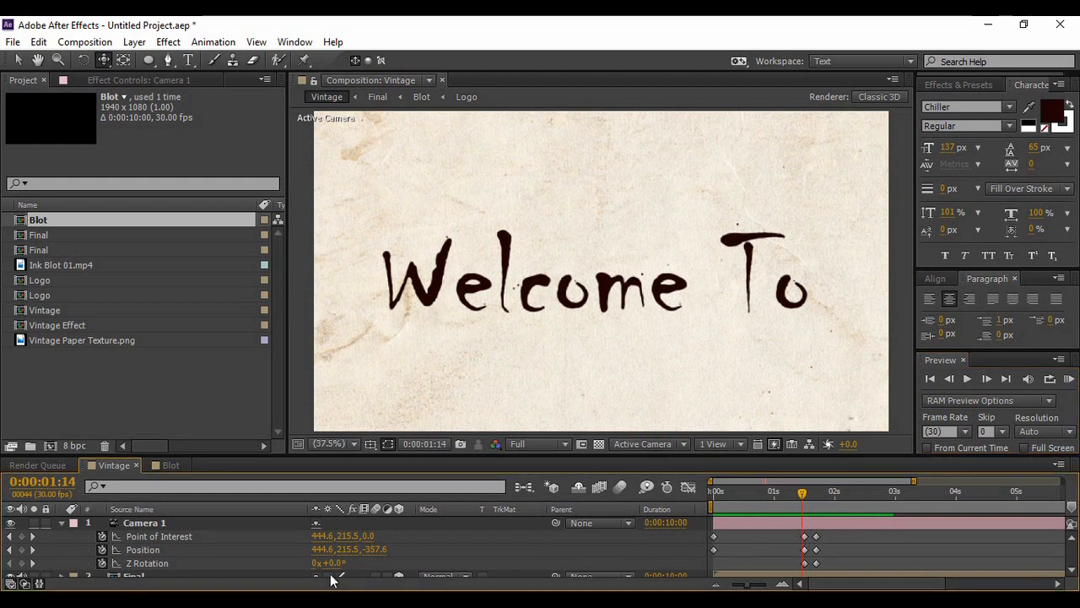
left_click(61, 523)
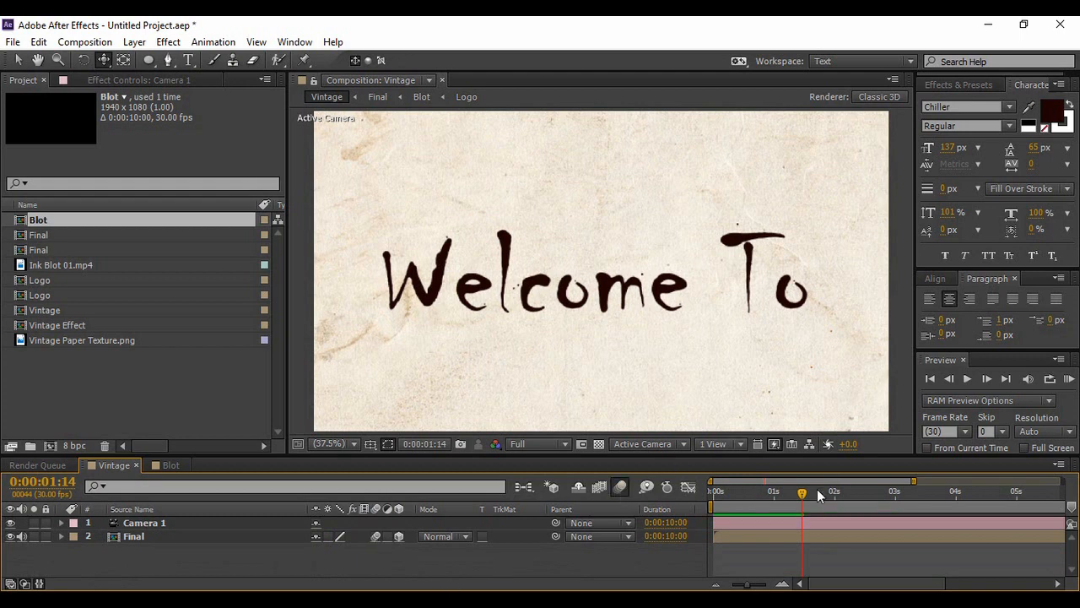
Play the camera spin from the start and stop it mid-rotation.
left_click(930, 379)
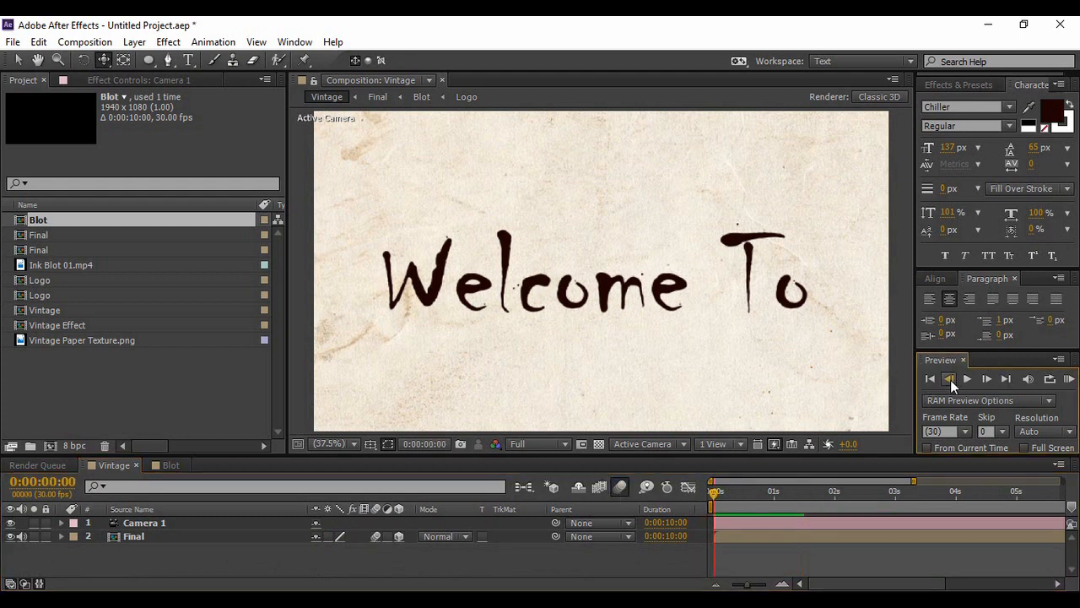
left_click(967, 378)
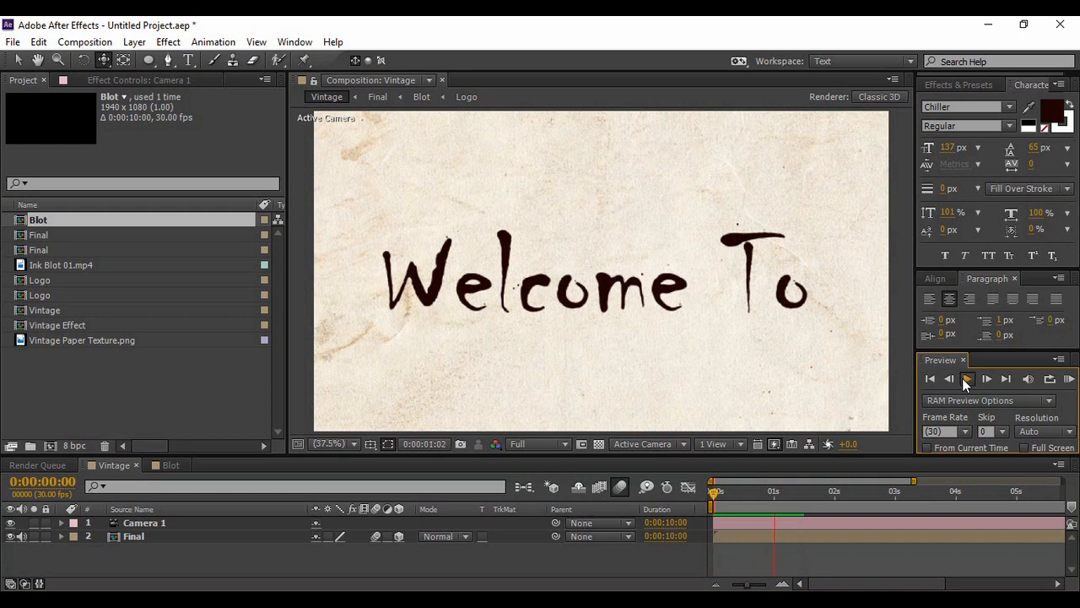
left_click(967, 378)
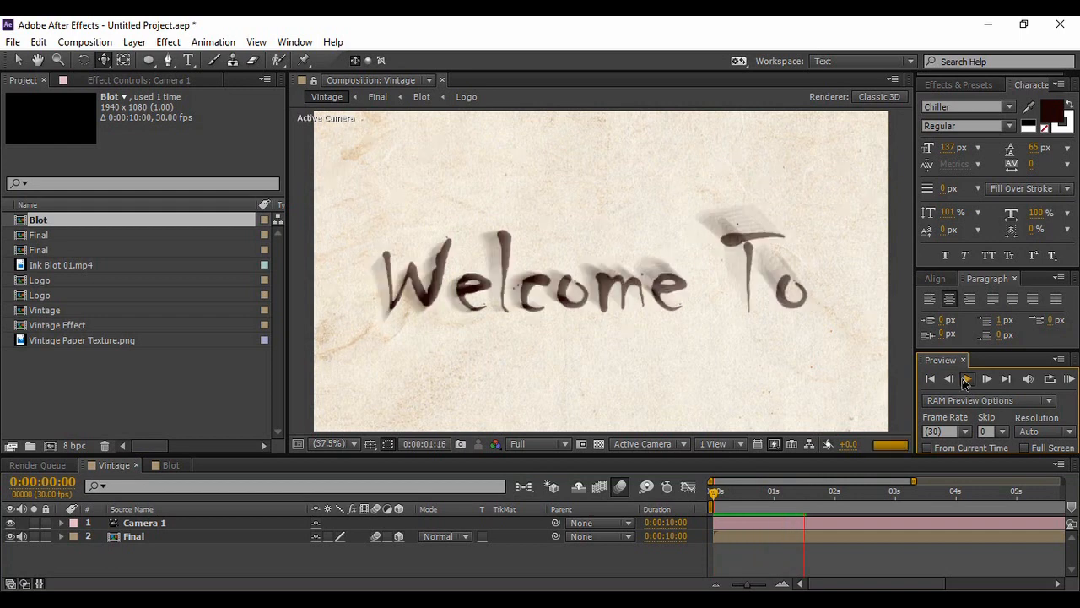
left_click(967, 378)
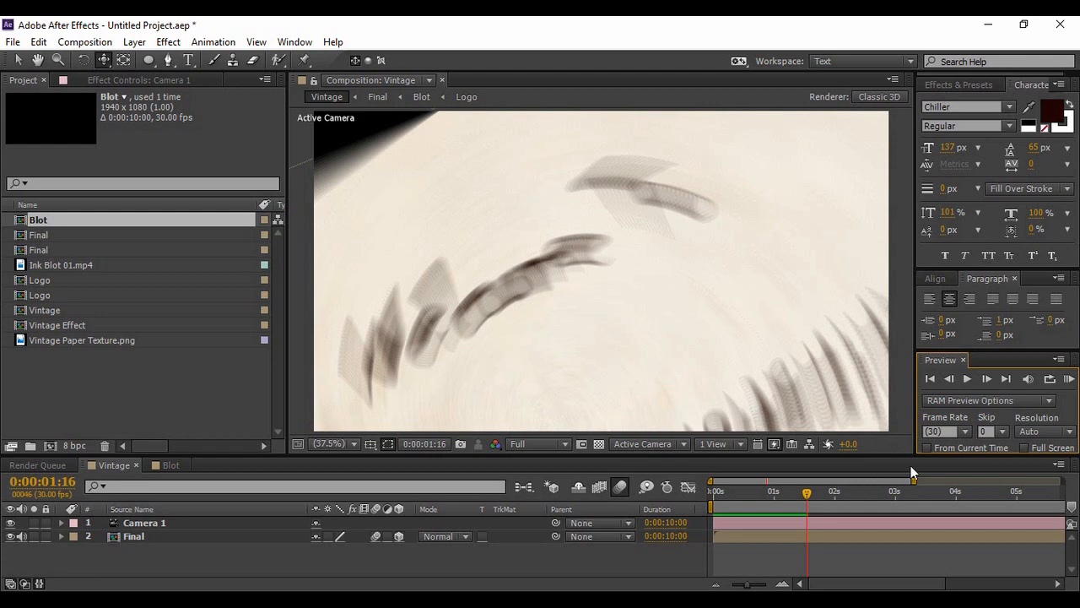
Lower the preview resolution to half and replay the spin until it lands on the title.
left_click(532, 442)
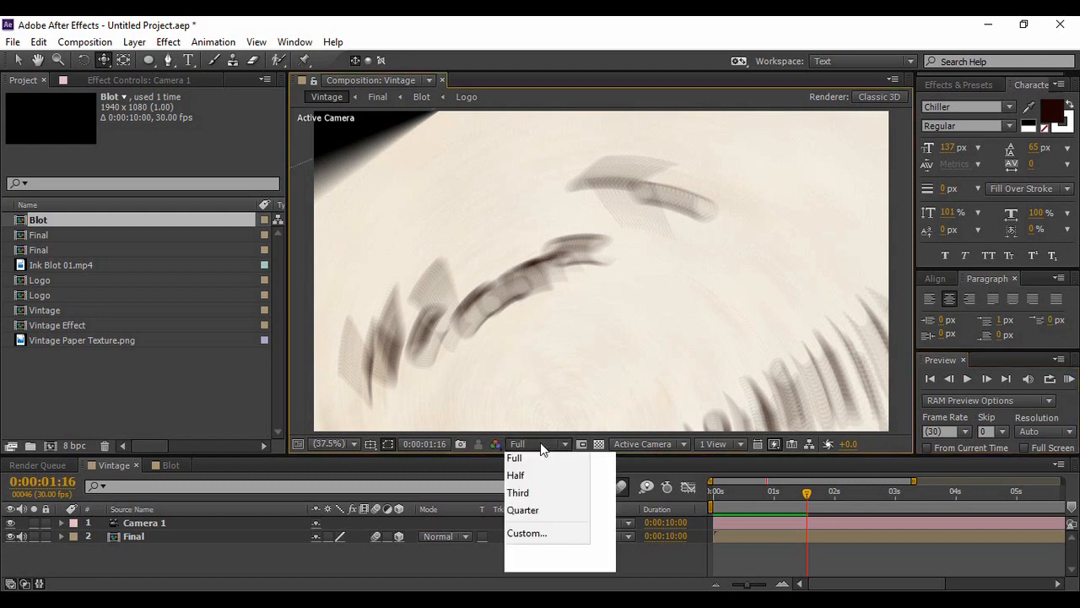
left_click(515, 475)
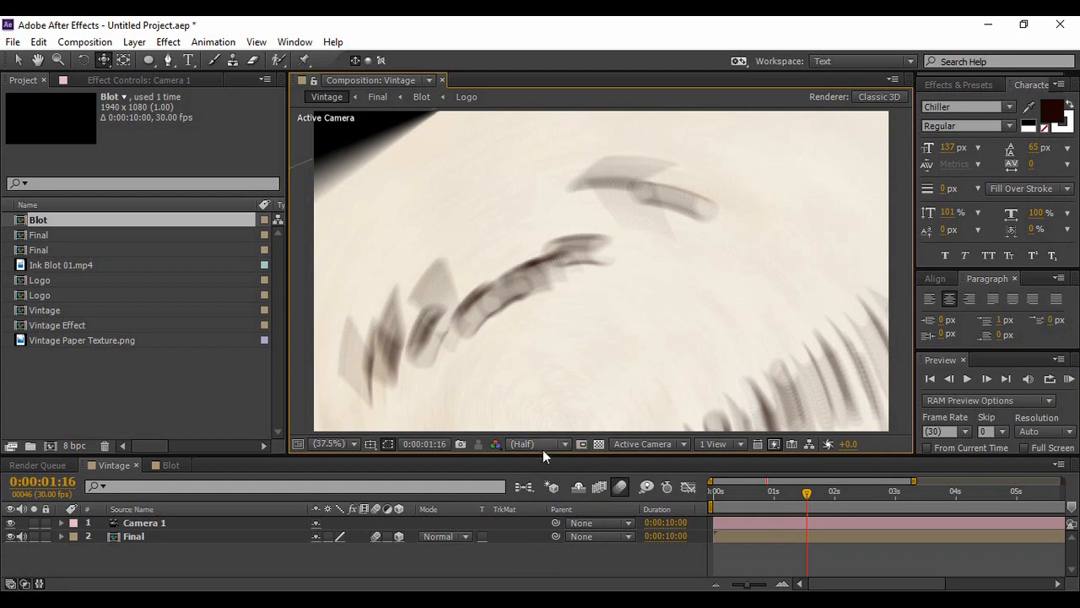
left_click(536, 442)
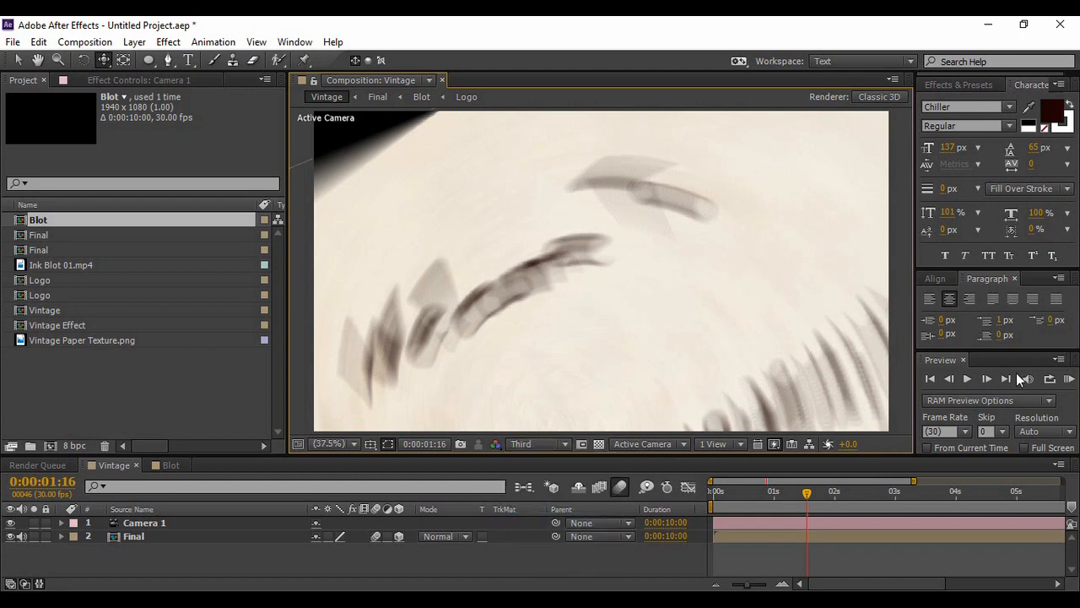
left_click(967, 378)
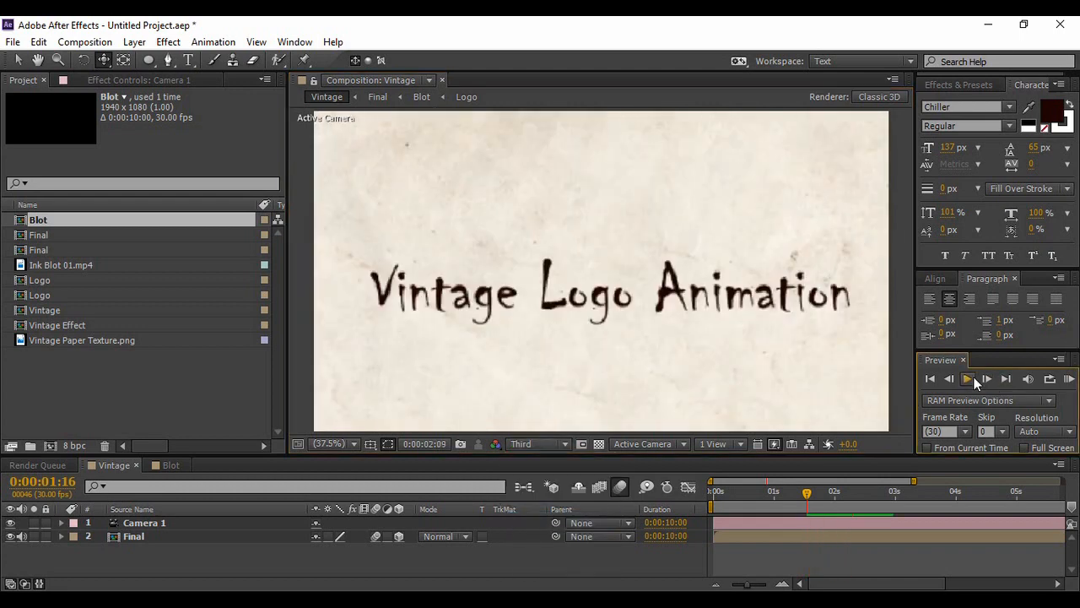
left_click(967, 378)
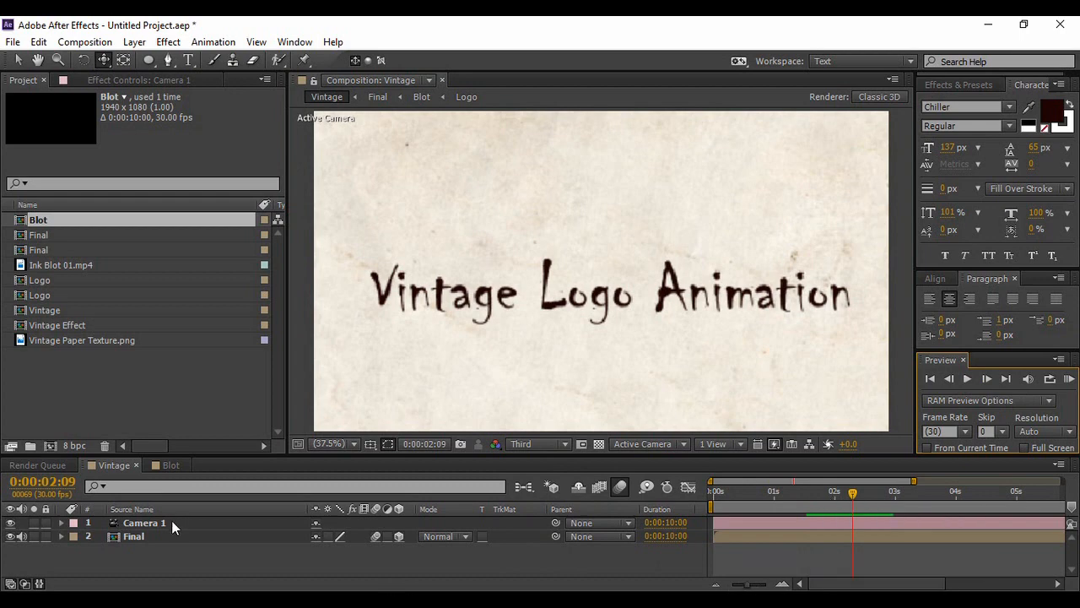
Expand Camera 1 and add Point of Interest, Position and Z Rotation keyframes at the 3-second mark.
left_click(60, 523)
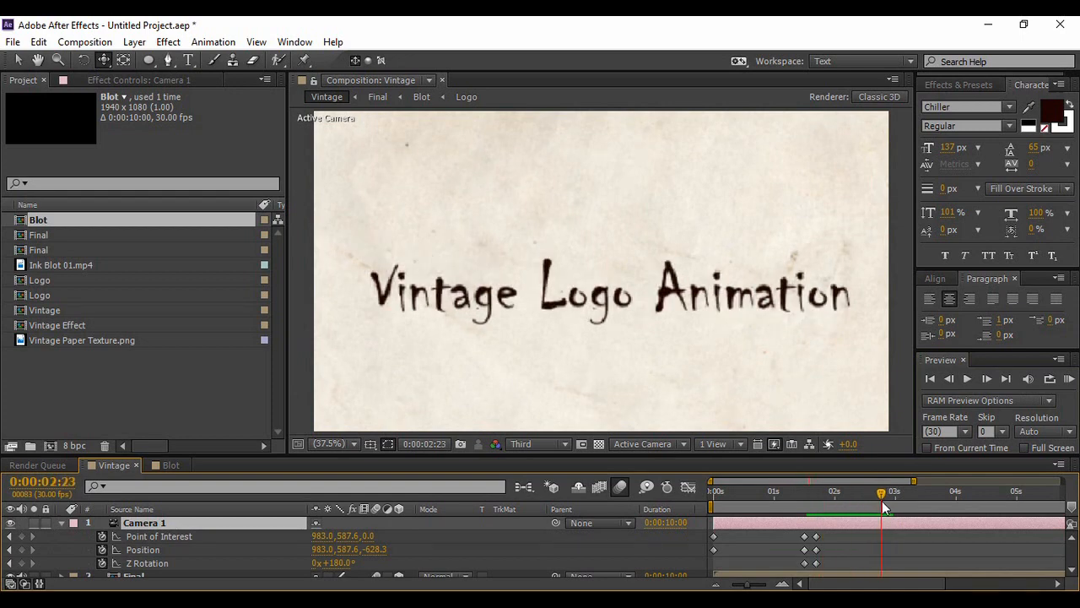
mouse_move(884, 507)
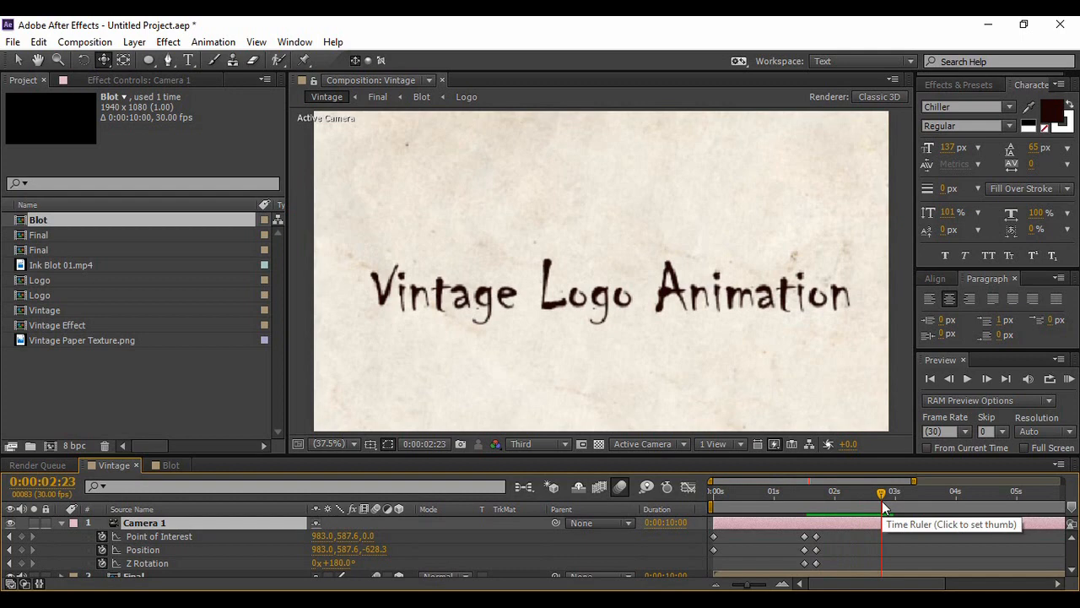
mouse_move(203, 456)
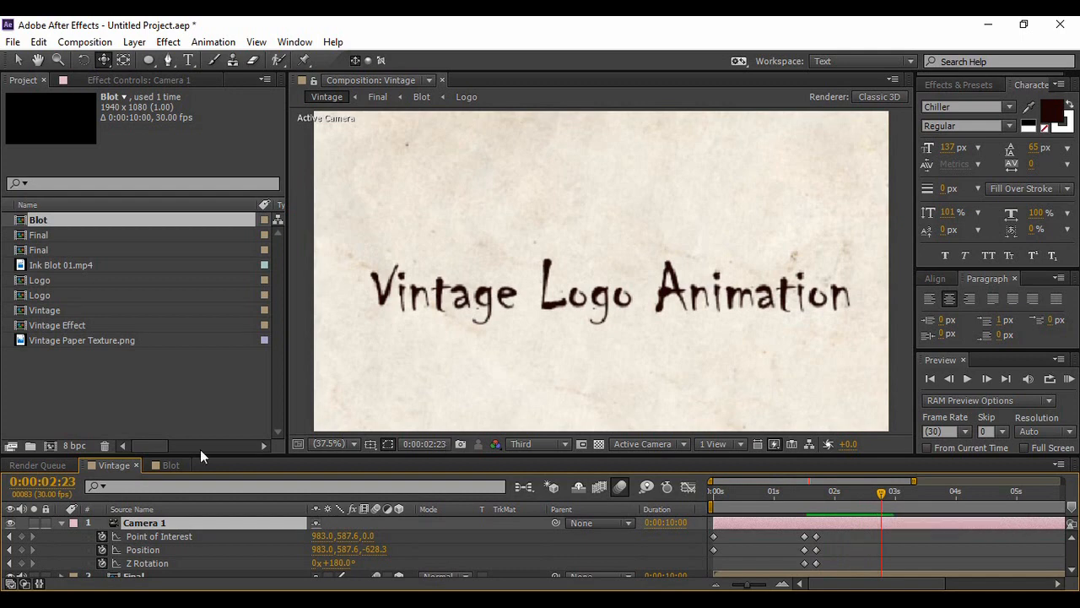
mouse_move(274, 508)
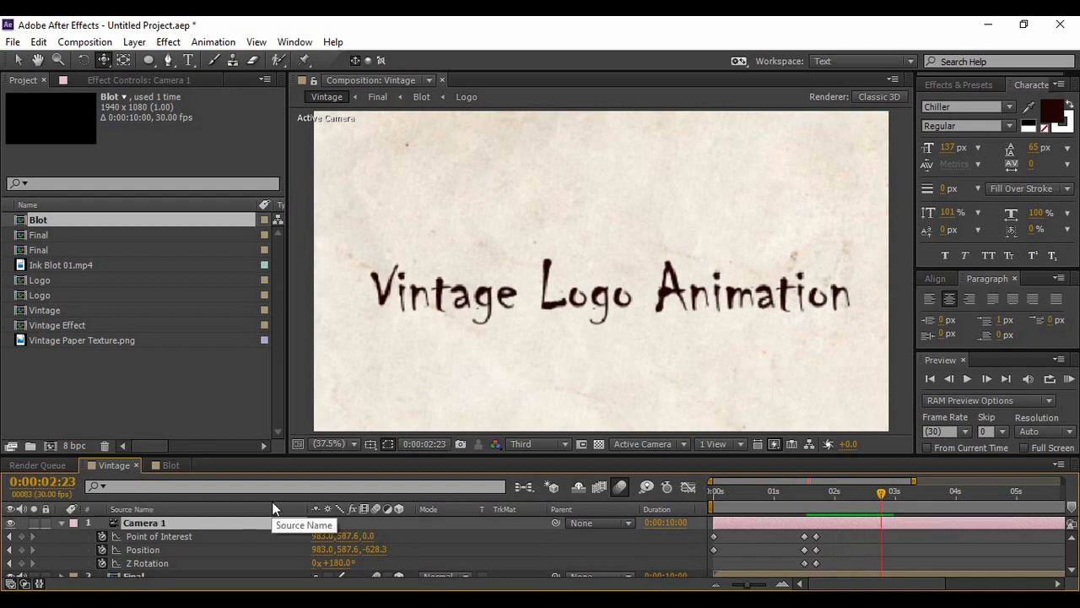
mouse_move(101, 577)
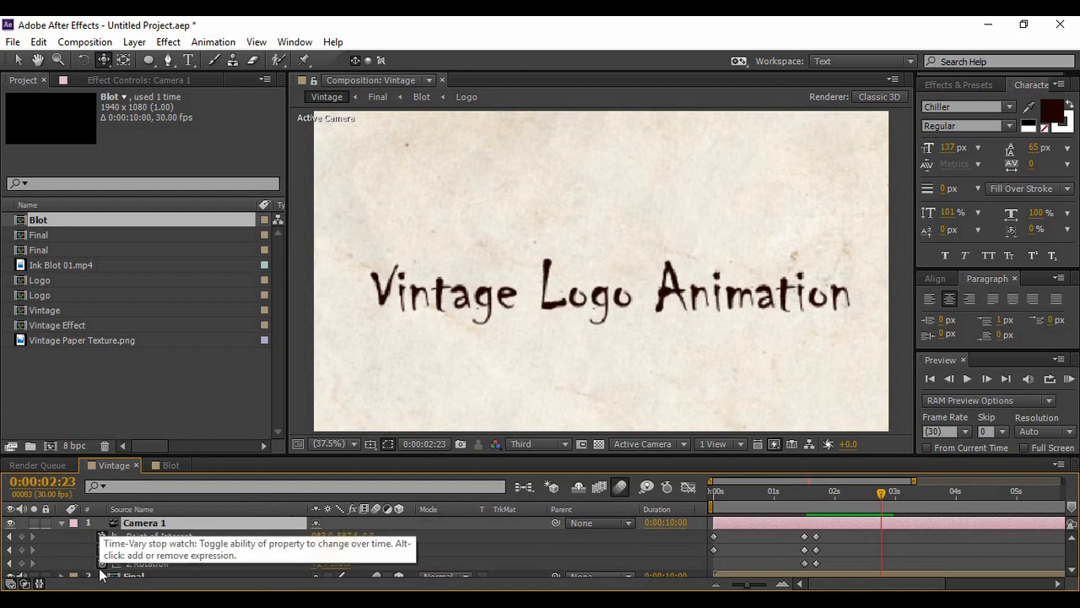
left_click(21, 537)
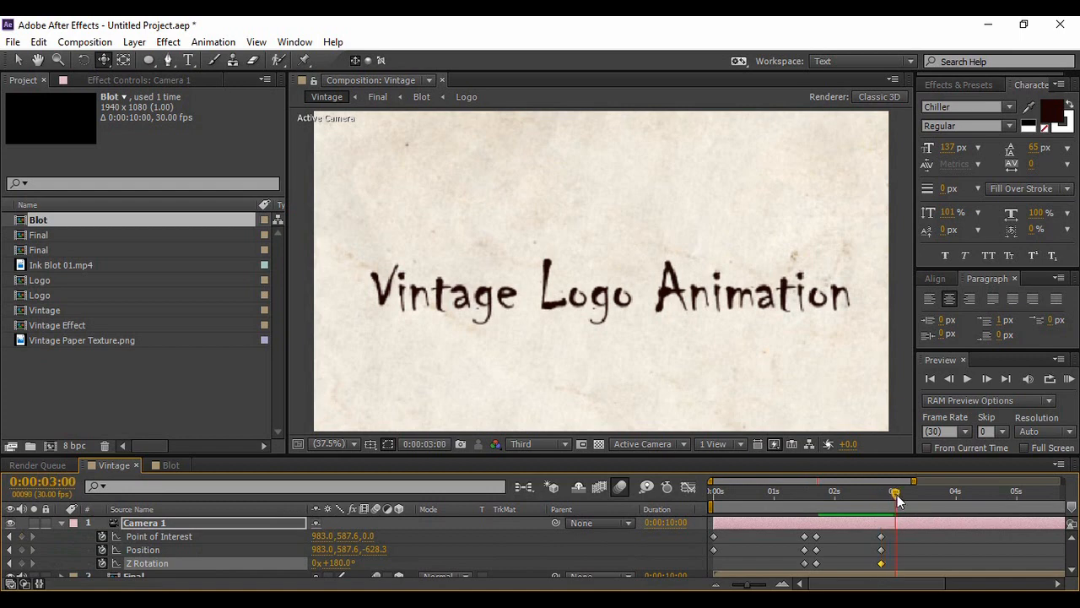
mouse_move(817, 401)
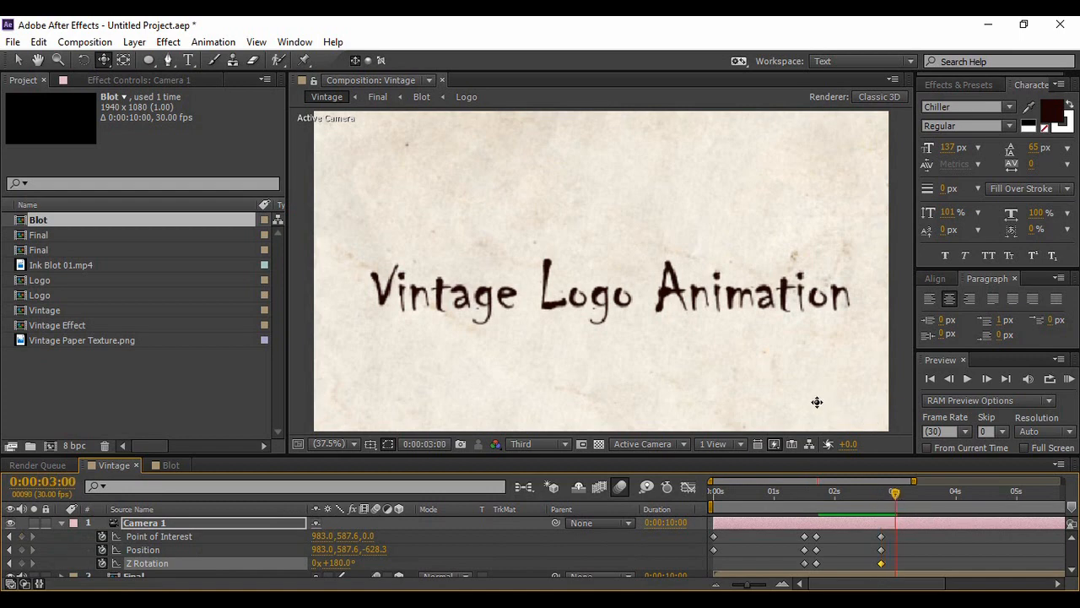
mouse_move(773, 364)
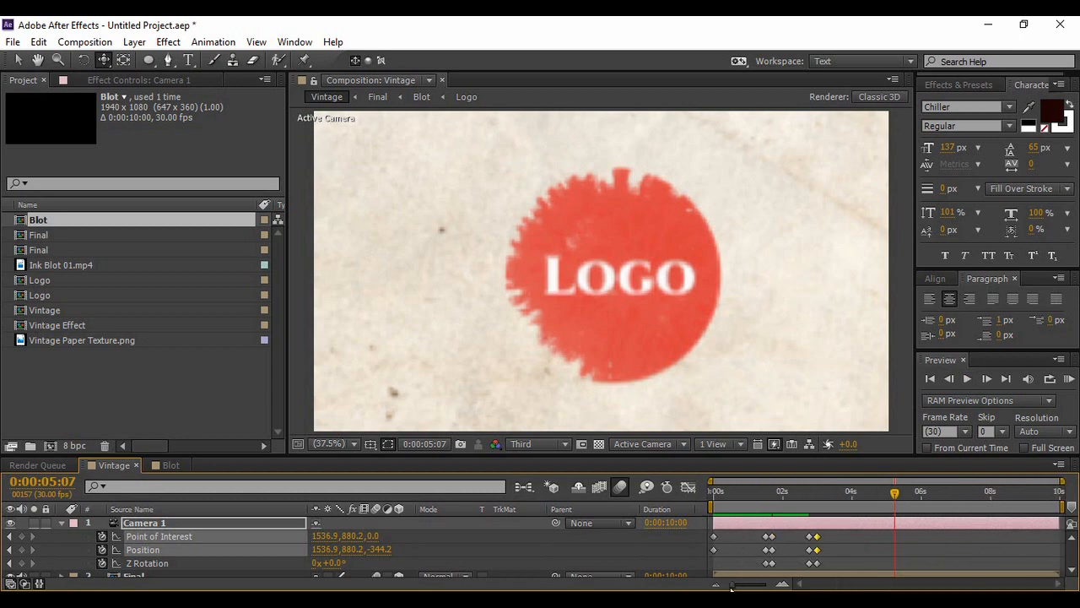
Preview the camera landing on the red ink-blot LOGO, then scrub back to about 2:28.
left_click(967, 378)
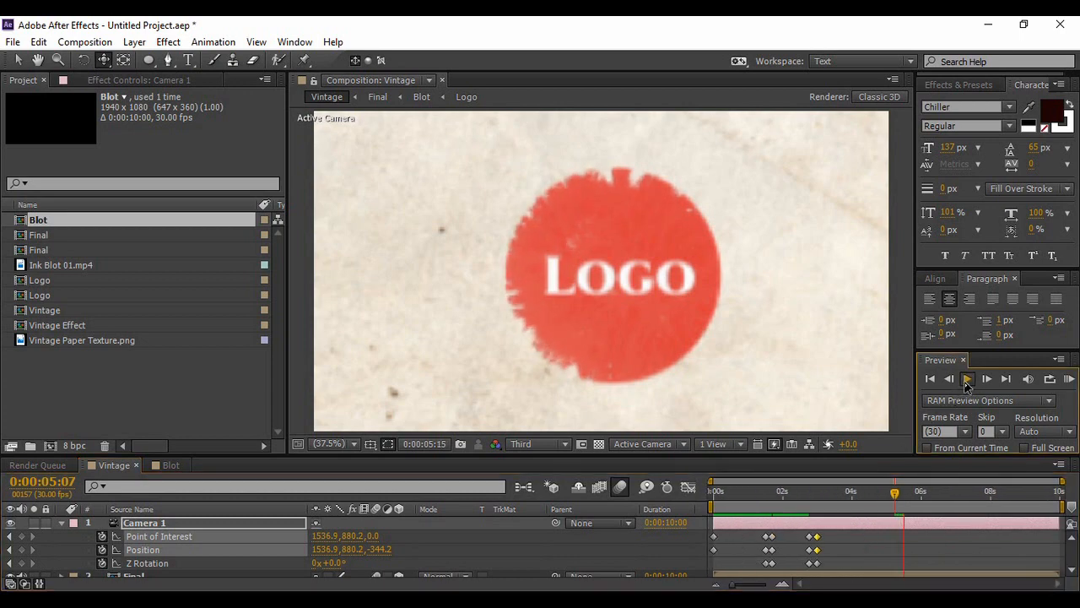
left_click(967, 378)
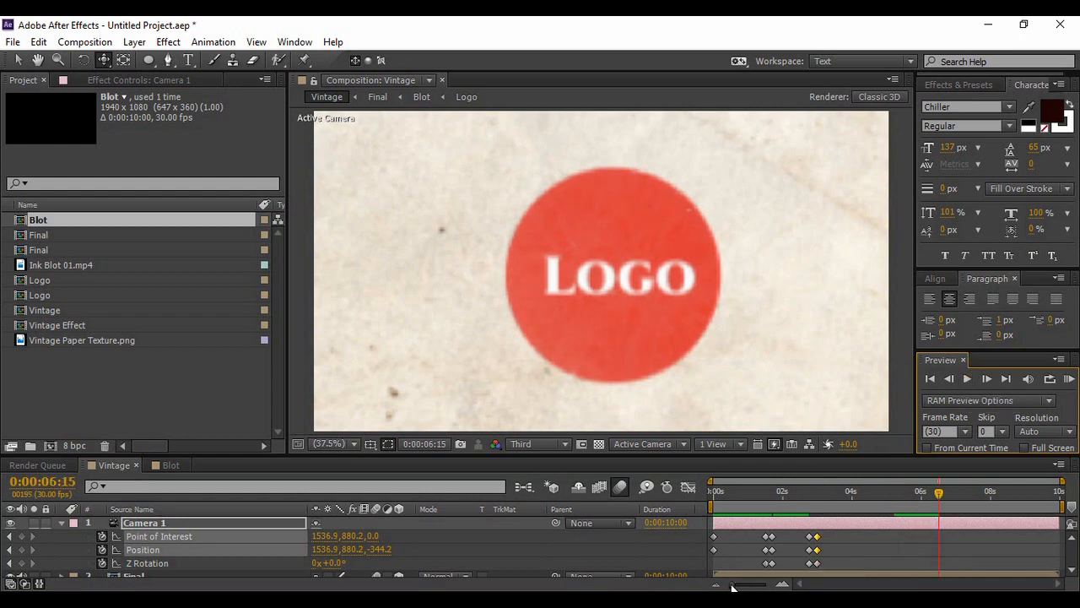
mouse_move(741, 584)
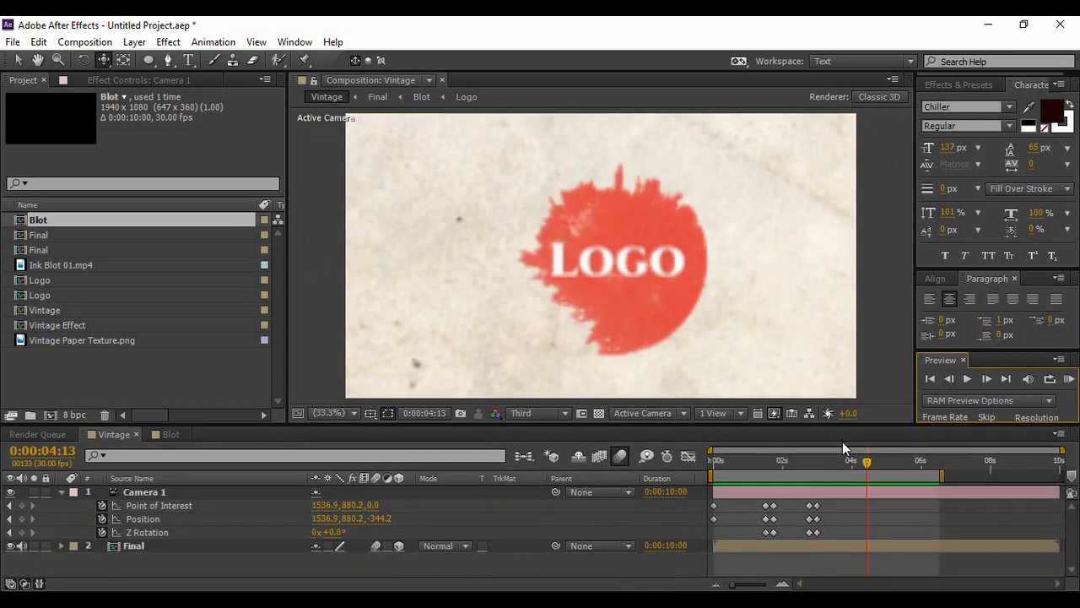
left_click_drag(867, 462, 813, 463)
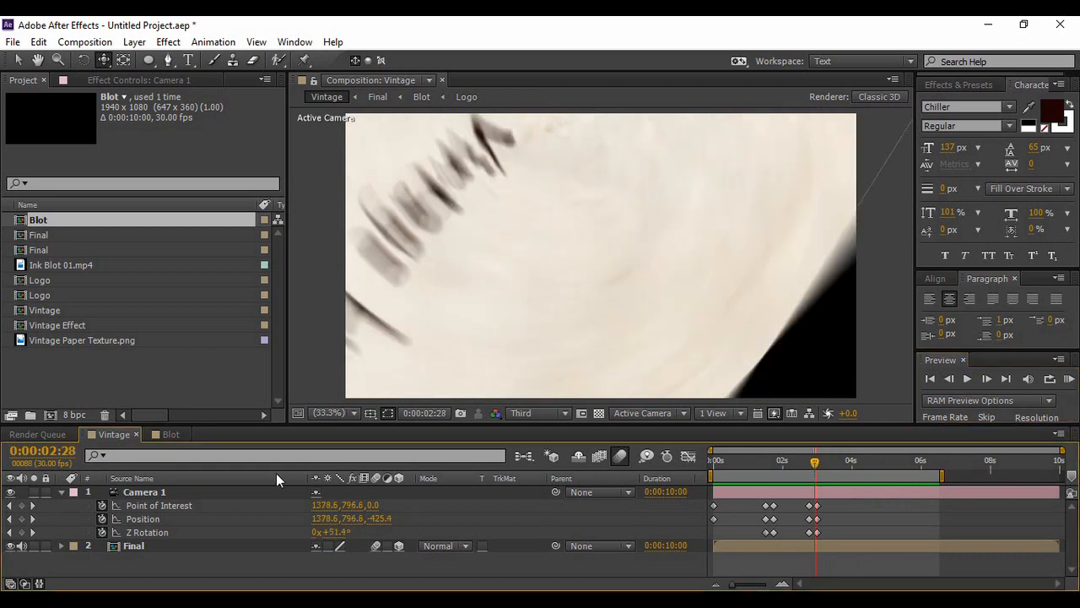
Collapse Camera 1 and bring Vintage Paper Texture.png into the Vintage composition as layer 3.
left_click(61, 491)
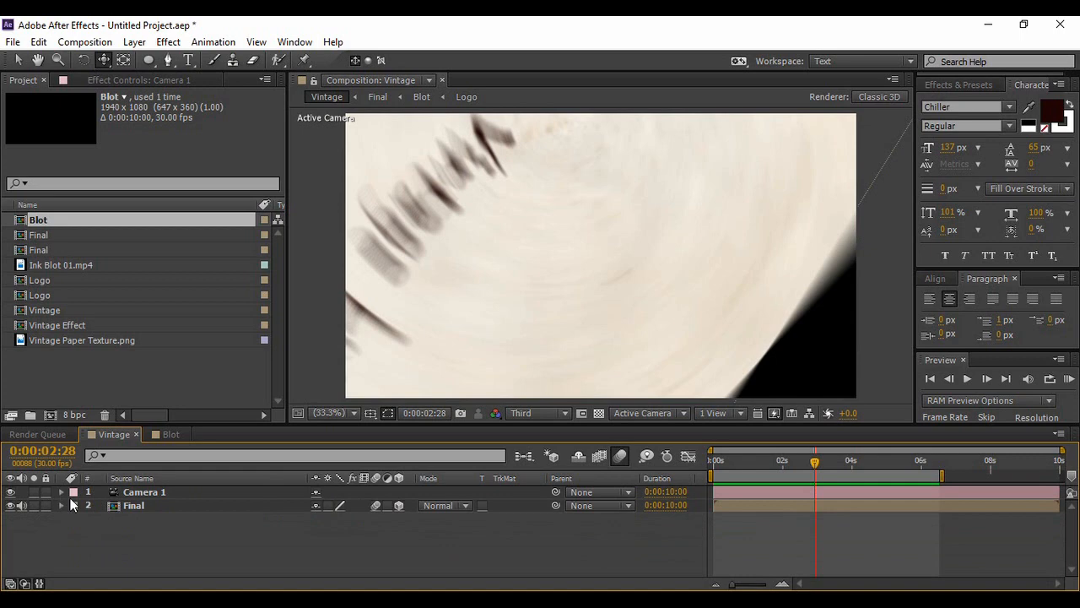
mouse_move(92, 346)
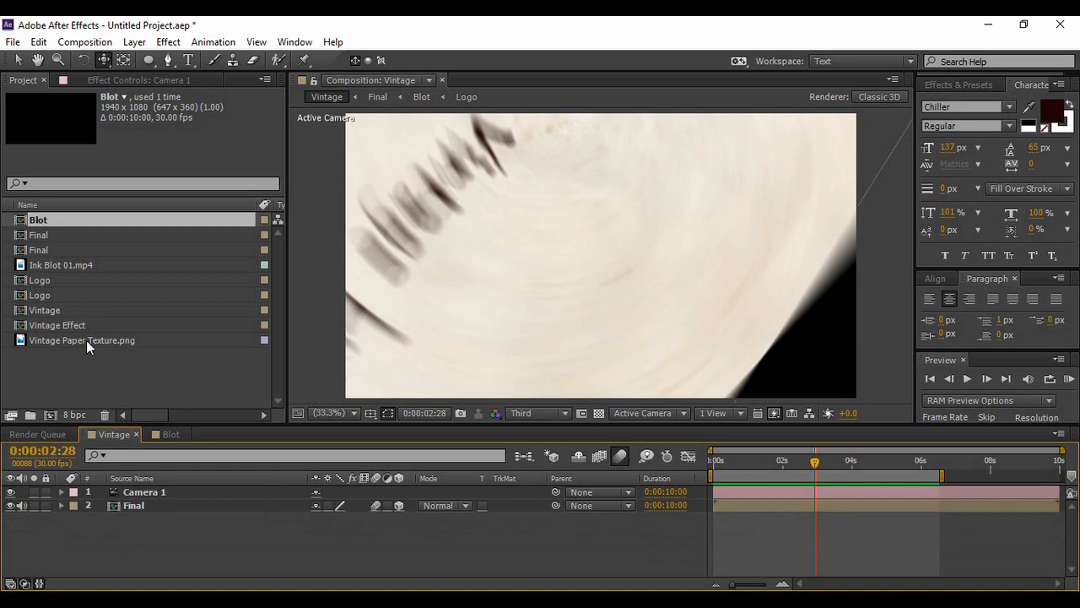
left_click(81, 339)
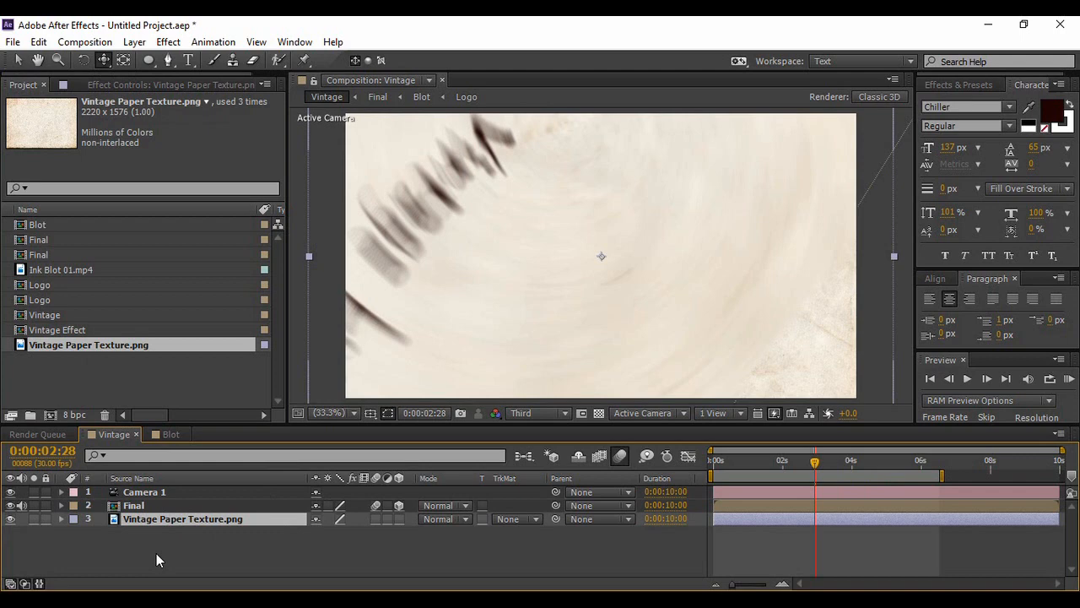
mouse_move(259, 560)
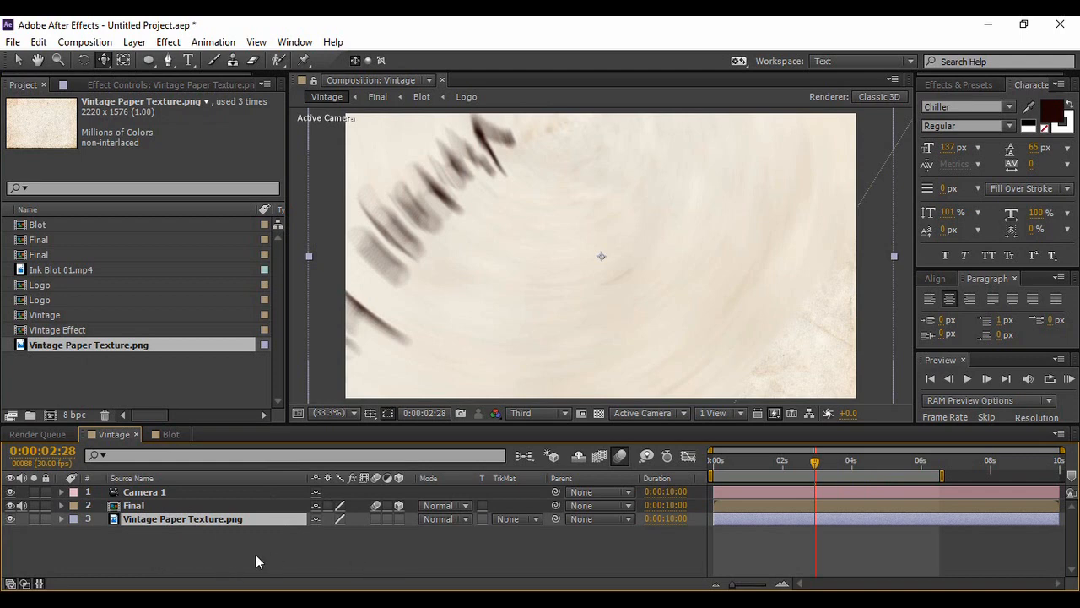
Play the full composition from 'Welcome To' through the title to the finished red LOGO.
left_click(928, 378)
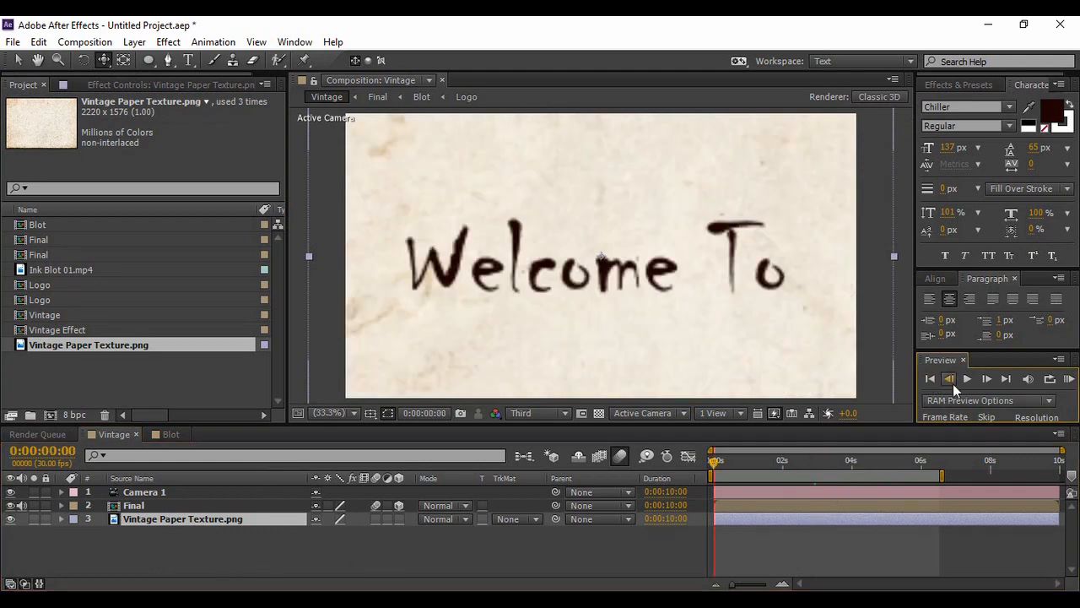
left_click(967, 378)
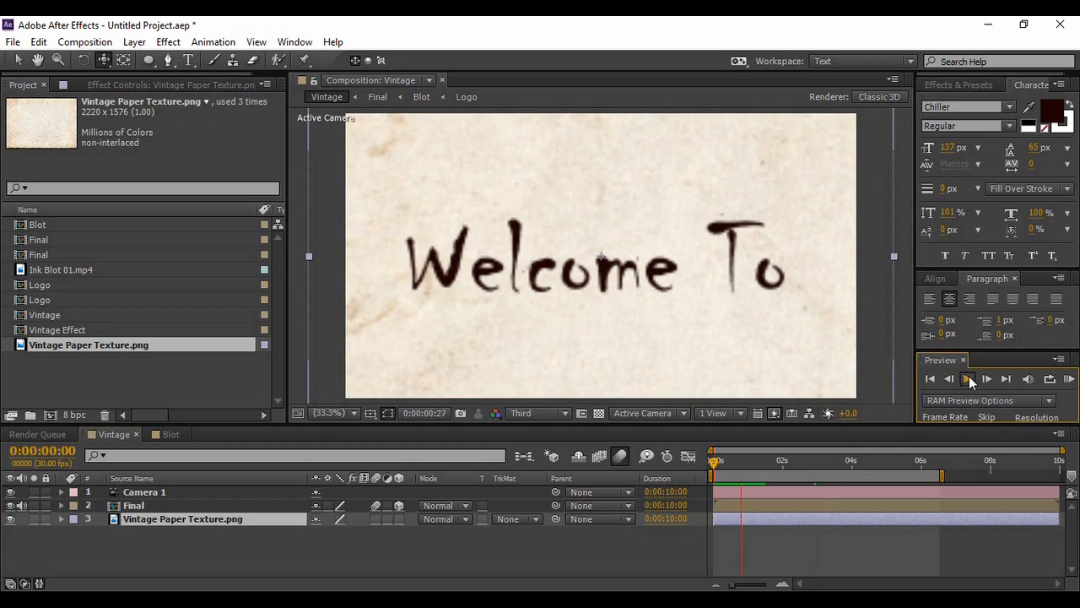
left_click(969, 378)
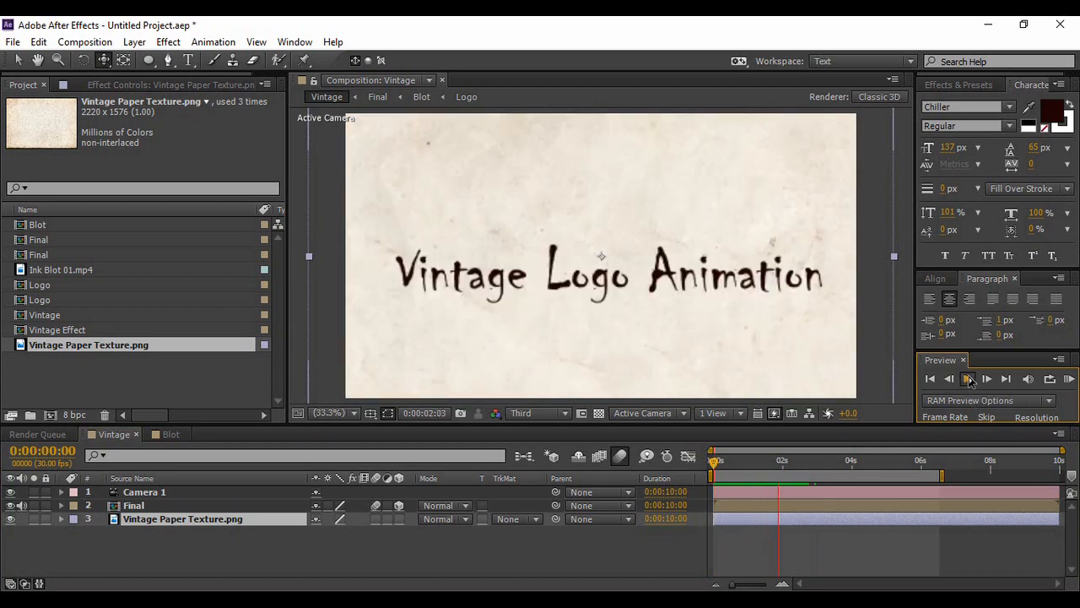
left_click(969, 378)
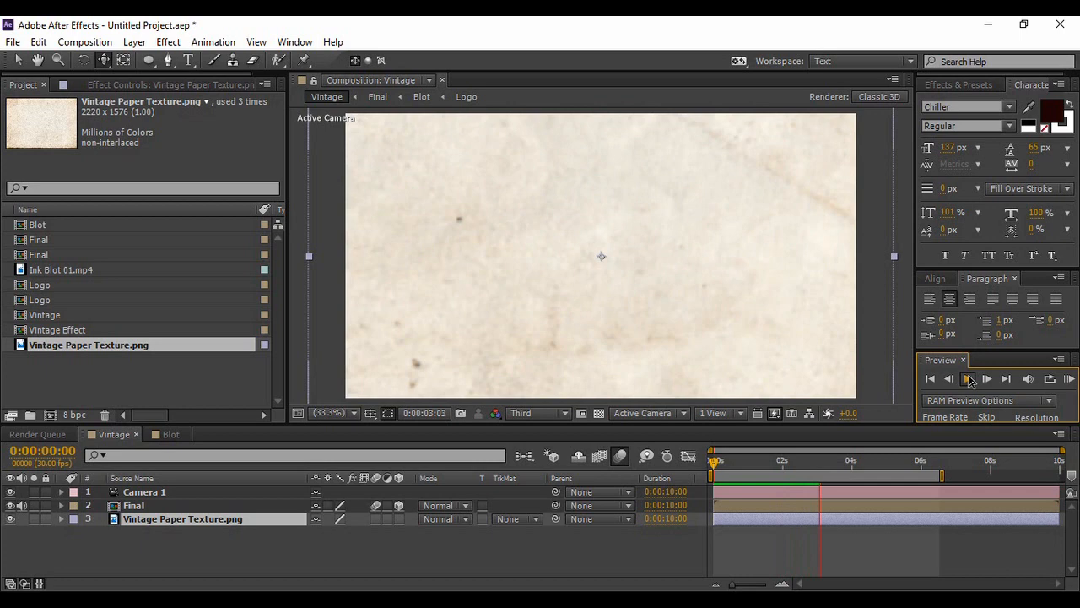
left_click(969, 378)
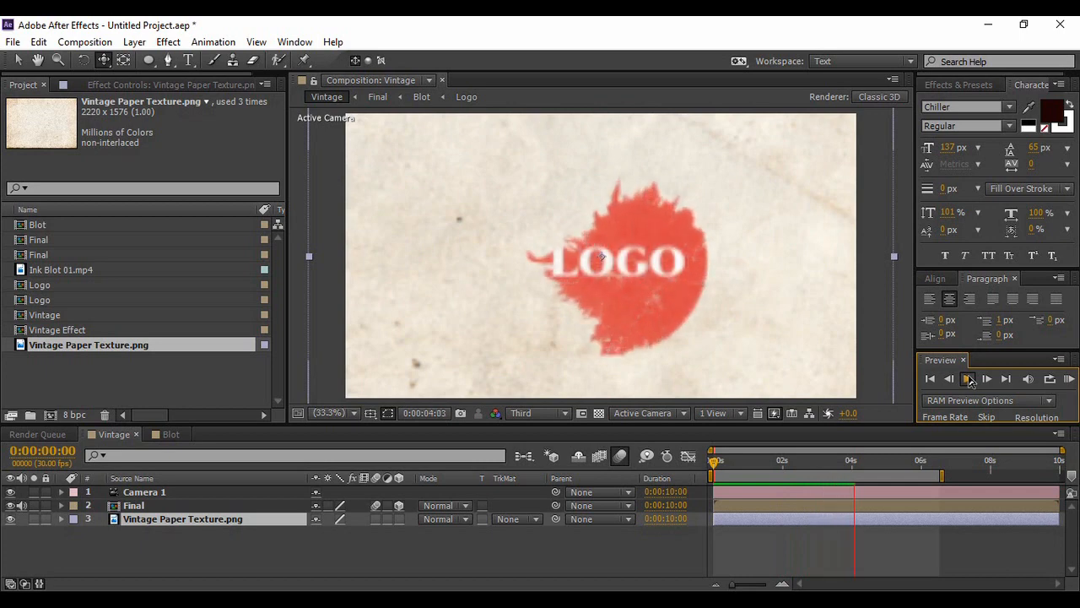
left_click(969, 378)
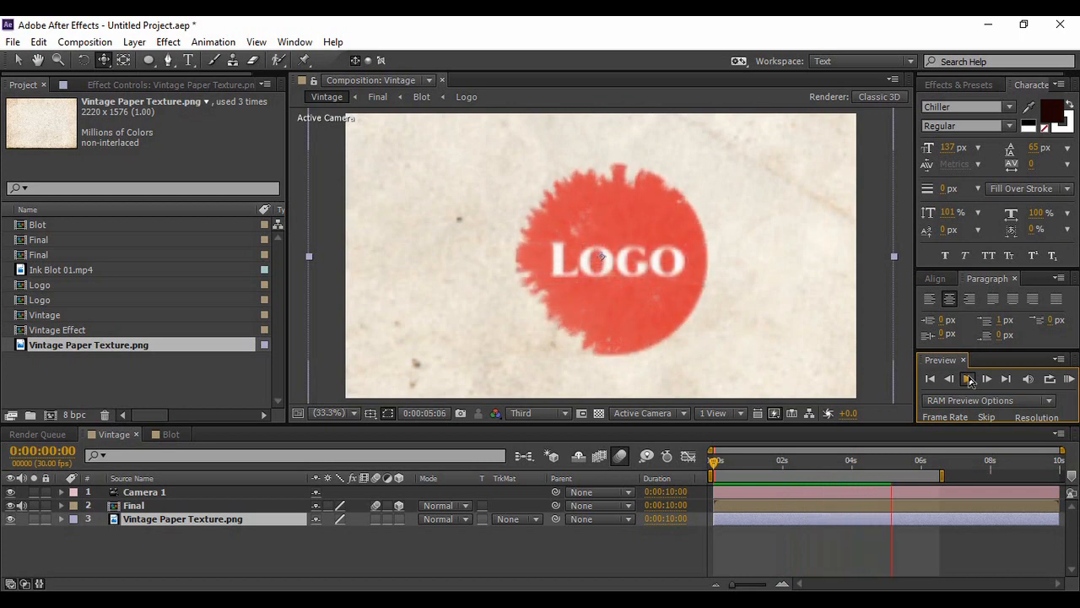
left_click(969, 378)
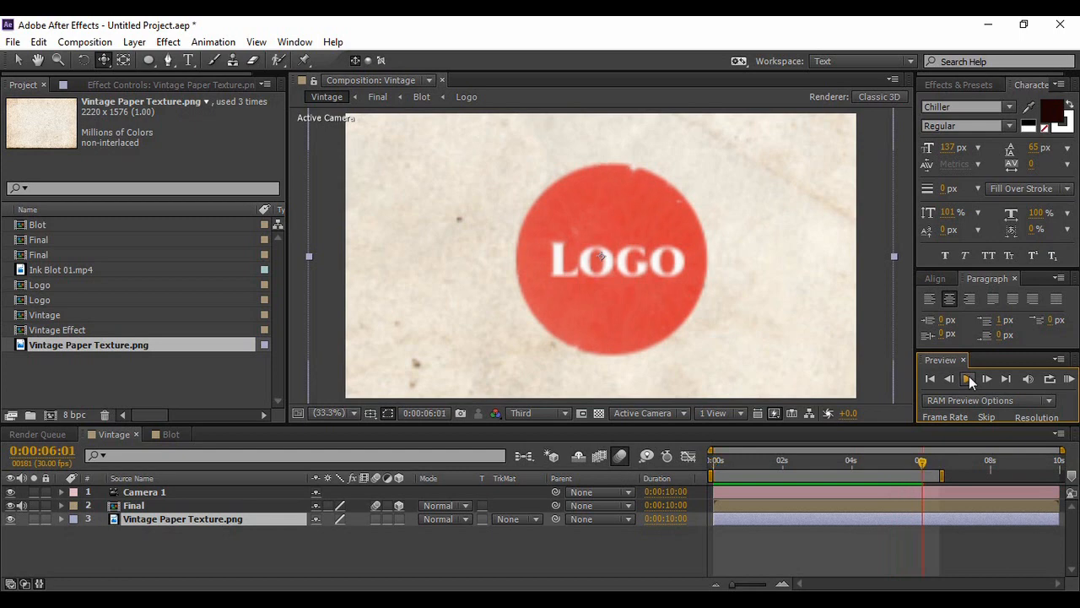